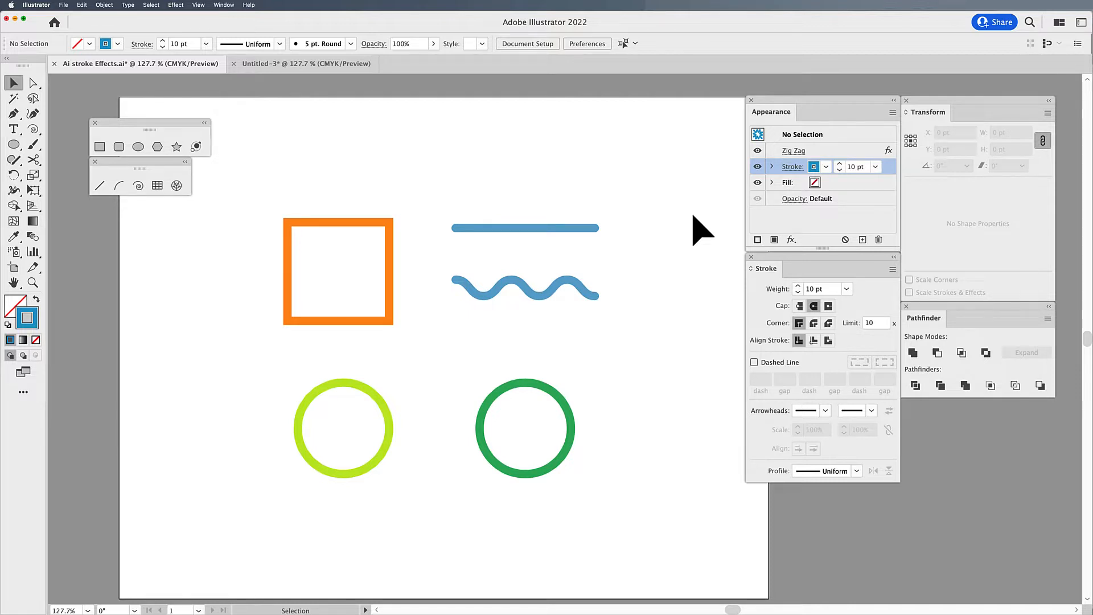
mouse_move(511, 387)
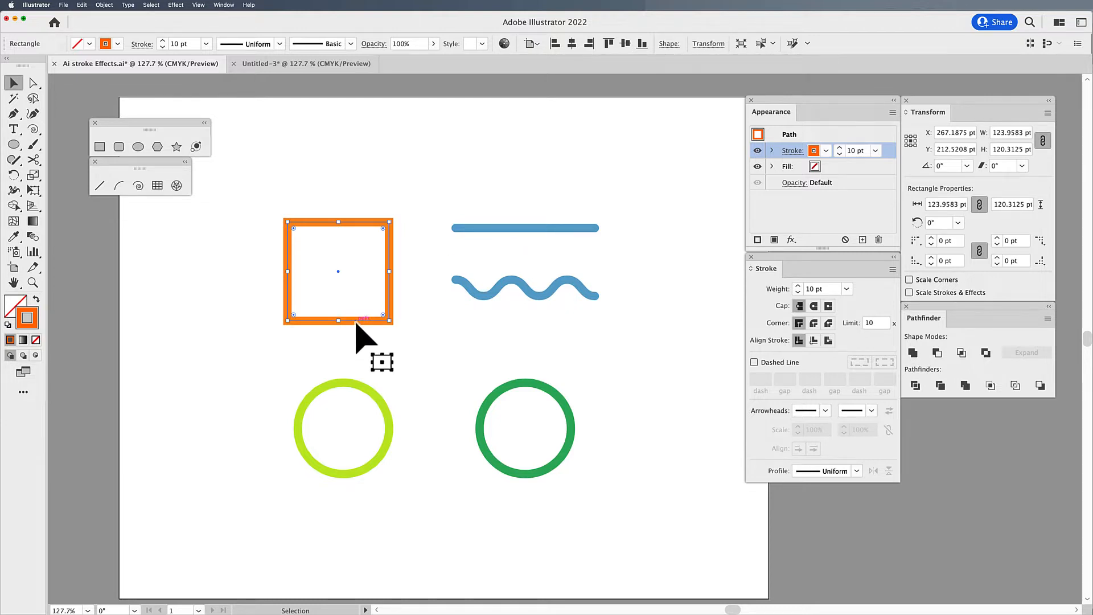
mouse_move(495, 324)
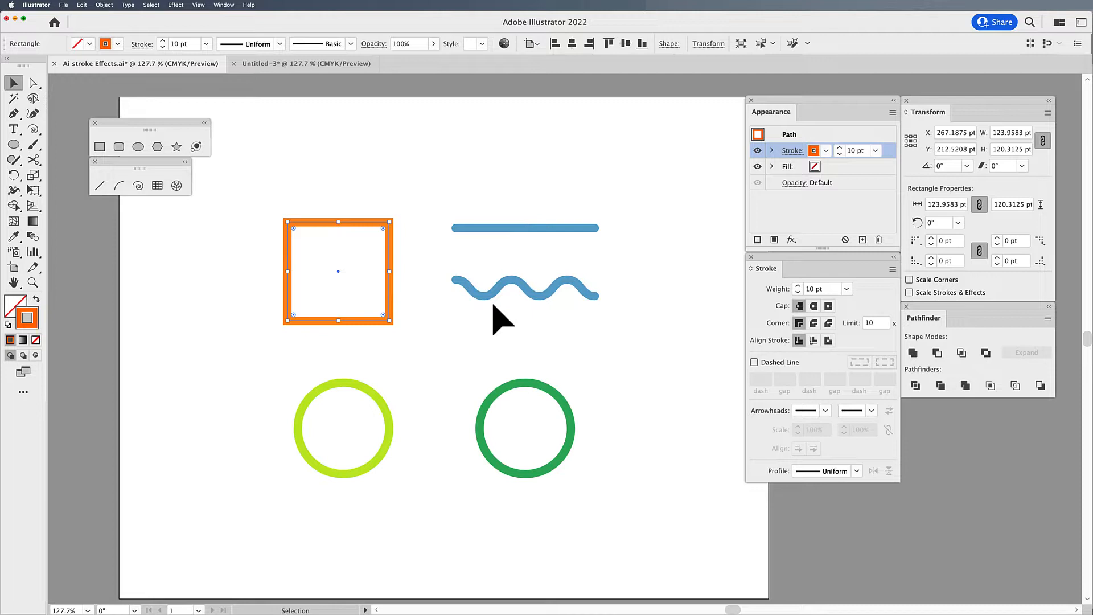
mouse_move(176, 9)
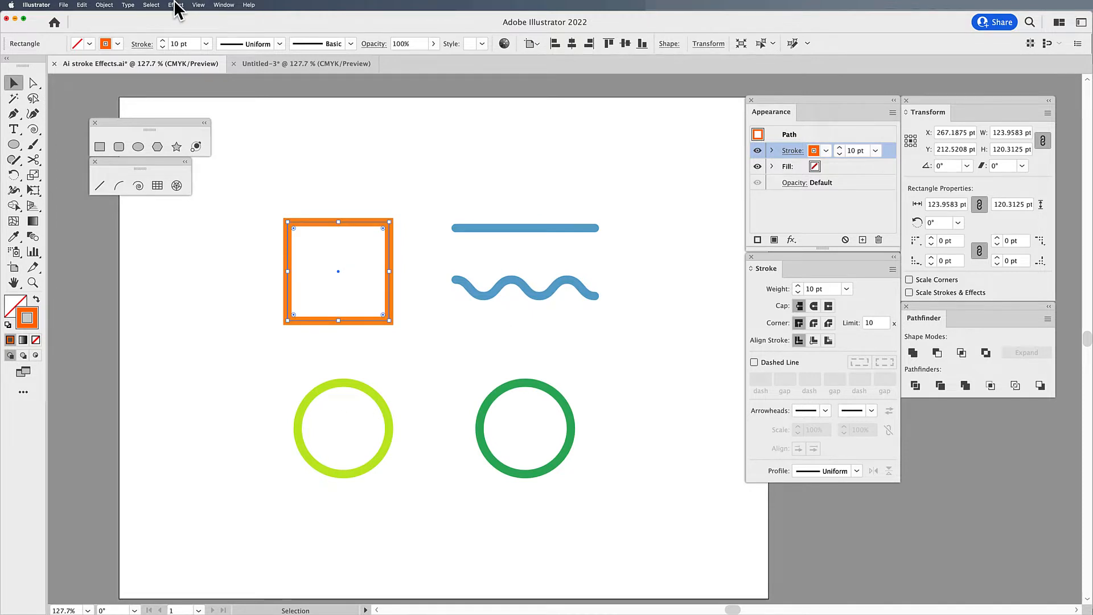
Apply a Zig Zag effect of 5 pt size, 6 ridges and smooth points to the square's stroke
click(172, 4)
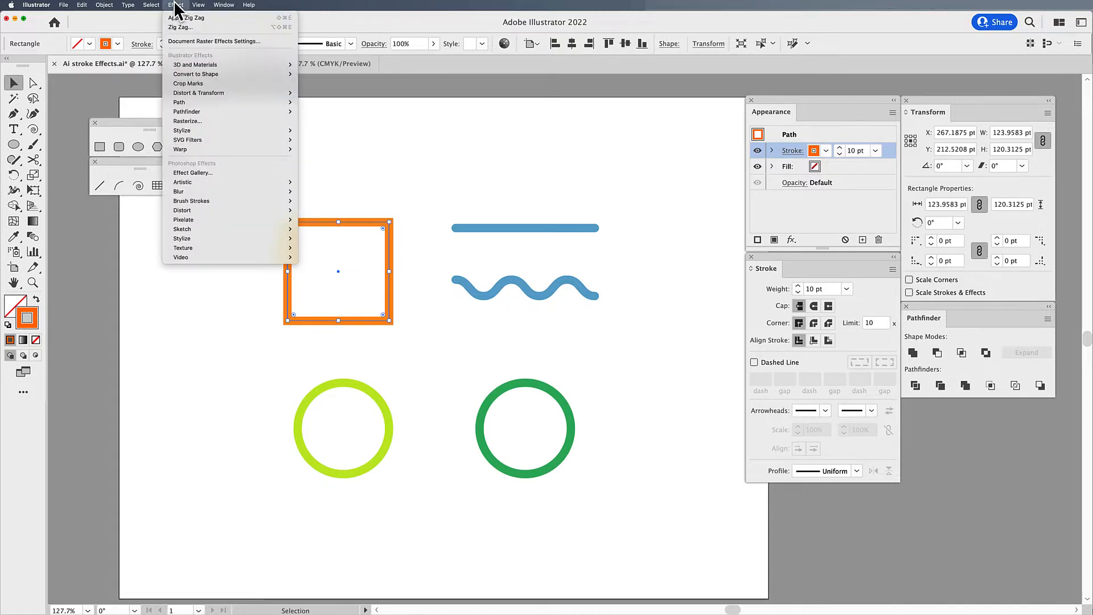
mouse_move(199, 94)
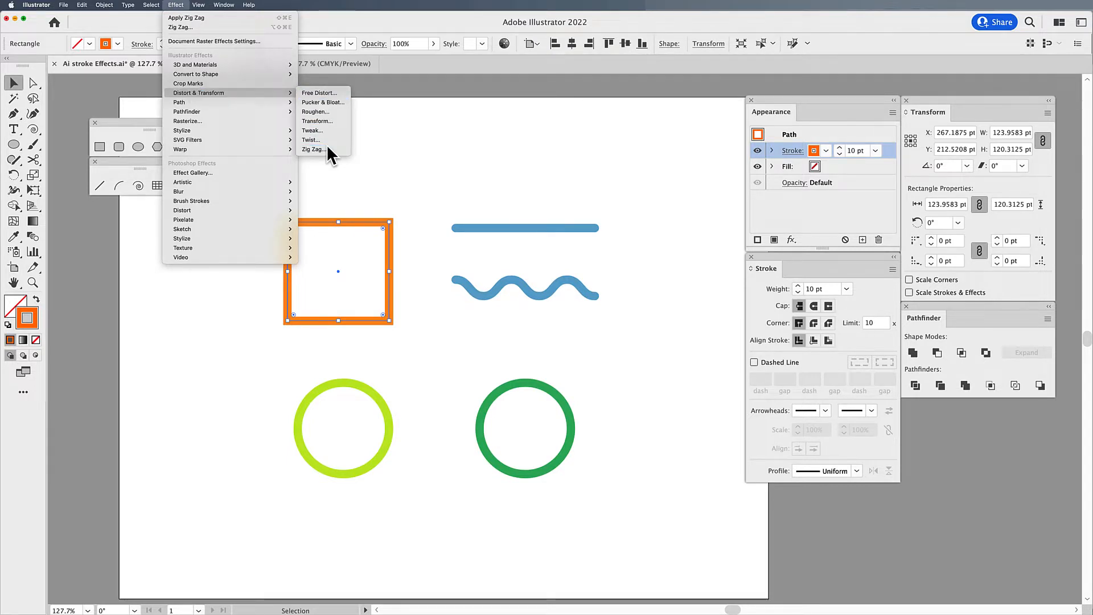
click(315, 149)
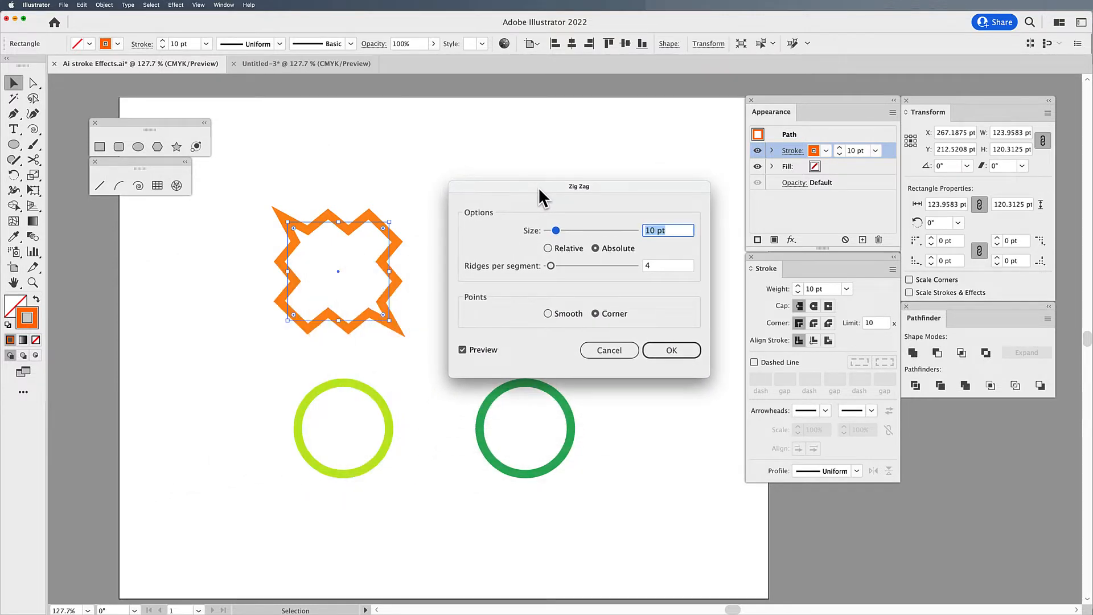
click(548, 313)
text(5)
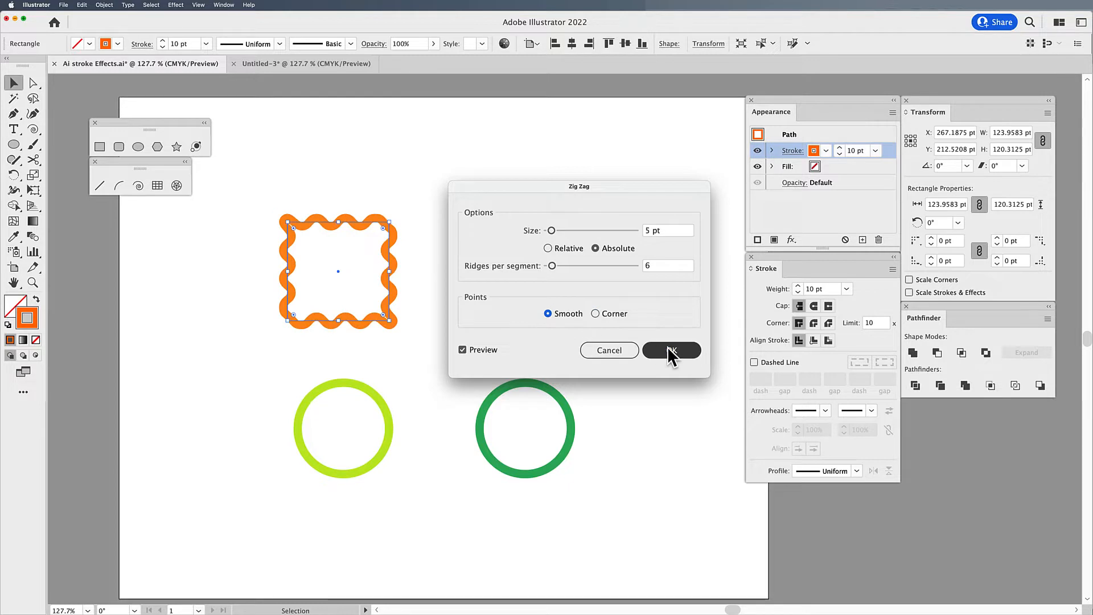
click(672, 351)
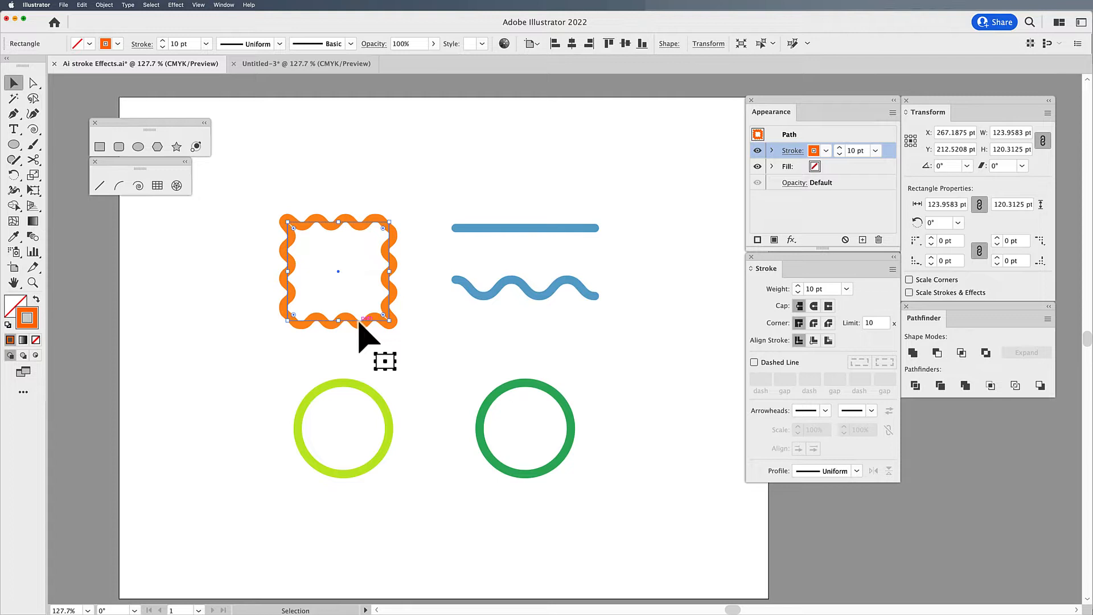
mouse_move(184, 16)
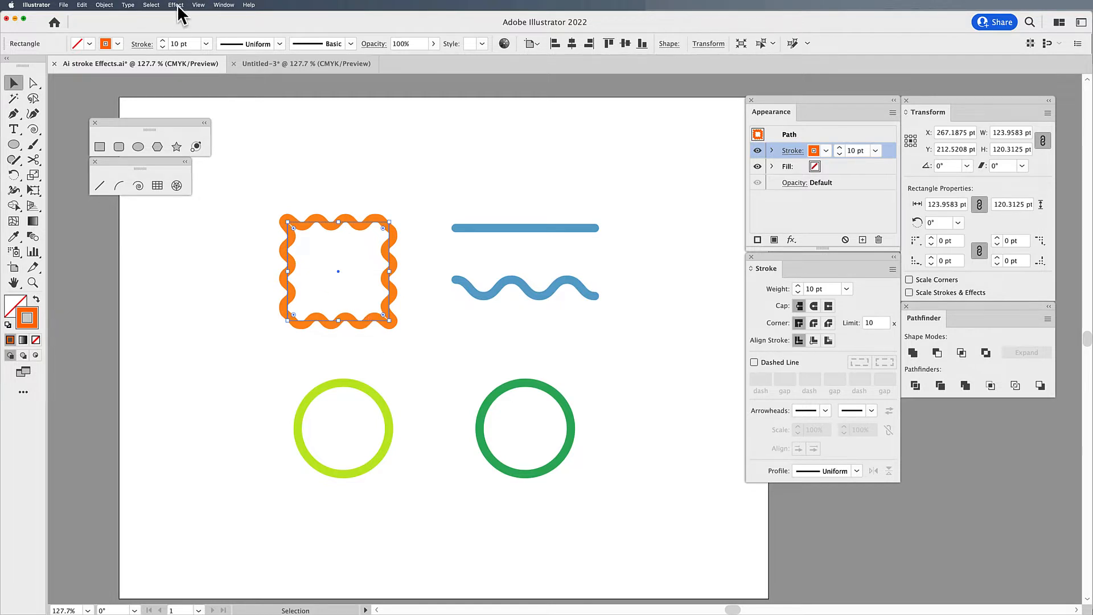
click(175, 5)
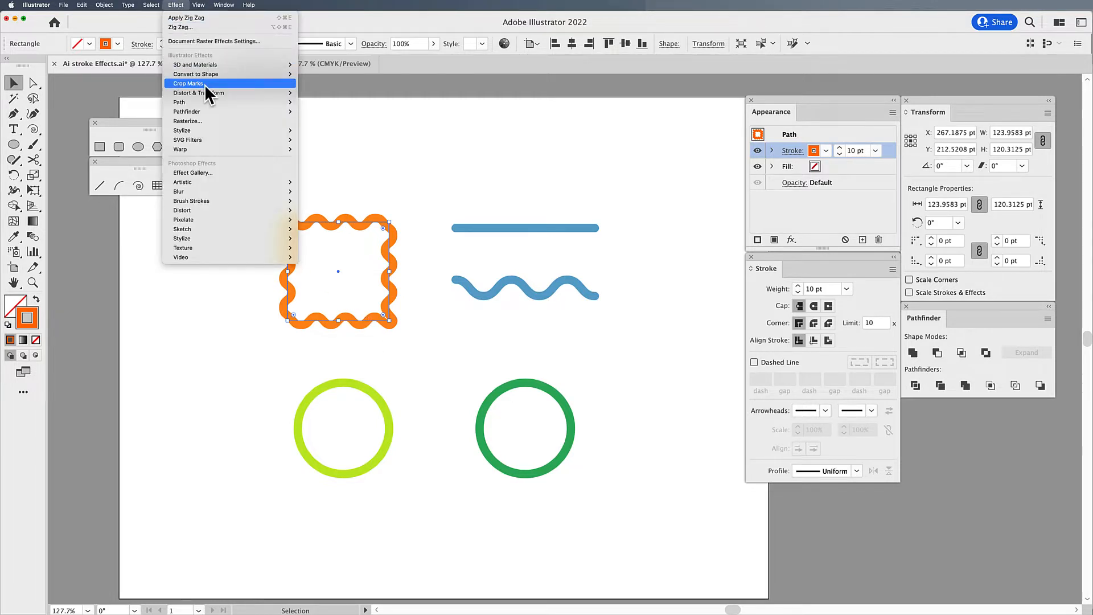
mouse_move(198, 94)
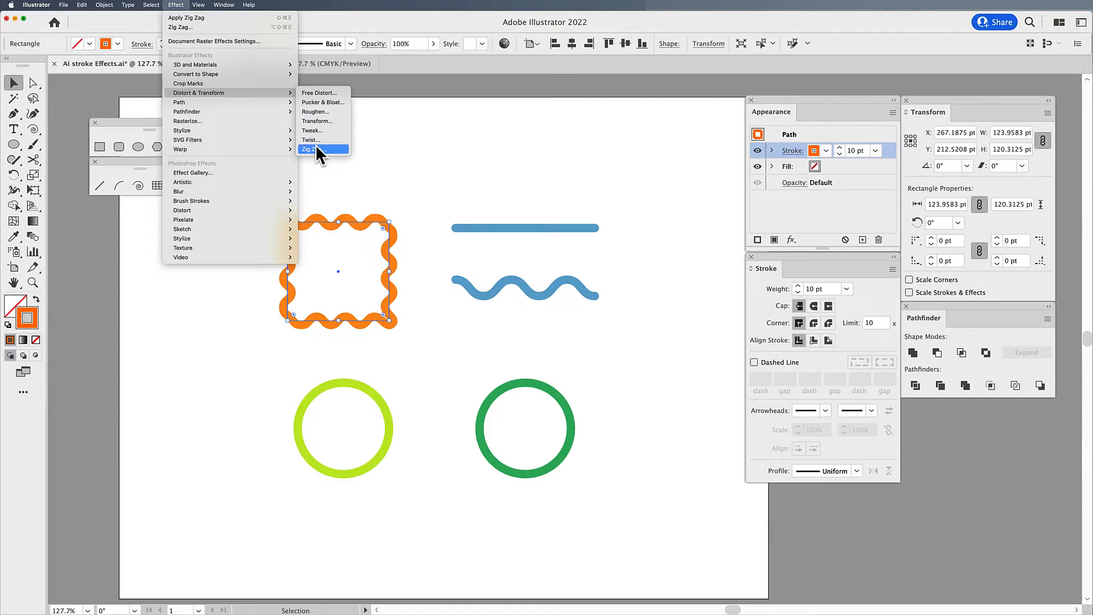
click(312, 149)
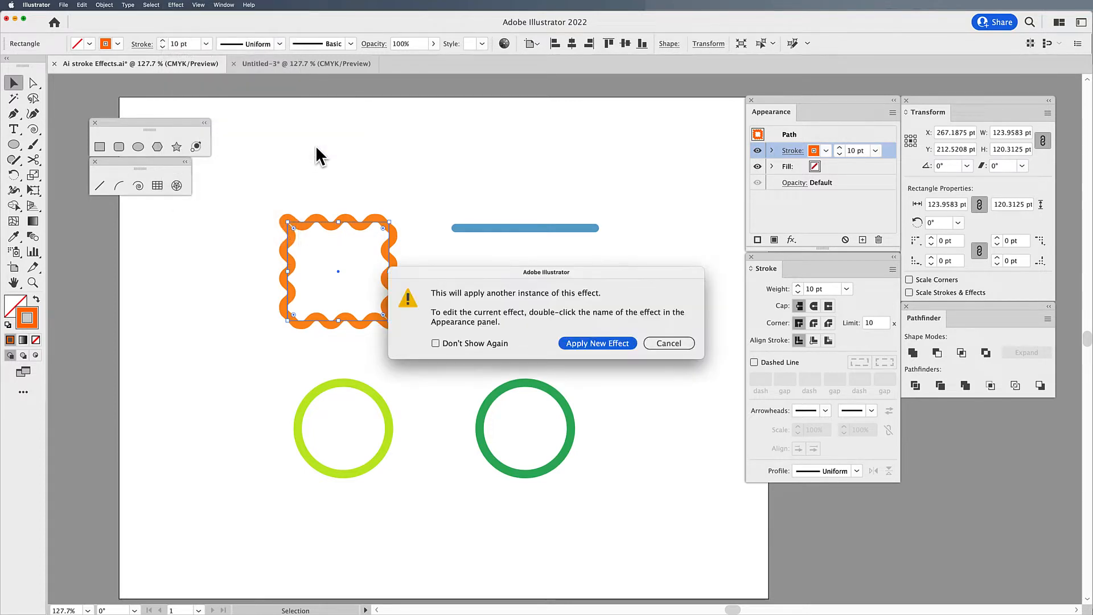
mouse_move(458, 280)
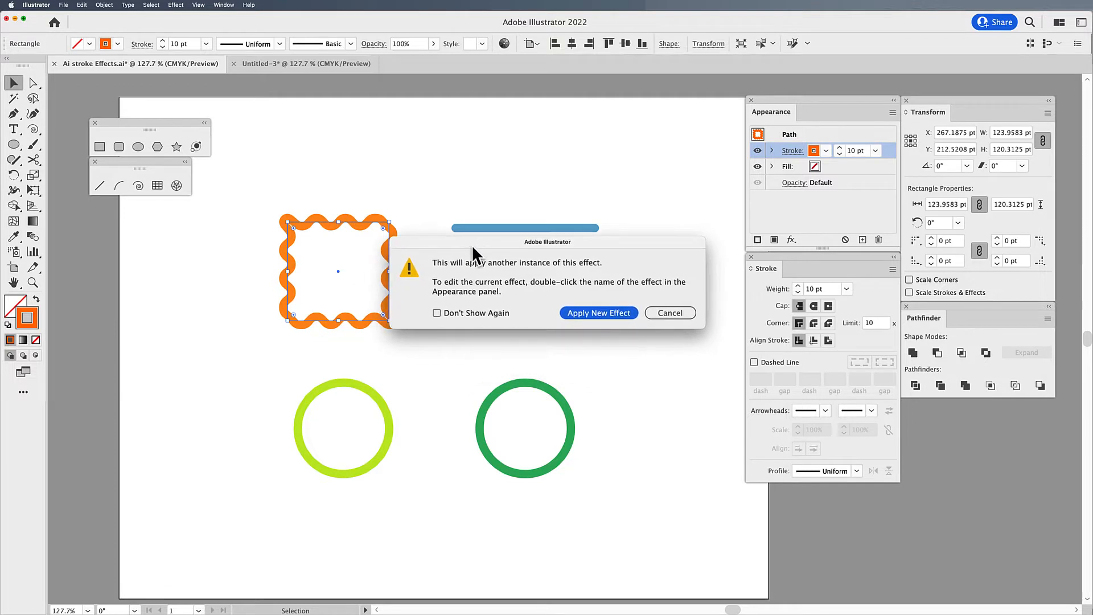
mouse_move(471, 248)
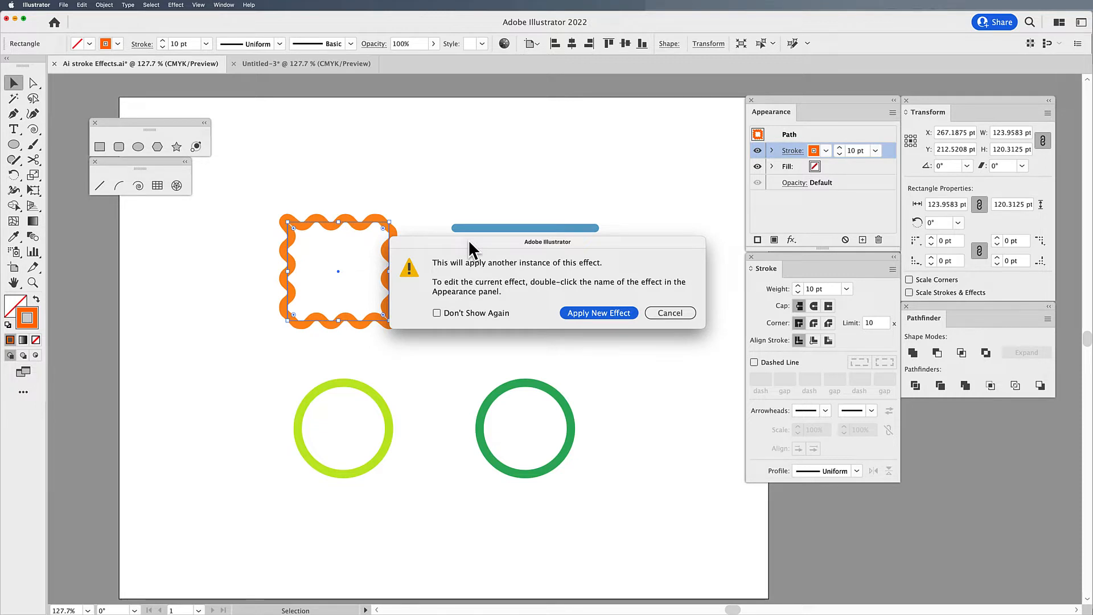
mouse_move(458, 290)
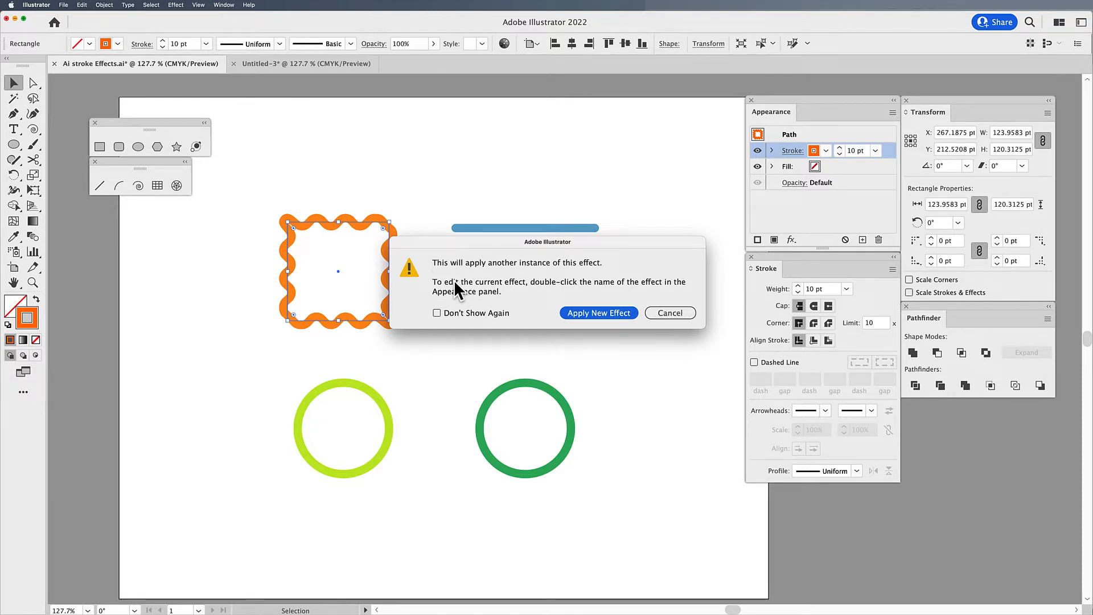
mouse_move(577, 292)
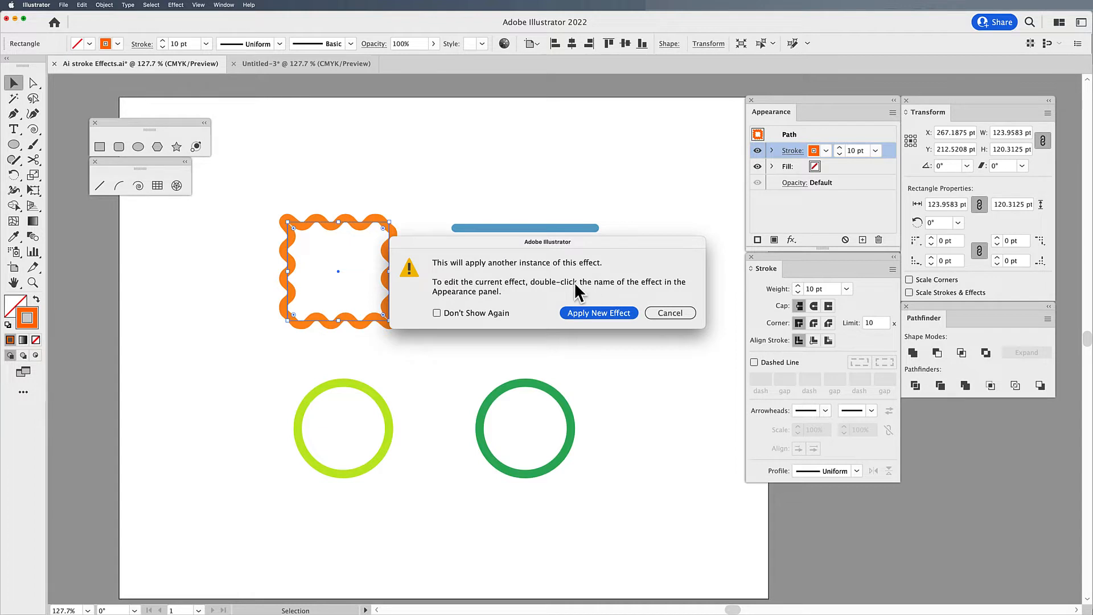
mouse_move(535, 308)
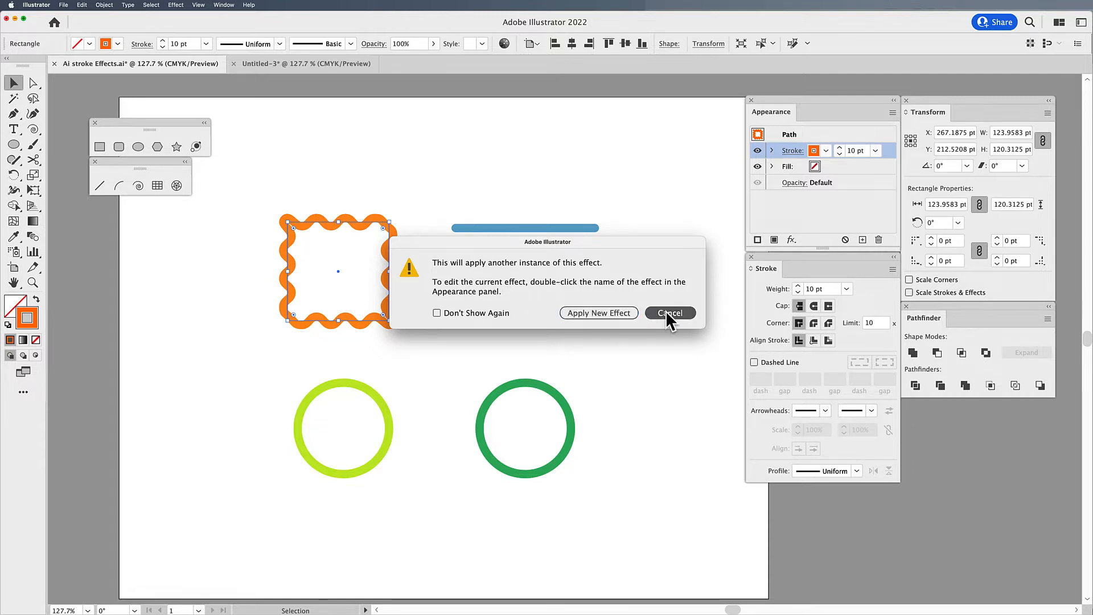
click(669, 312)
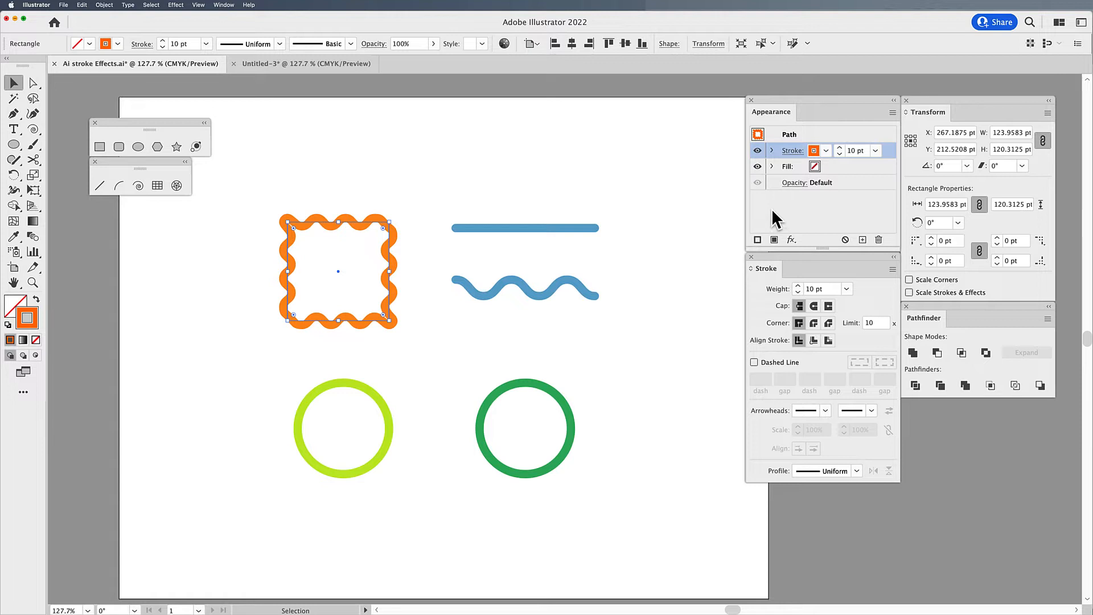
Reopen the square's Zig Zag from the Appearance panel and enlarge its waves with 5 ridges
click(223, 5)
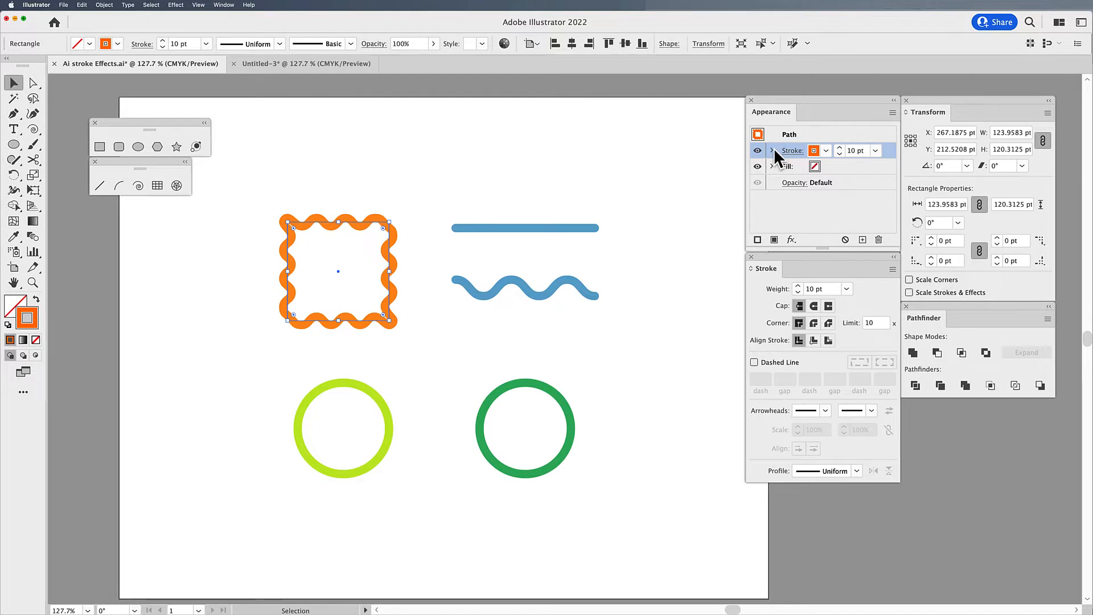
click(772, 151)
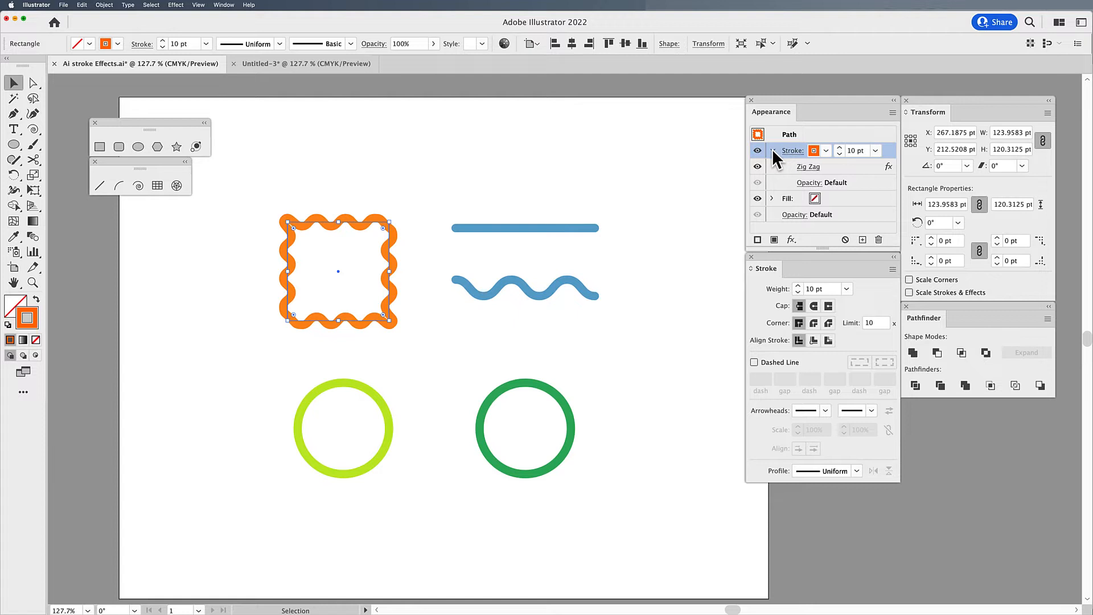
mouse_move(799, 170)
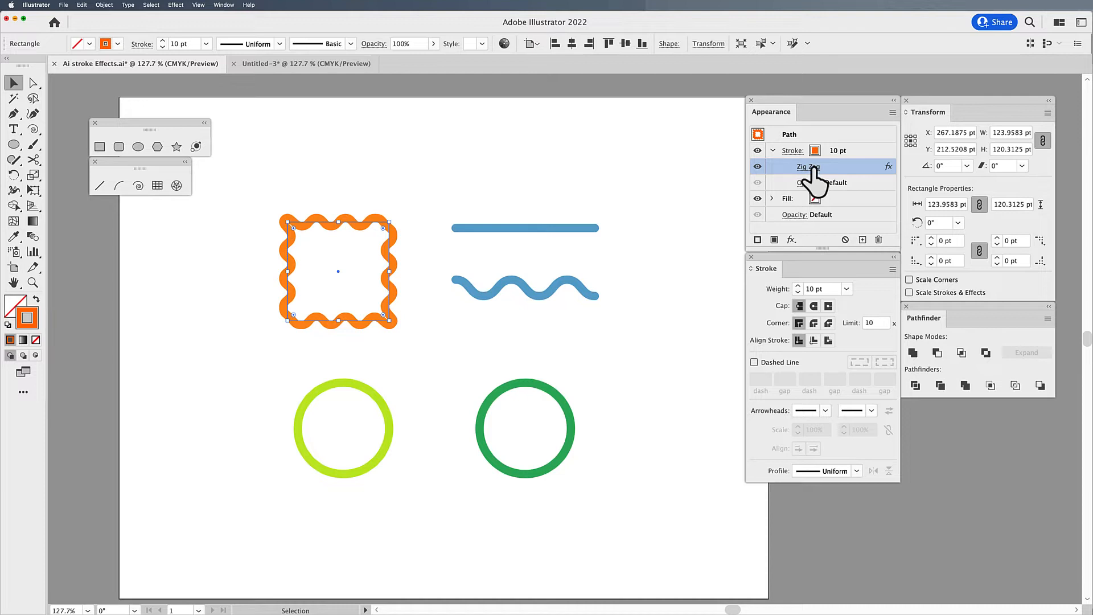
double_click(807, 167)
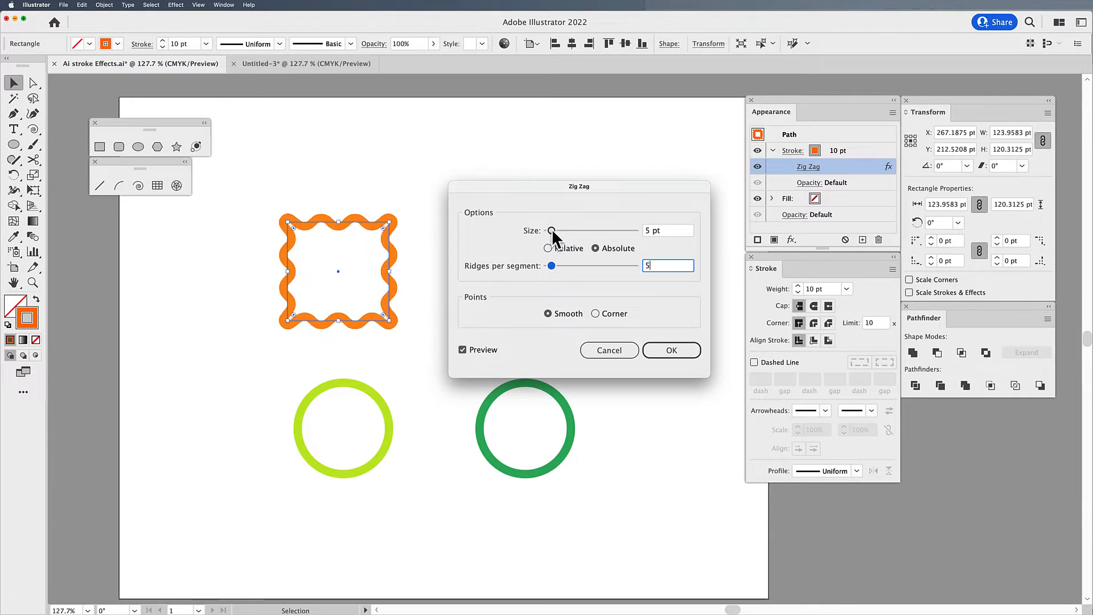
drag(550, 231, 556, 232)
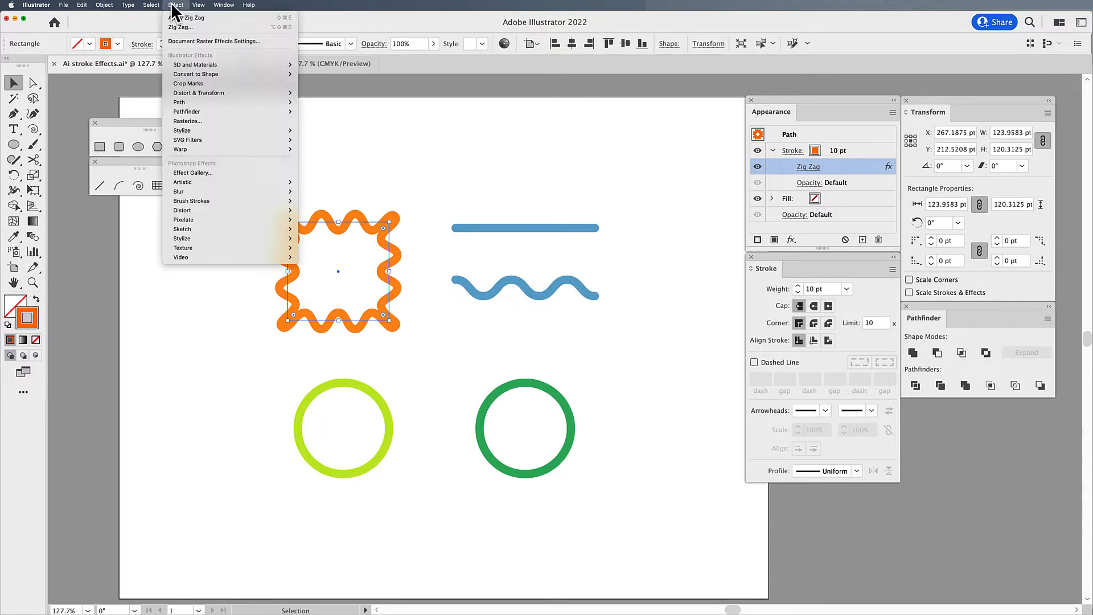
mouse_move(207, 100)
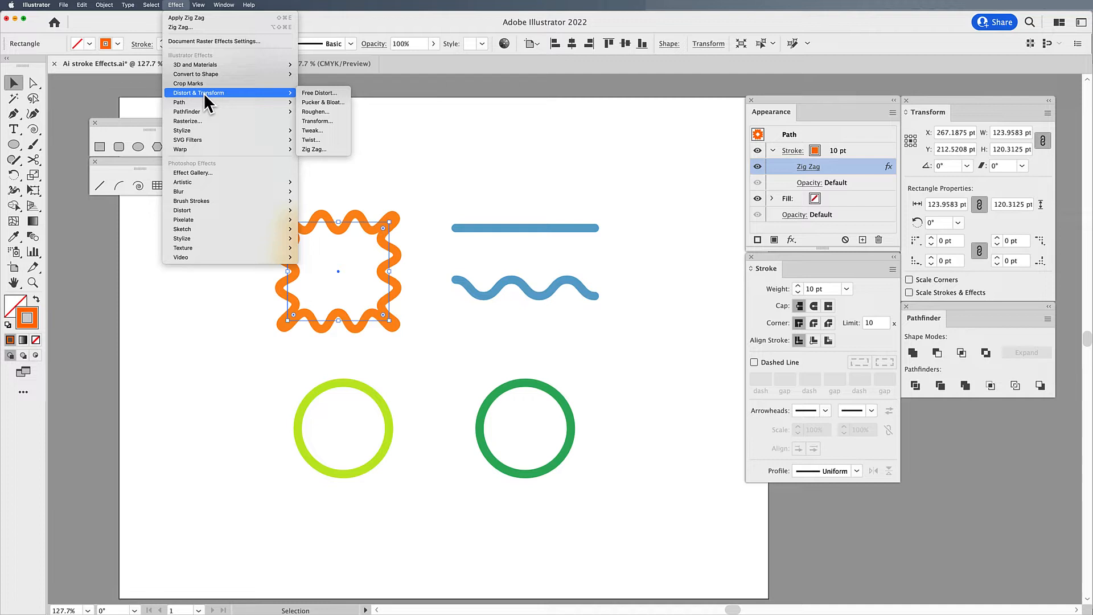
mouse_move(315, 111)
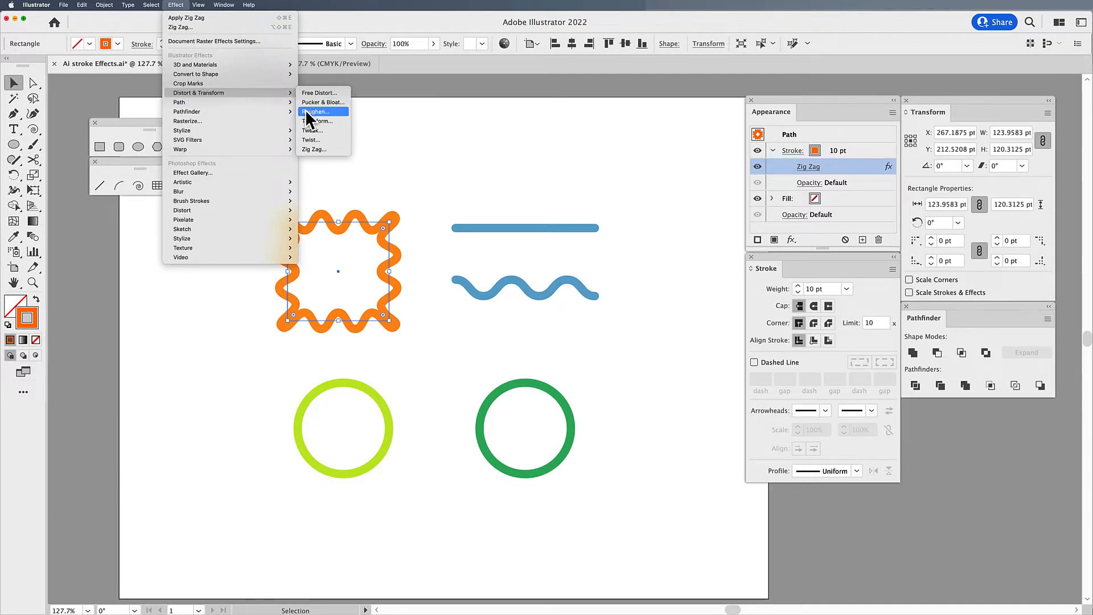
Add a Roughen effect at 5% size, 10 detail and corner points to the square's stroke
click(316, 112)
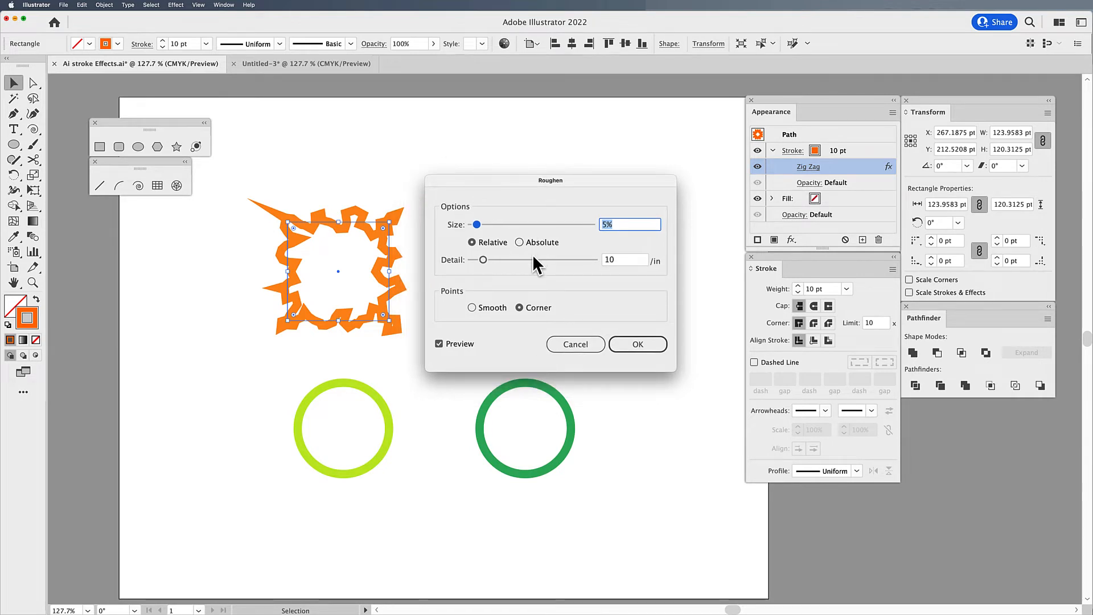
mouse_move(578, 266)
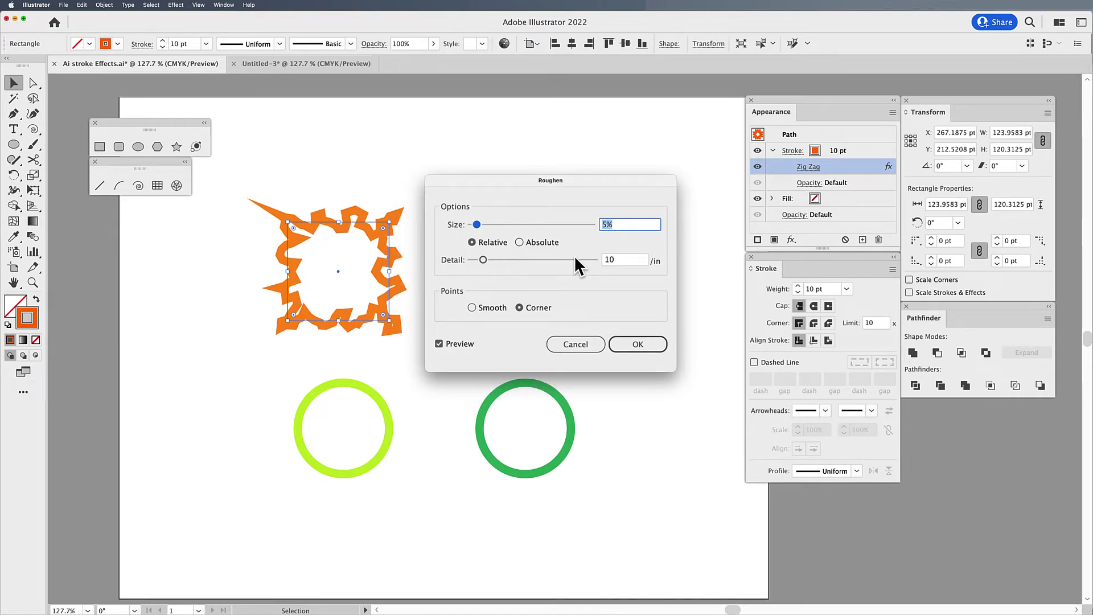
click(637, 344)
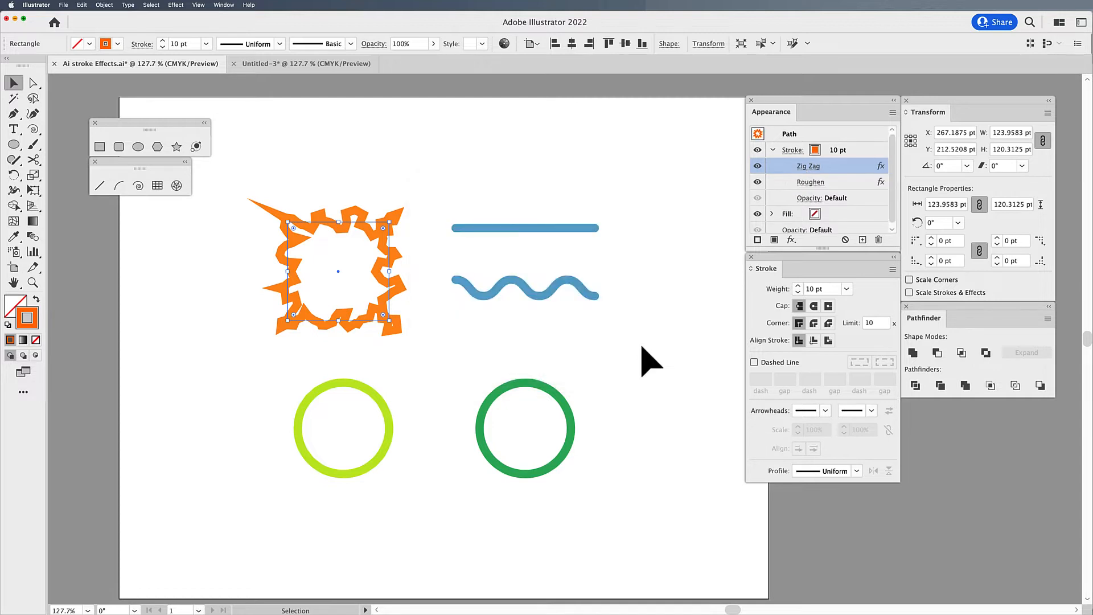
mouse_move(799, 188)
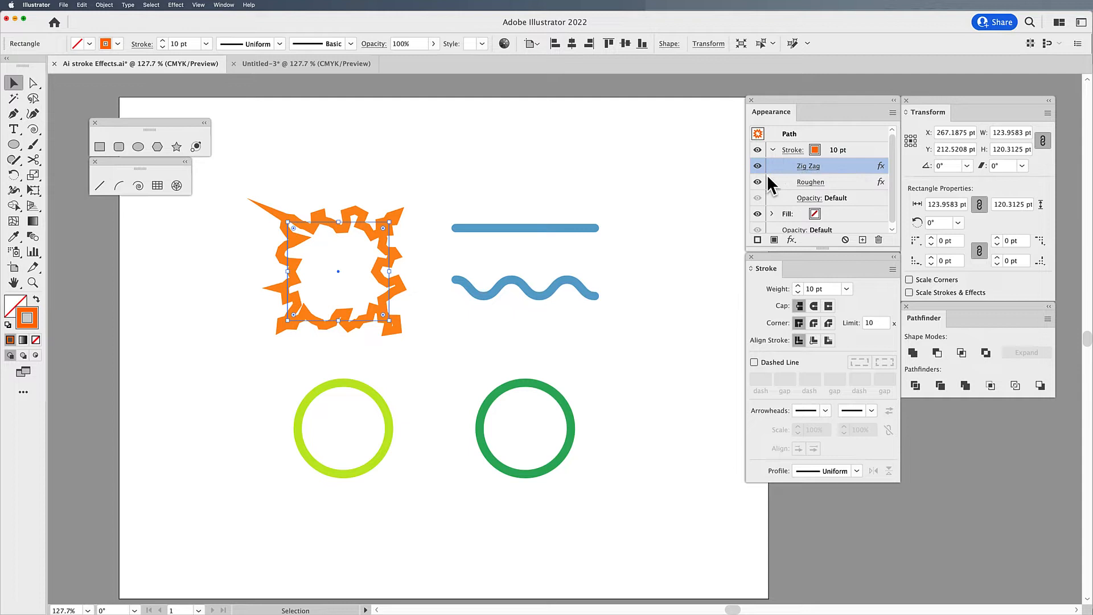
Compare Zig Zag and Roughen by toggling their visibility, then delete Roughen from the square
click(757, 181)
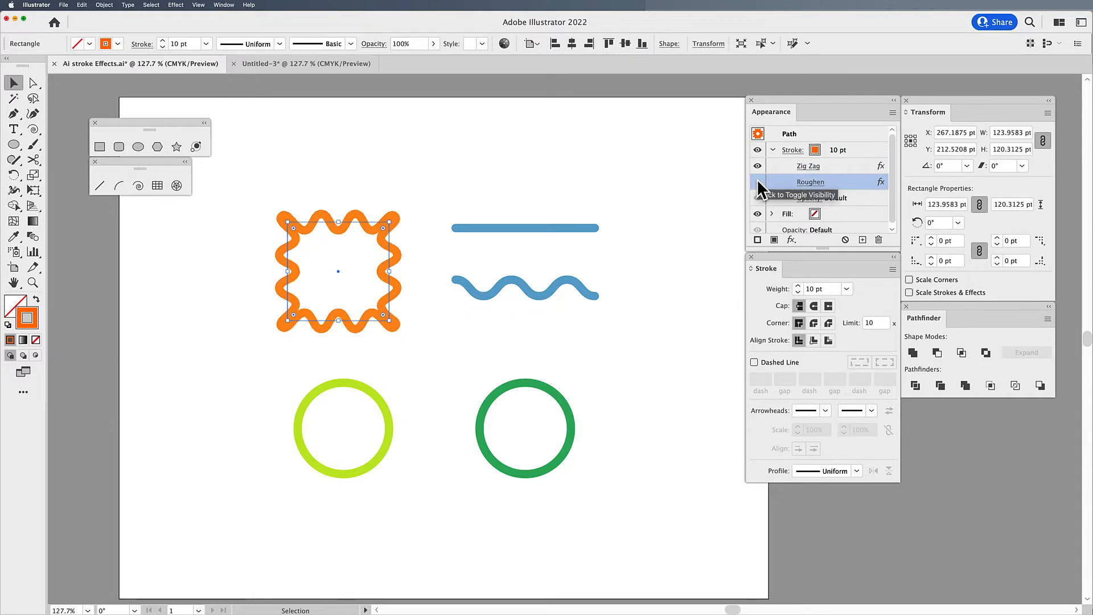
click(758, 166)
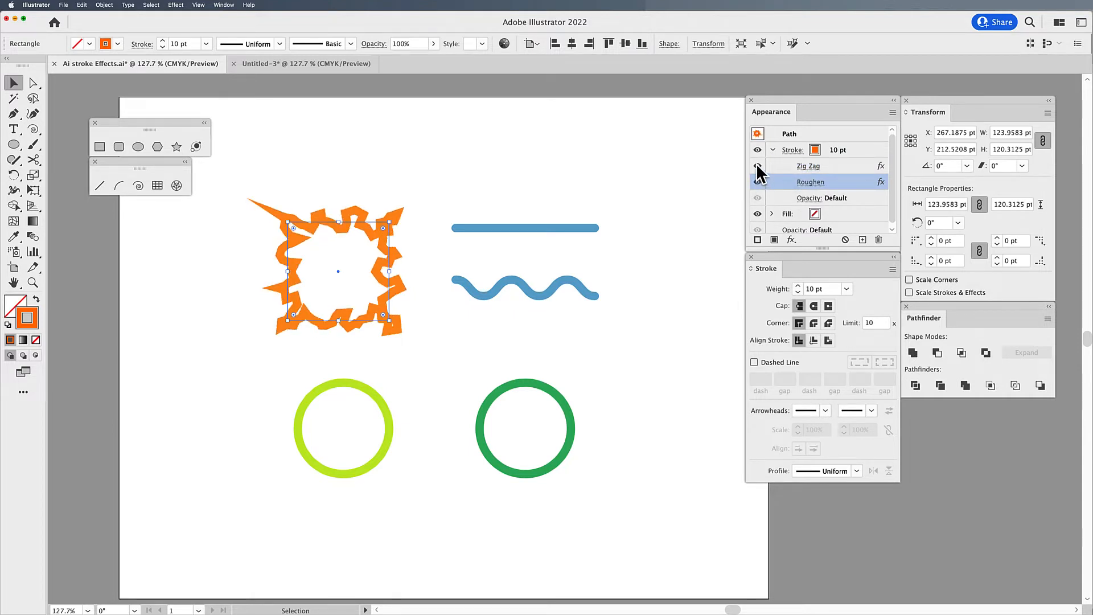
click(756, 181)
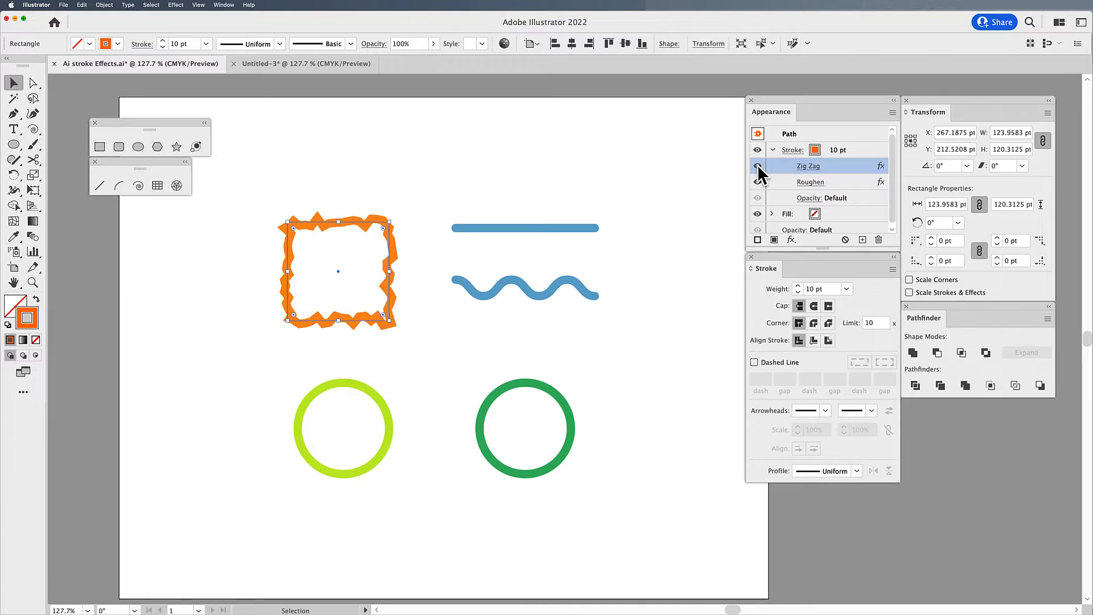
mouse_move(815, 184)
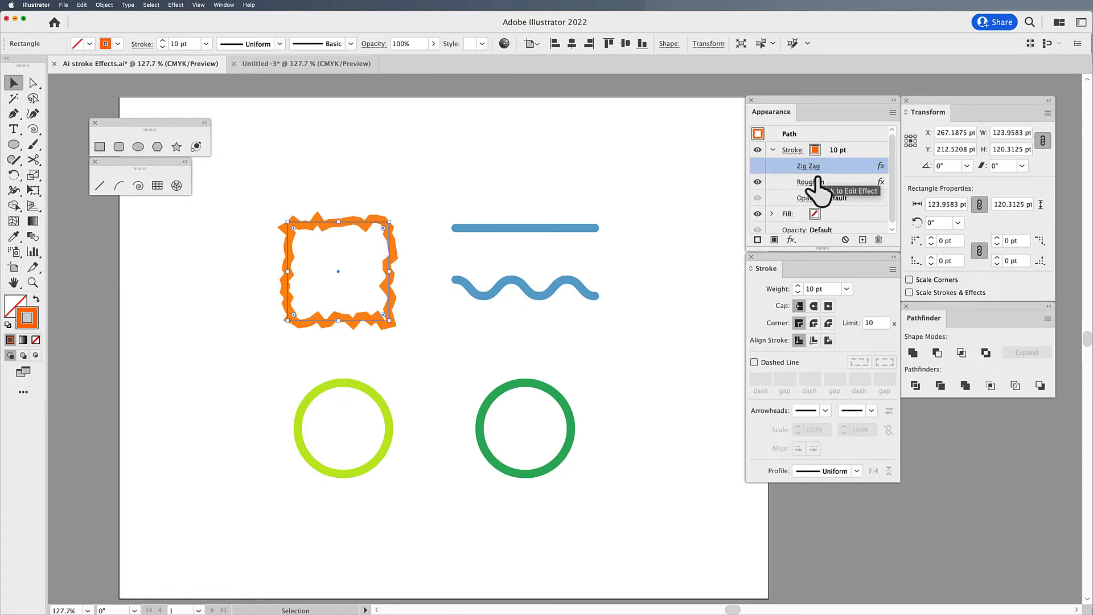
click(759, 166)
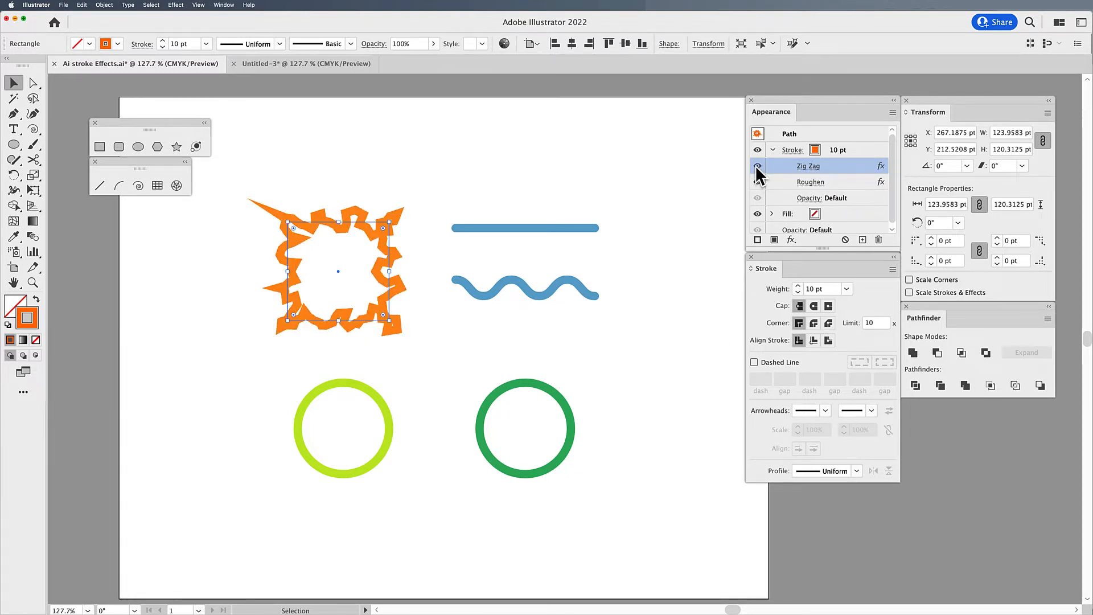
mouse_move(758, 182)
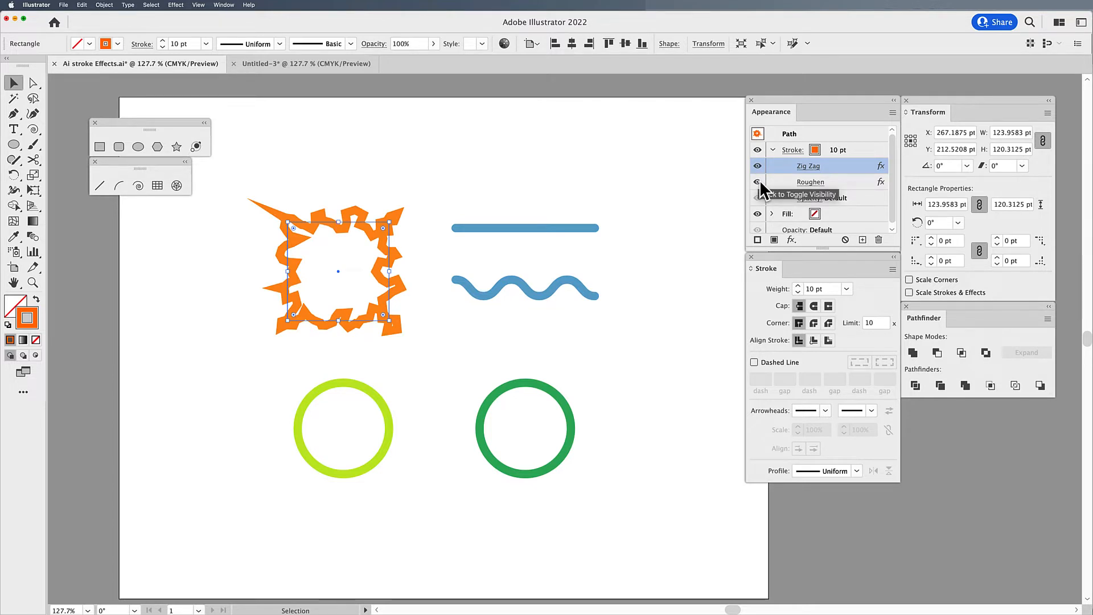
click(757, 182)
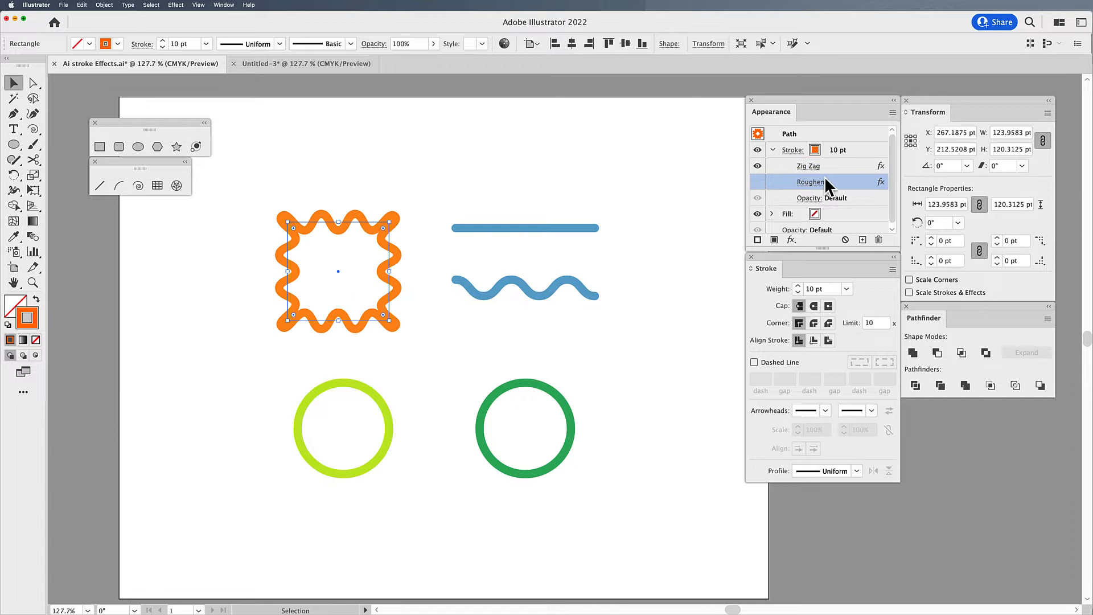
mouse_move(808, 182)
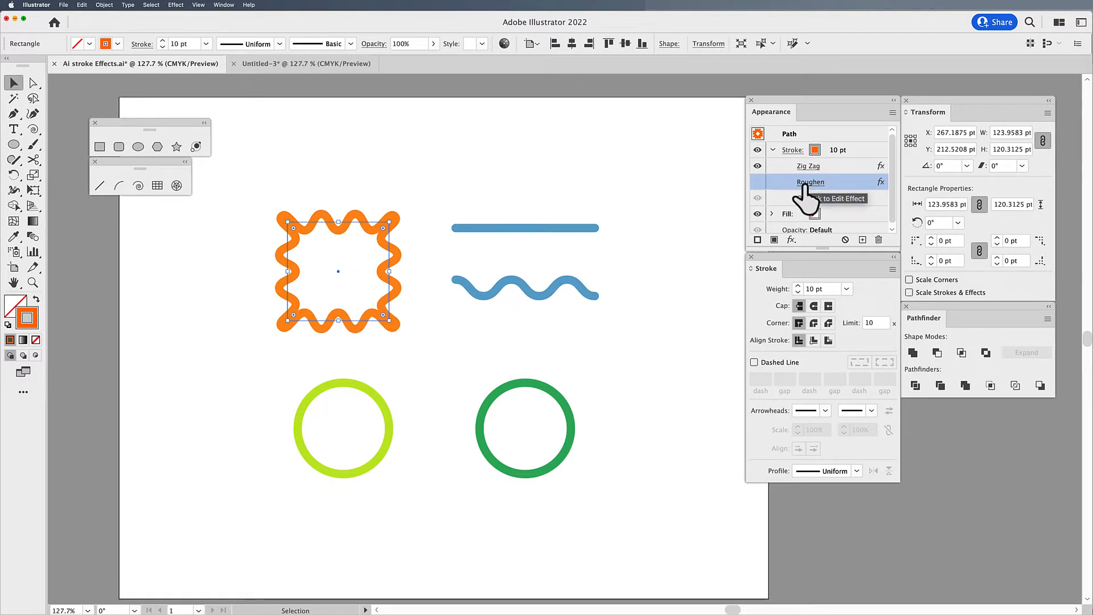
mouse_move(847, 188)
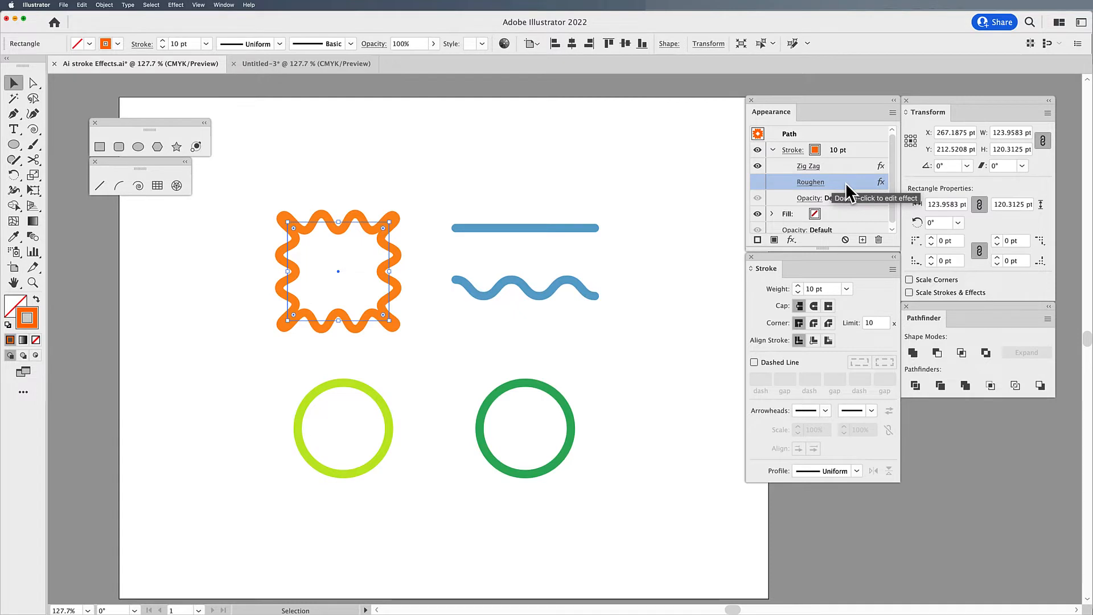
mouse_move(878, 239)
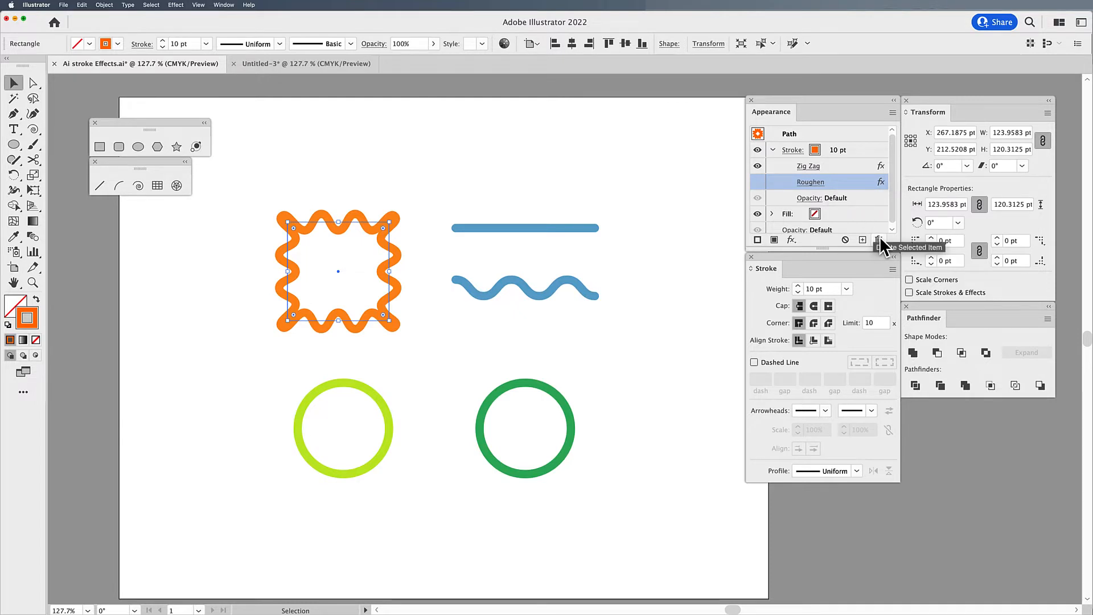
click(877, 239)
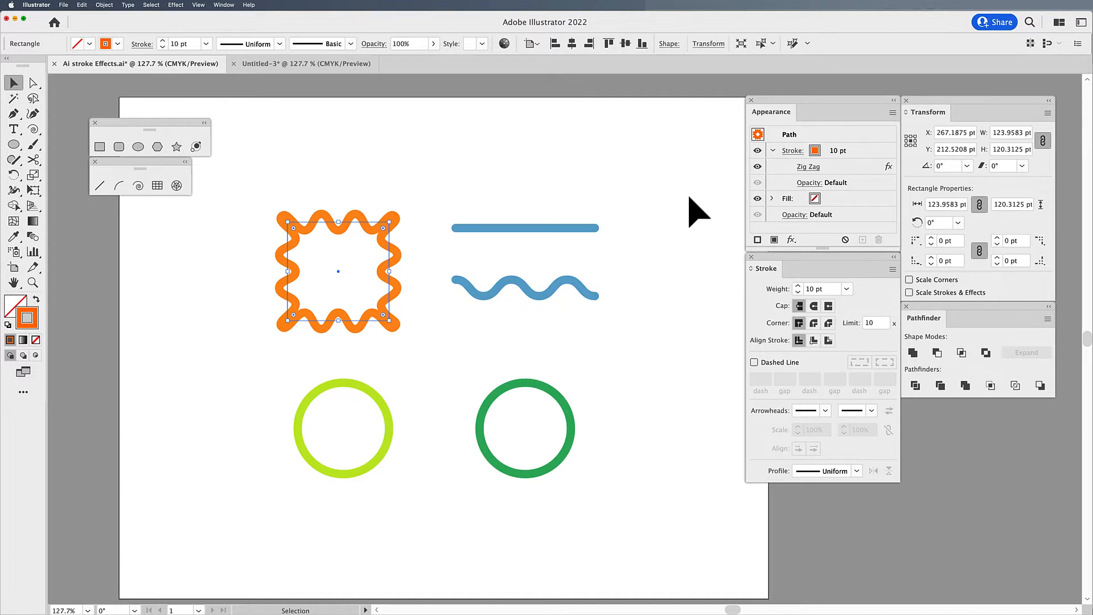
Select the lime-green circle and reapply the last Roughen effect to it
click(343, 428)
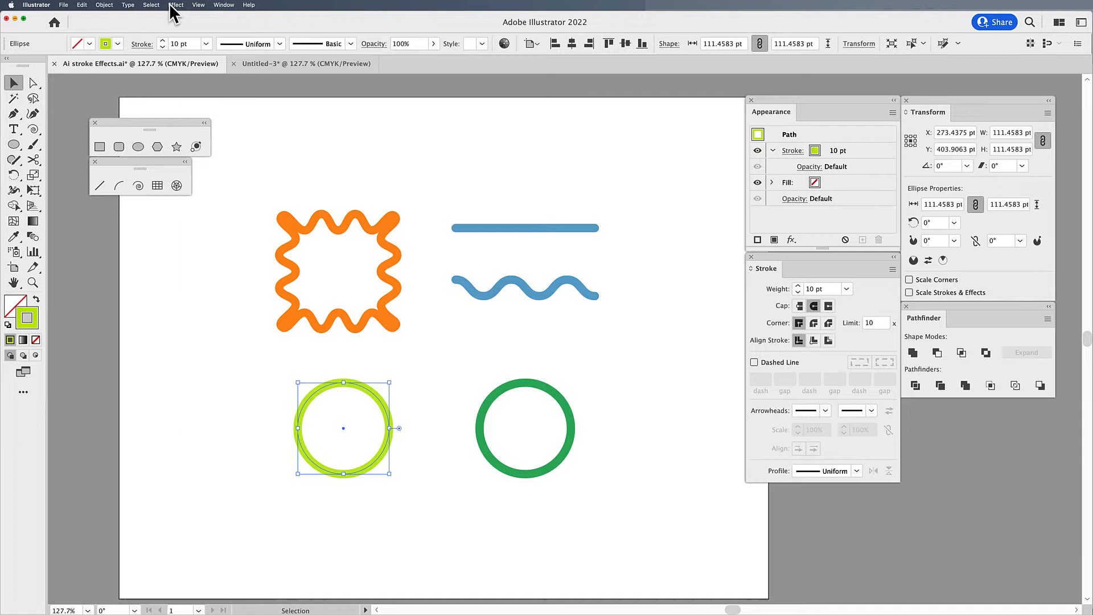
click(176, 4)
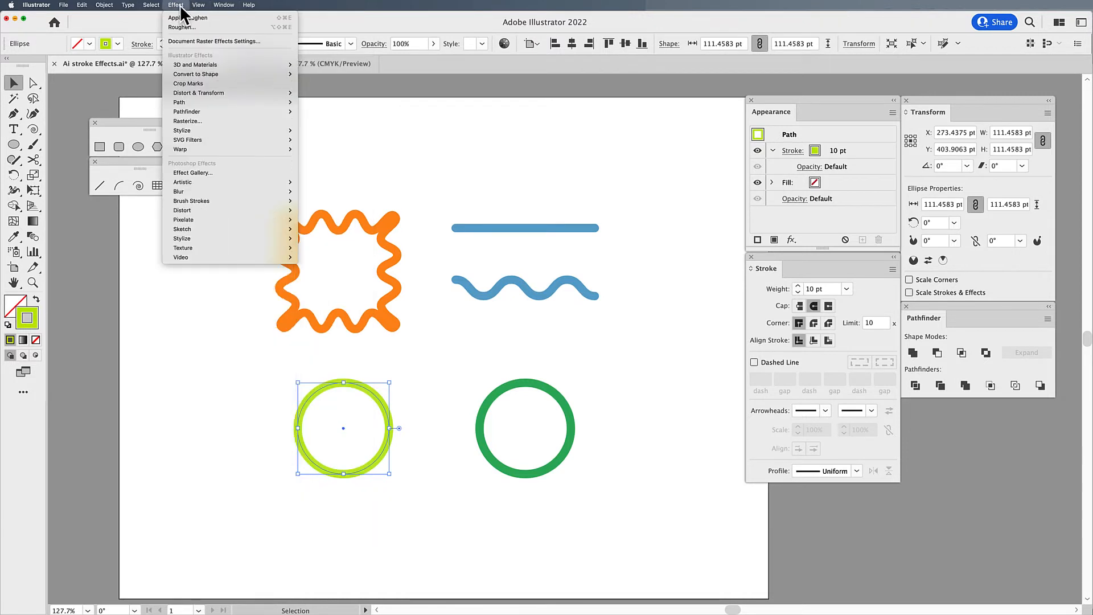
mouse_move(188, 18)
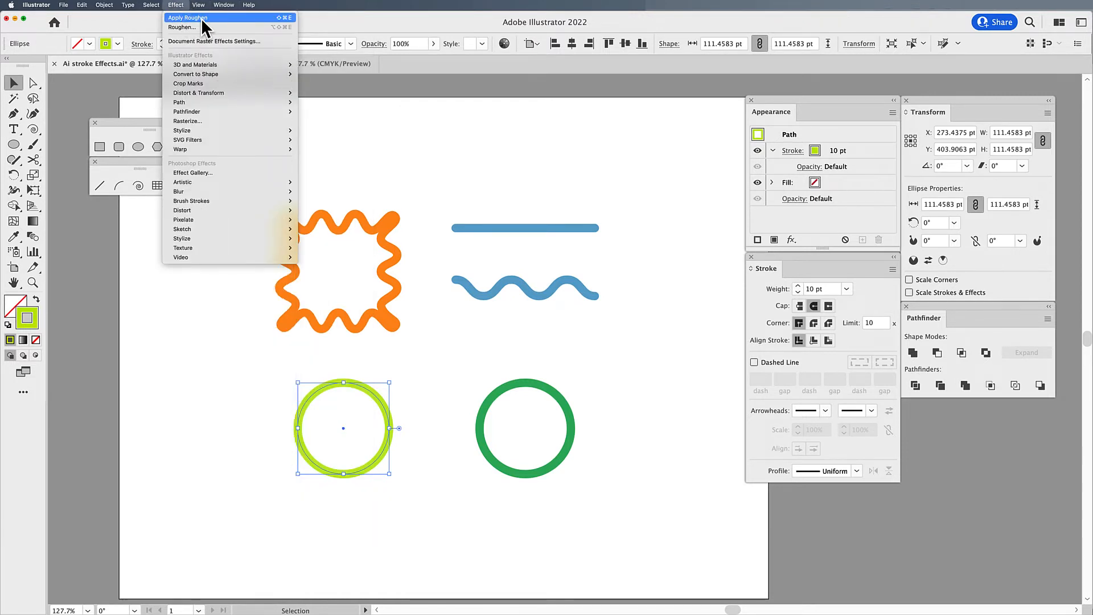
mouse_move(196, 27)
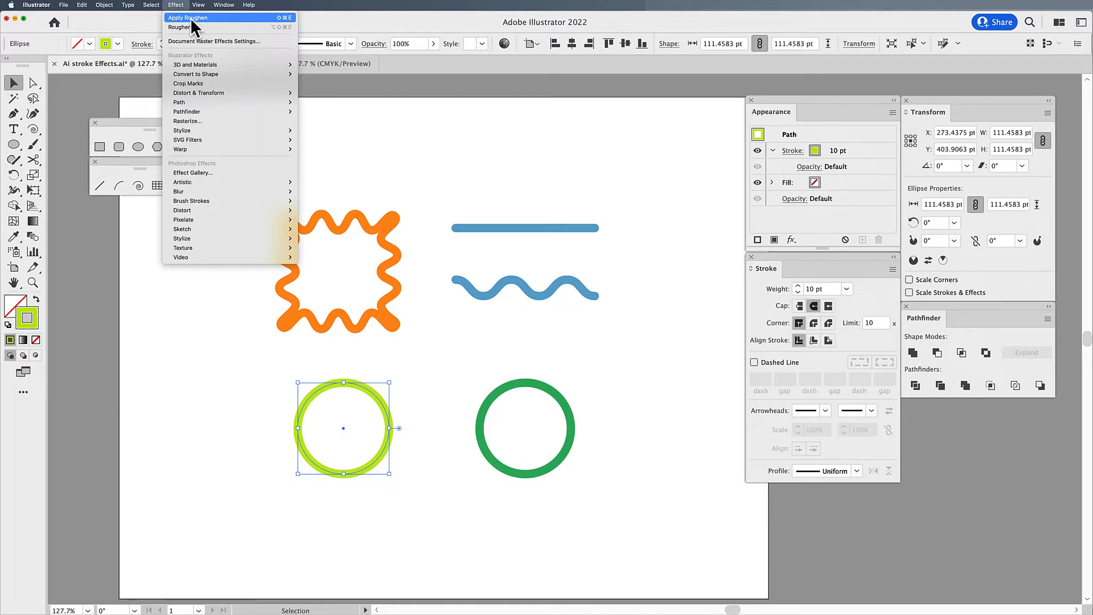
click(188, 18)
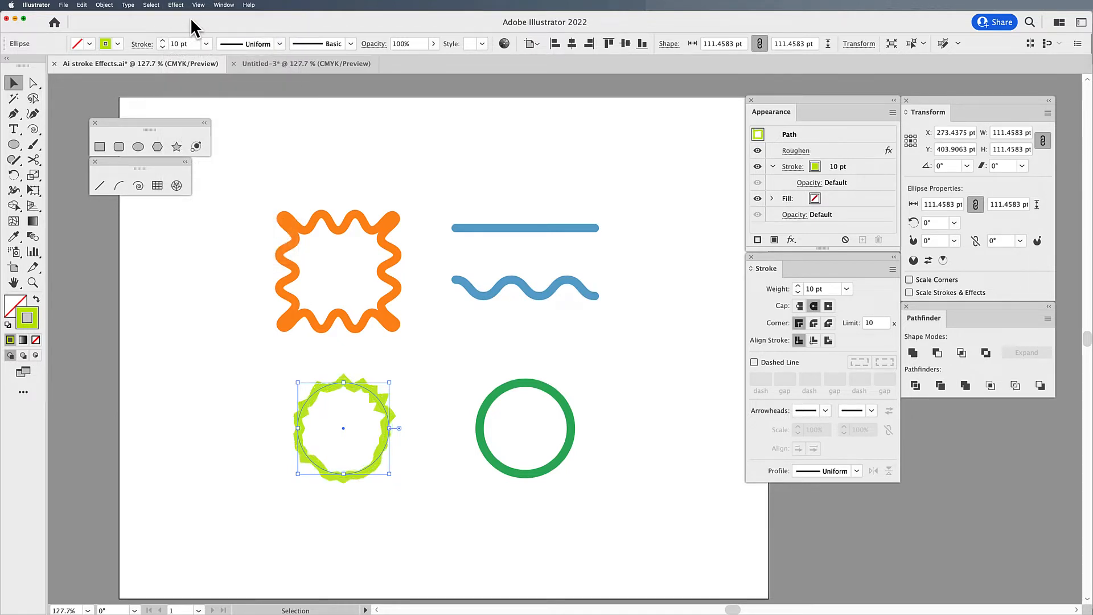
mouse_move(247, 401)
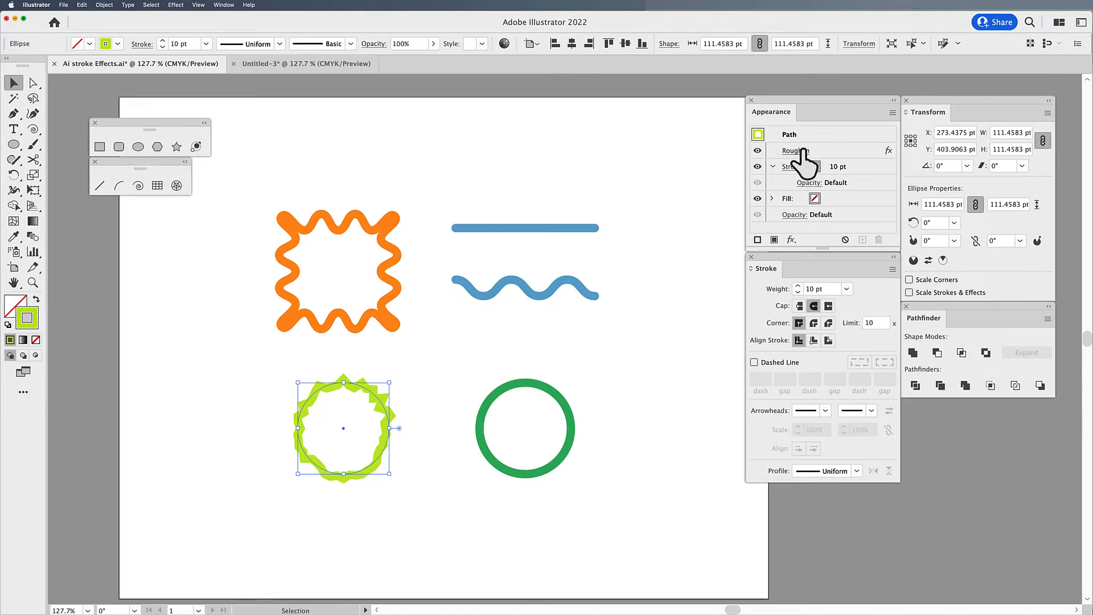
mouse_move(795, 150)
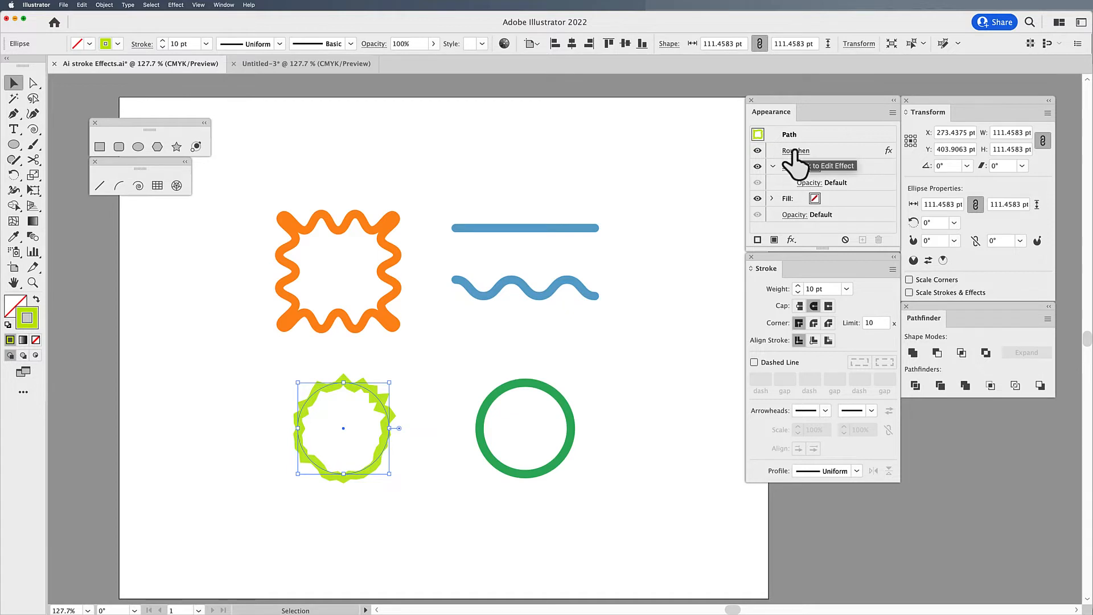
Edit the circle's Roughen to smooth points, 11% size and detail 9
click(766, 166)
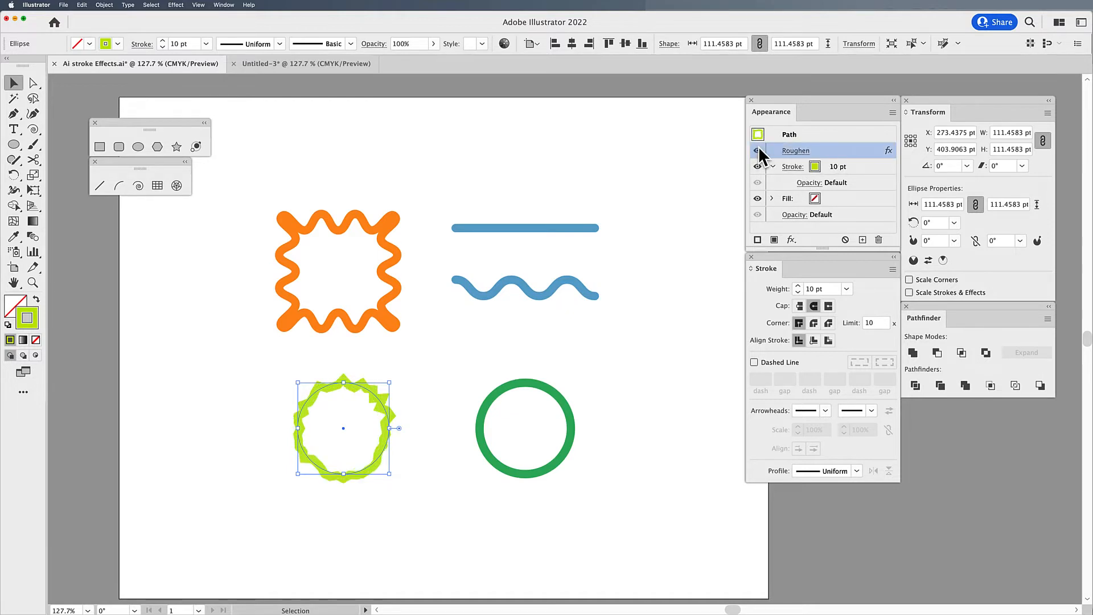
double_click(796, 150)
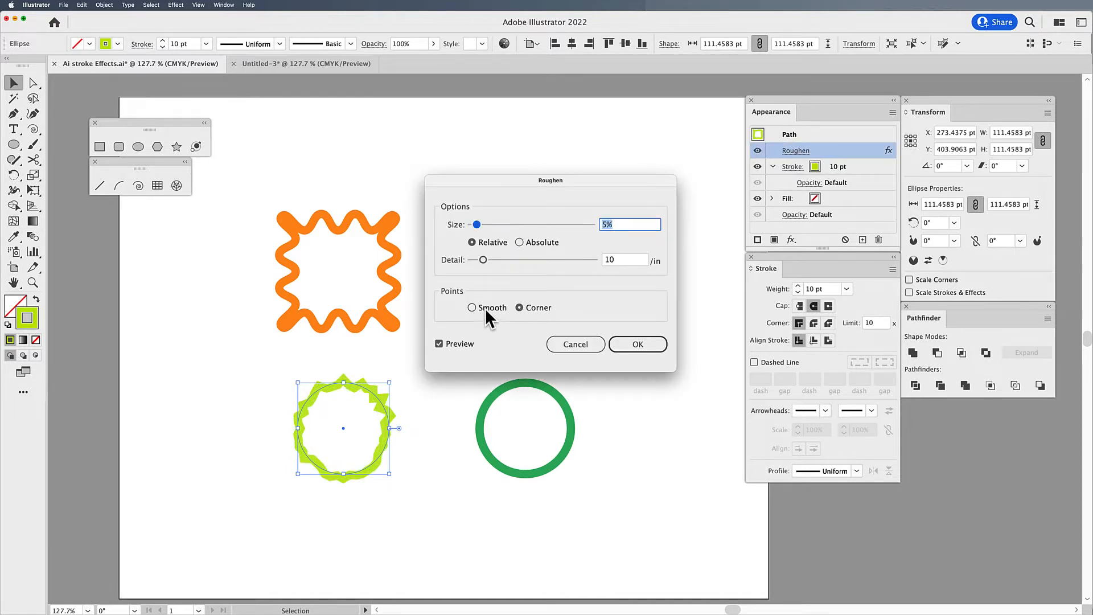
drag(477, 224, 480, 224)
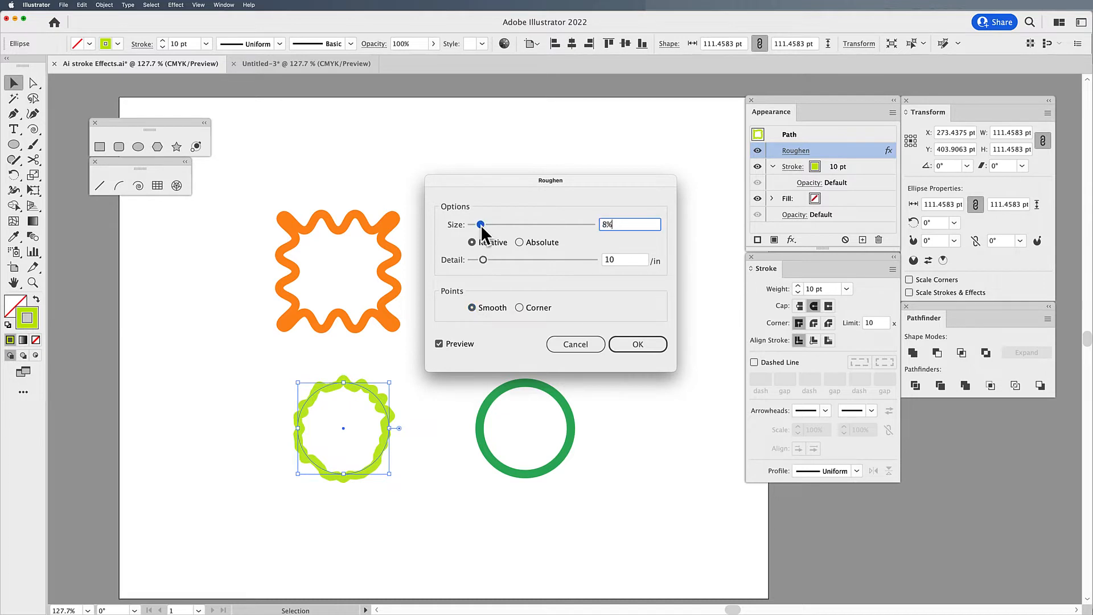
drag(482, 259, 476, 259)
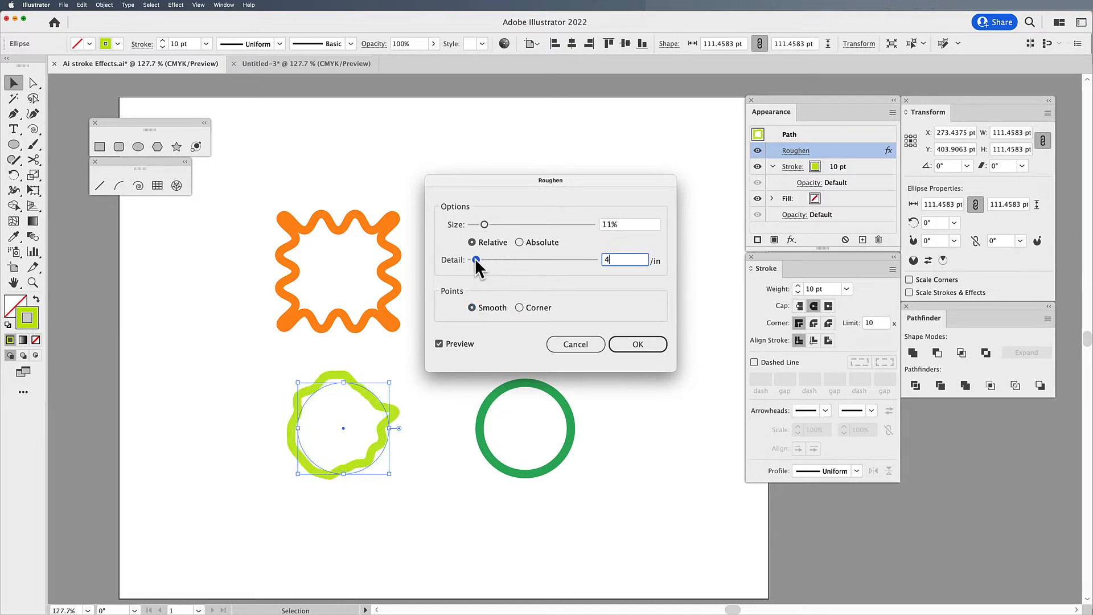
drag(476, 260, 483, 260)
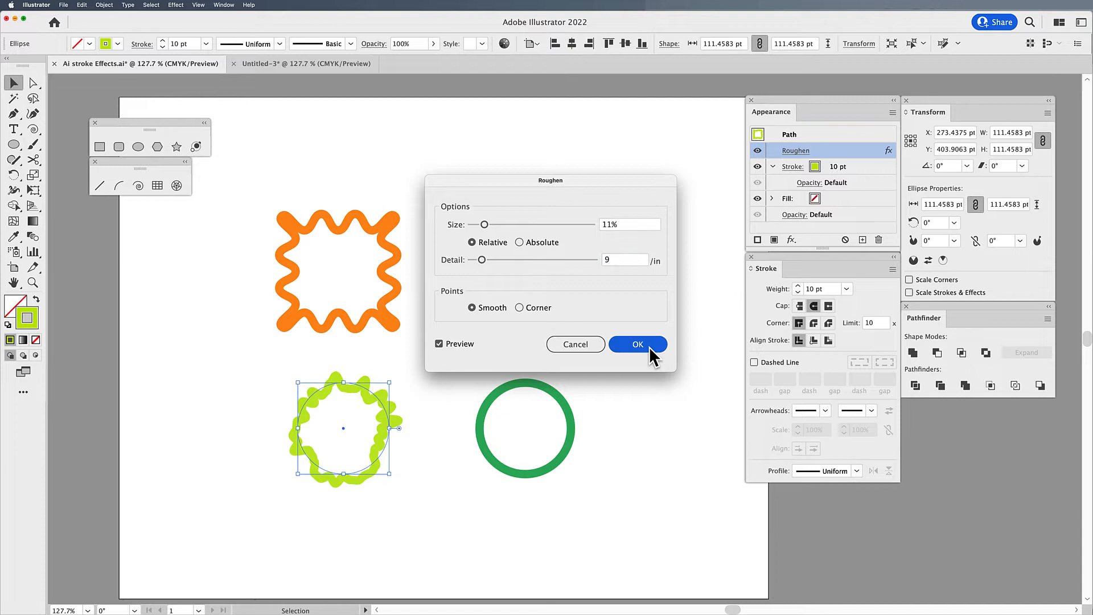
click(638, 344)
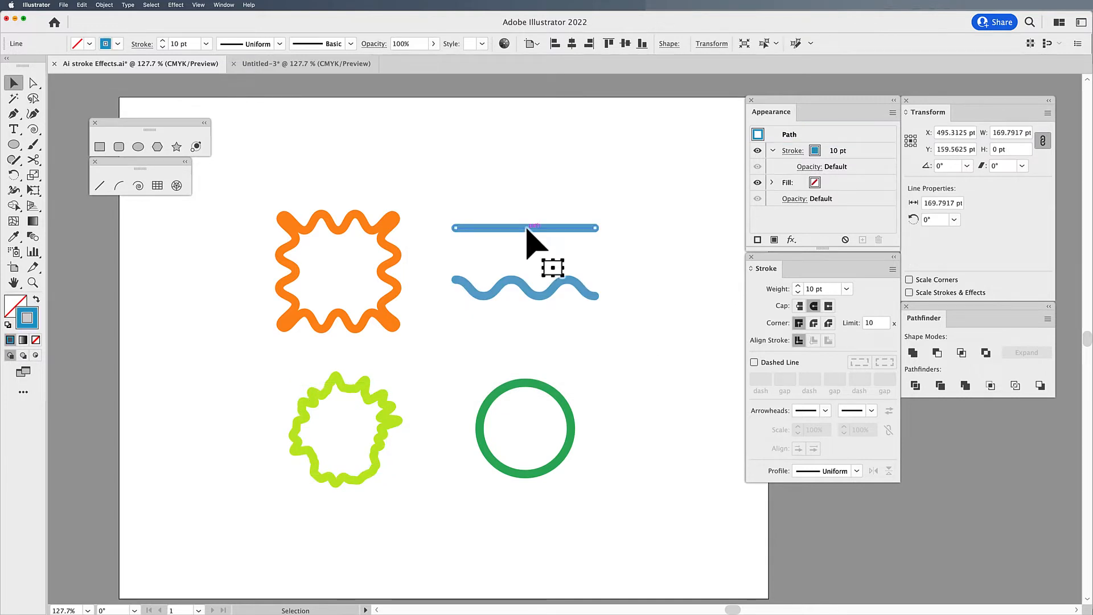
Apply a Twist effect of 46° to the straight blue line
click(175, 5)
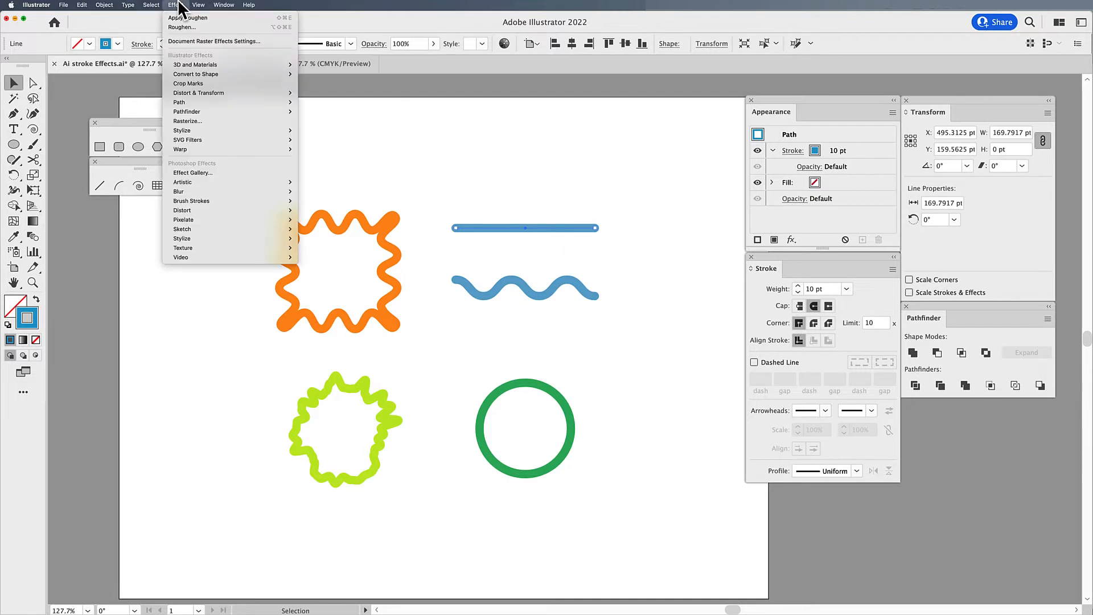
mouse_move(305, 113)
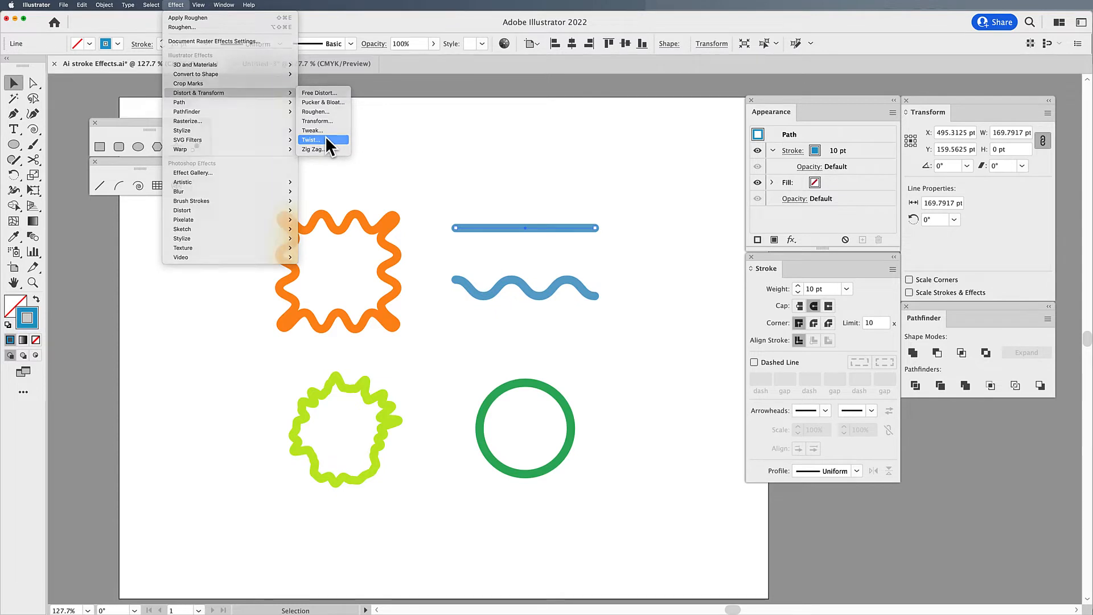
click(311, 139)
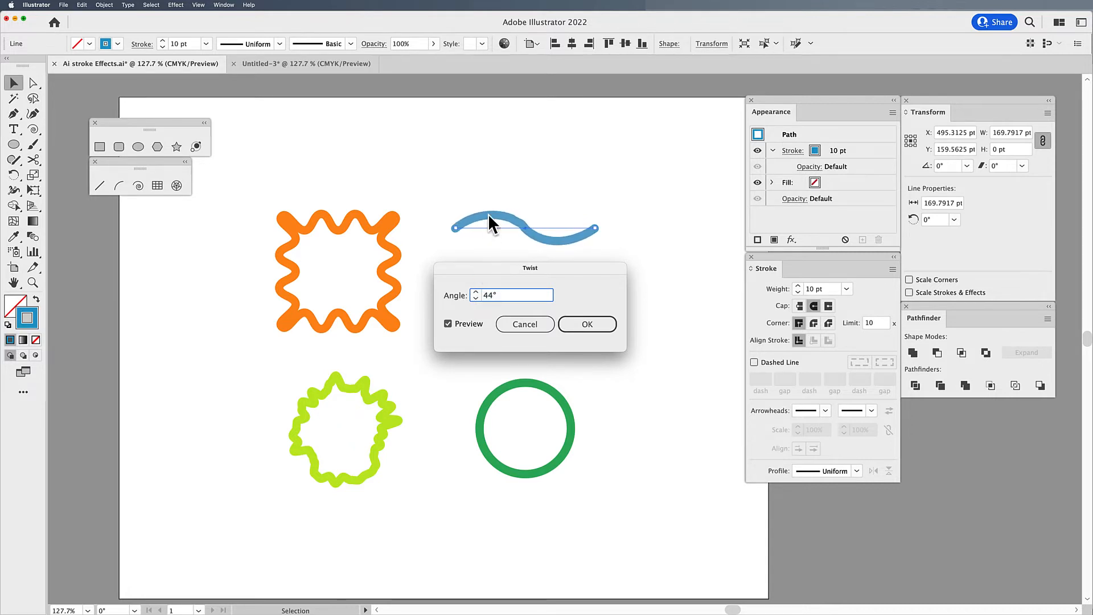
click(475, 292)
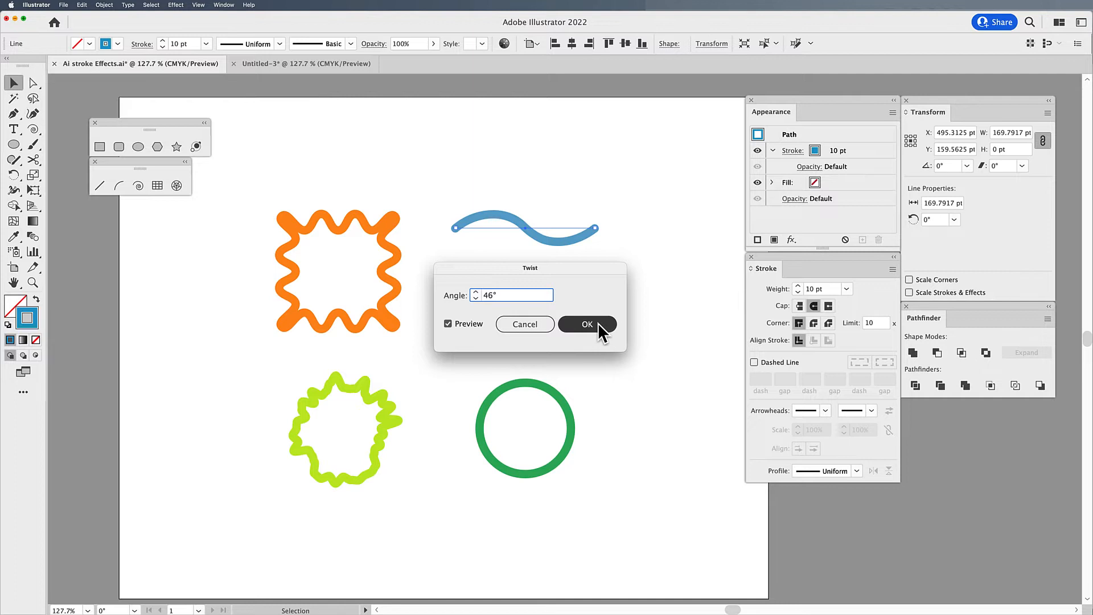
click(587, 324)
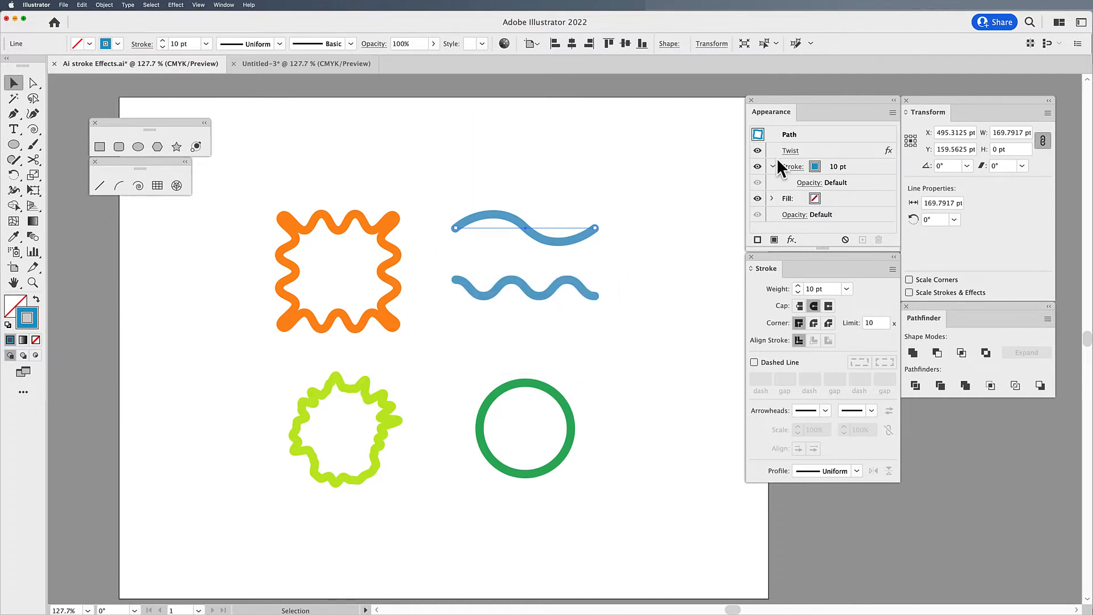
click(757, 167)
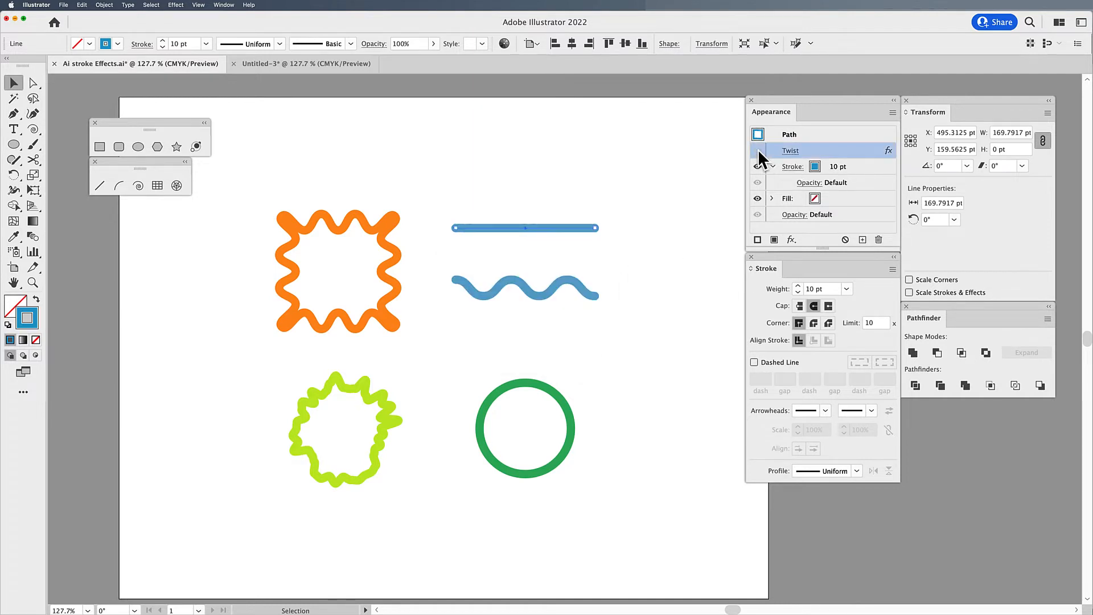
click(758, 150)
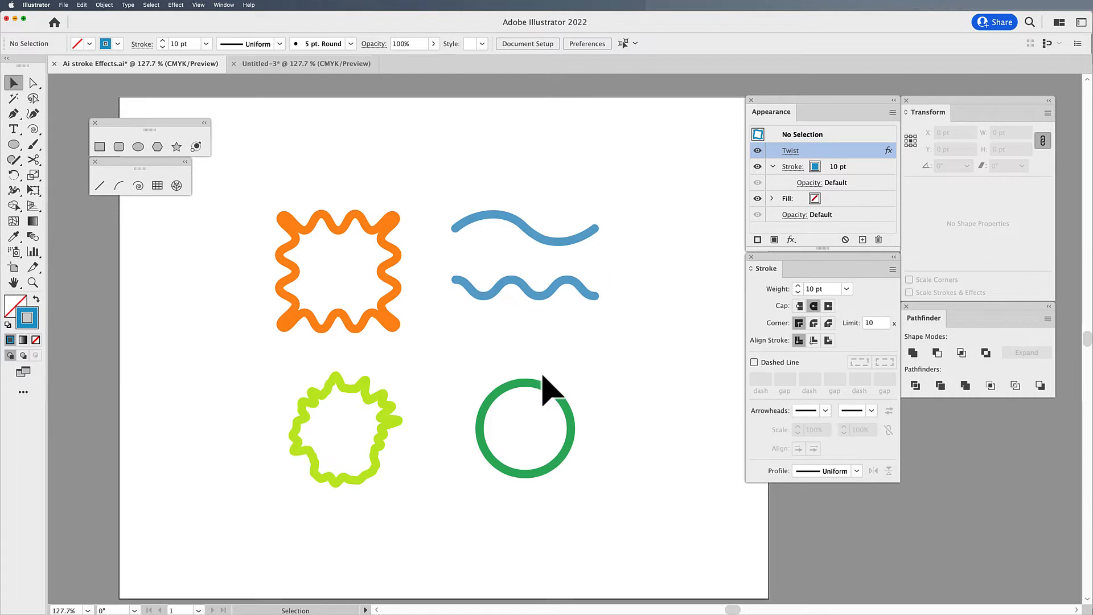
click(525, 421)
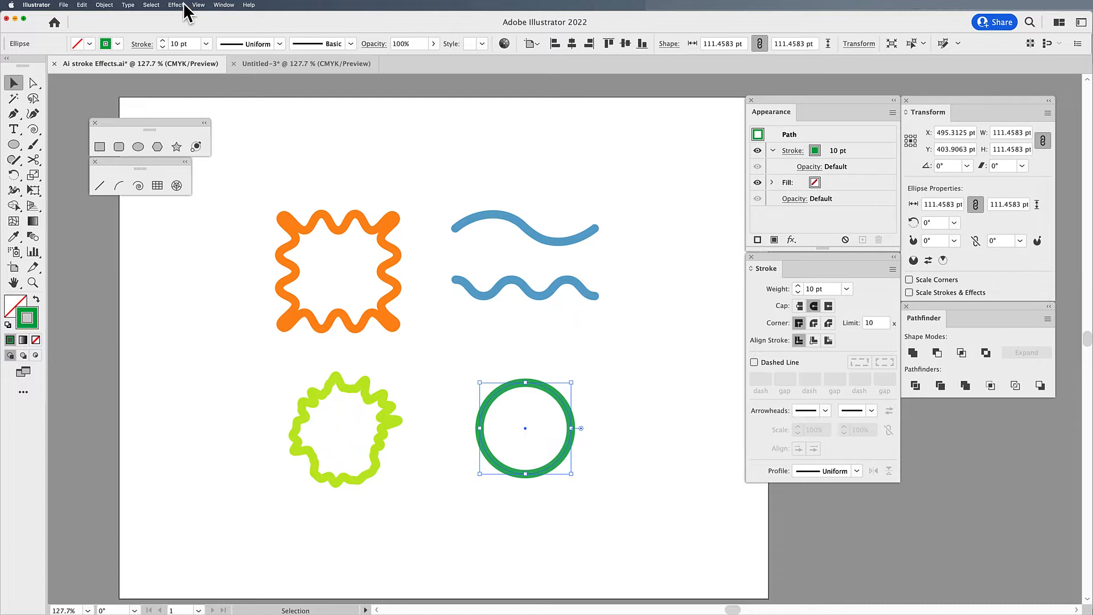
Apply a Zig Zag effect with smooth points to the dark green circle
click(174, 5)
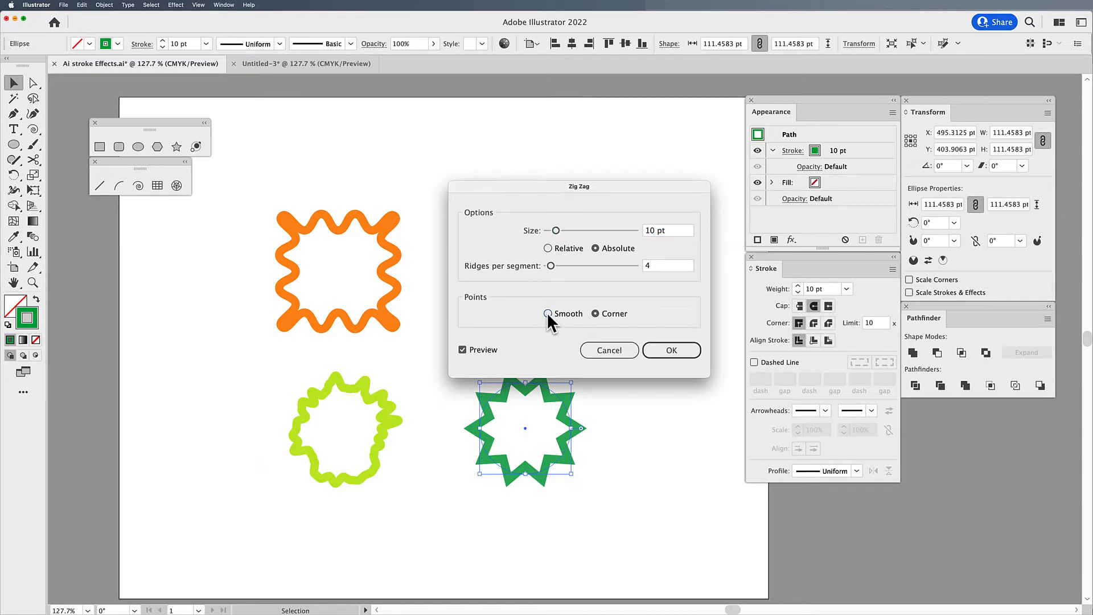
click(672, 351)
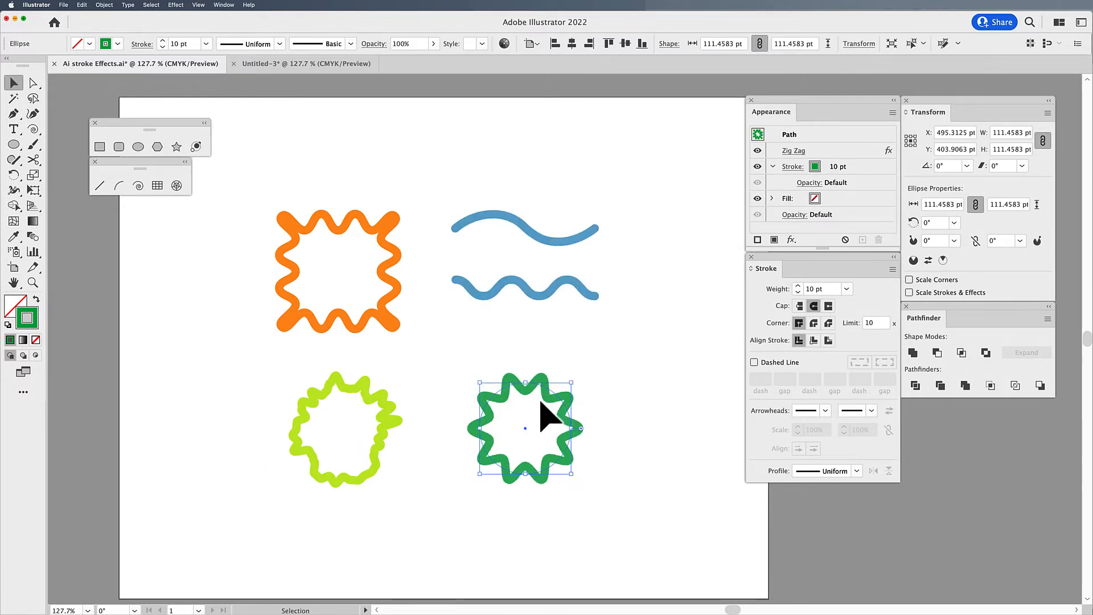
mouse_move(494, 517)
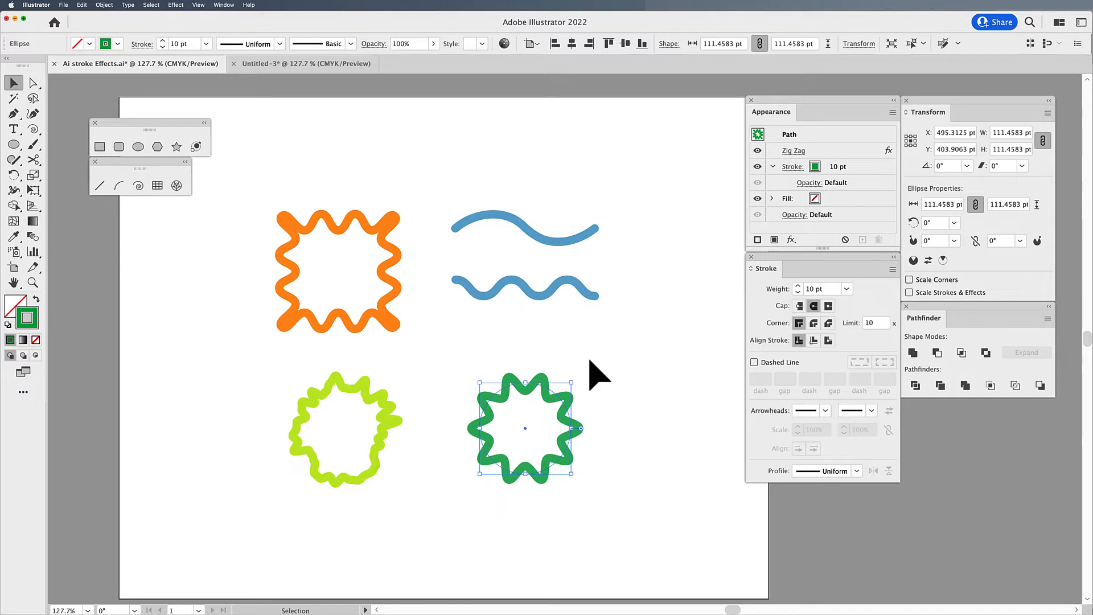
Reopen the green circle's Zig Zag and preview around 6-7 ridges per segment
double_click(792, 150)
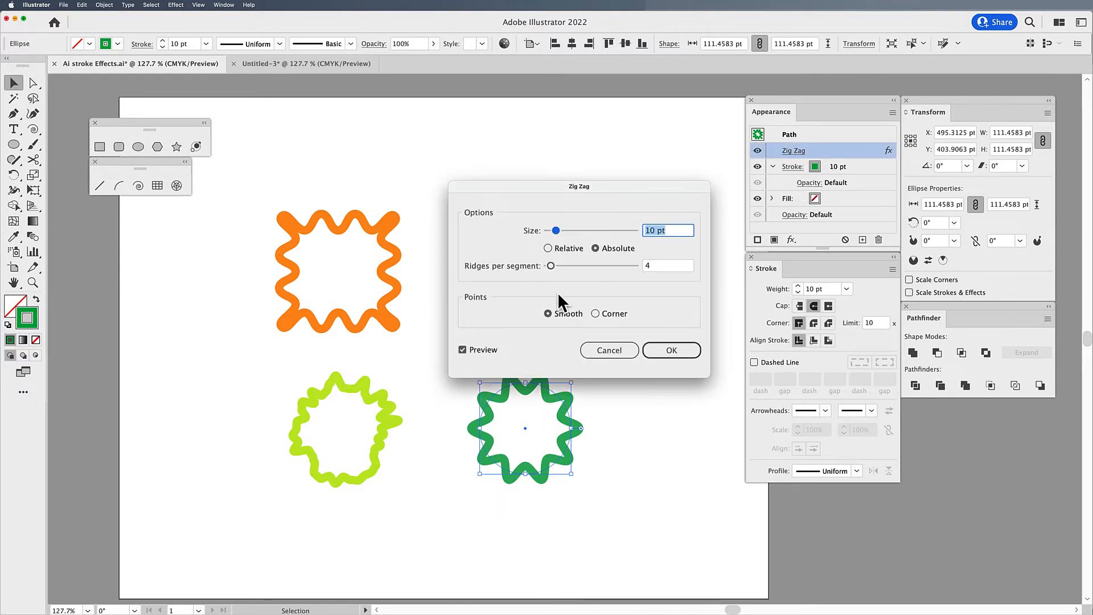
mouse_move(516, 276)
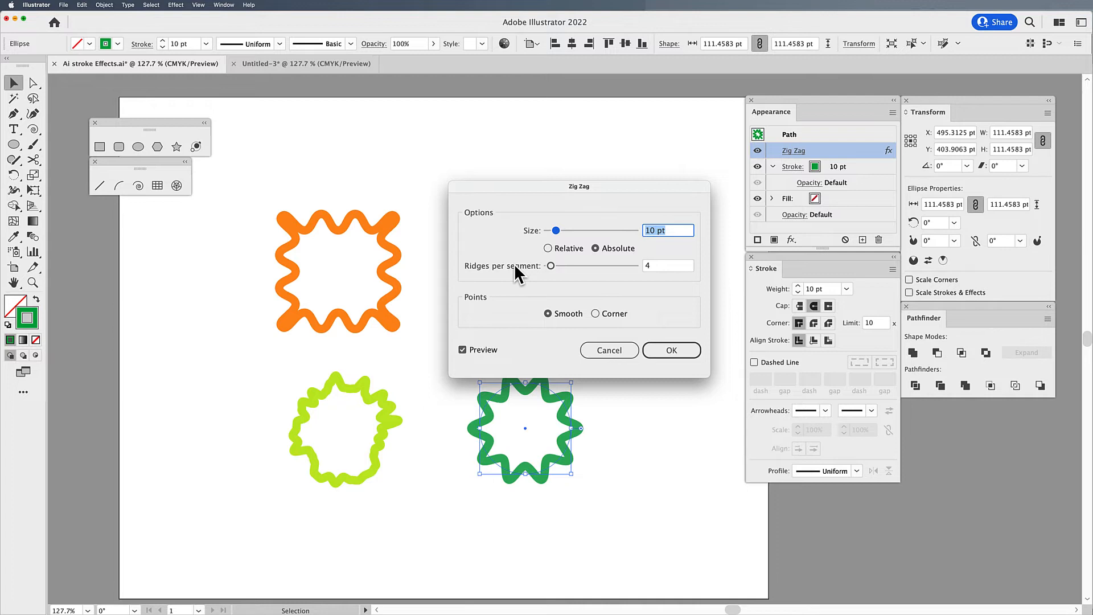
drag(551, 265, 553, 265)
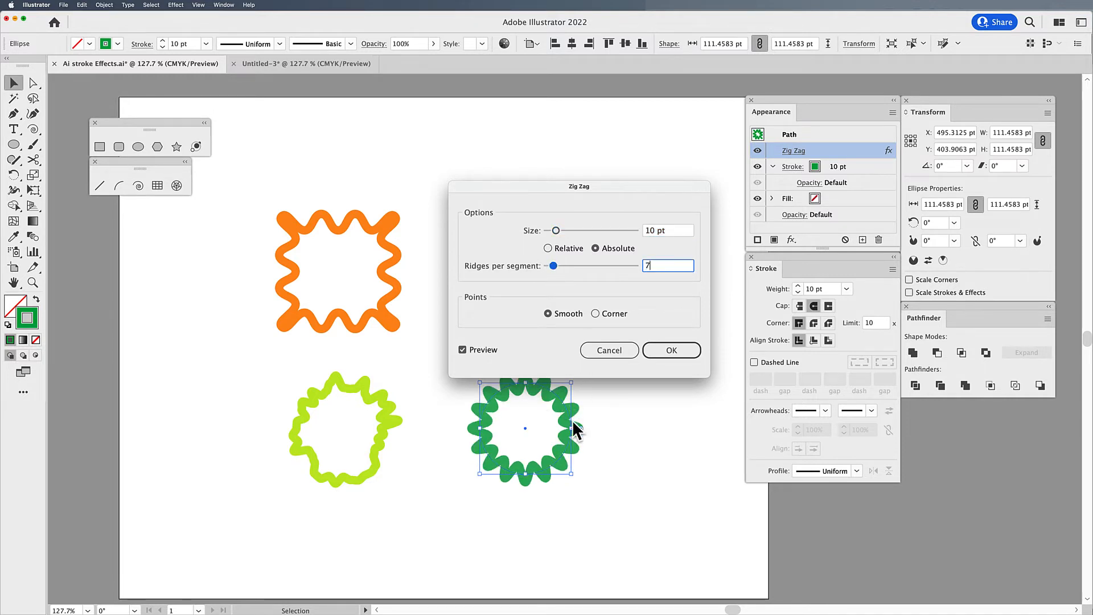
mouse_move(647, 389)
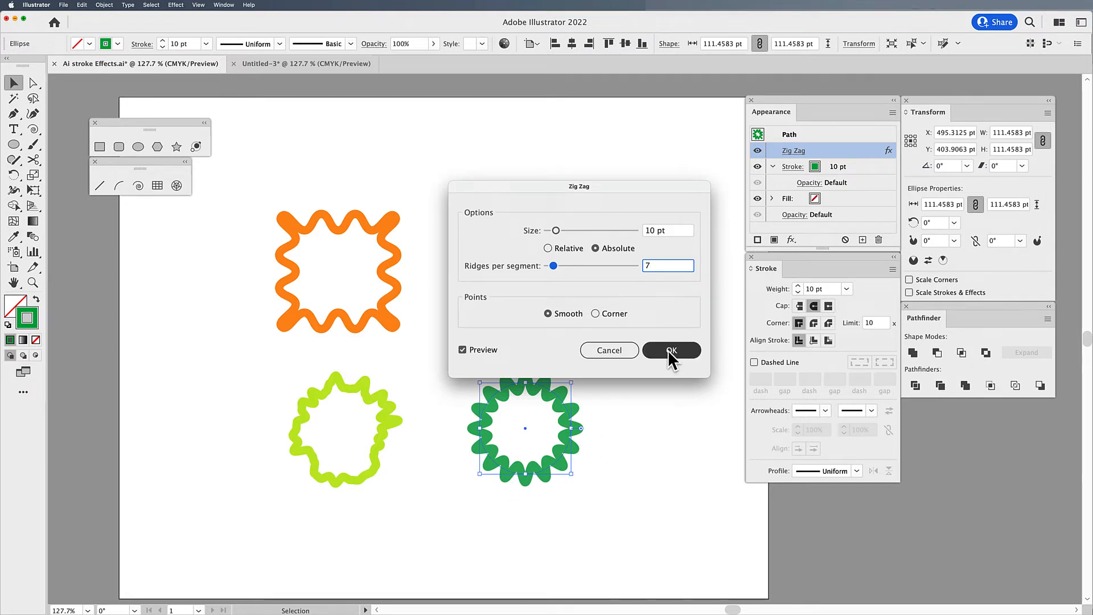
drag(555, 265, 551, 265)
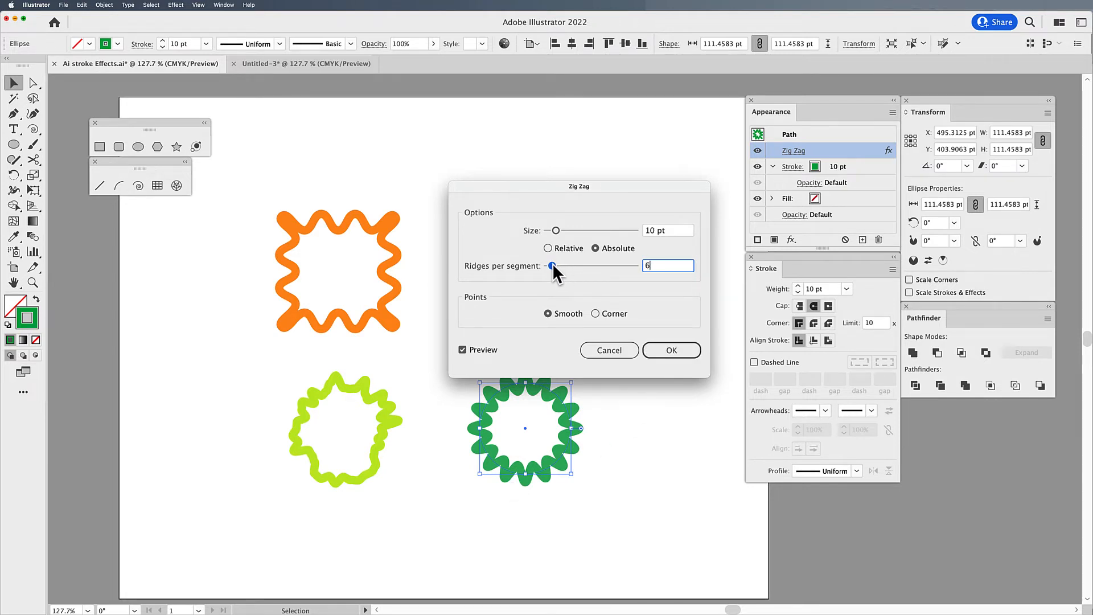
Cancel the Zig Zag changes, keeping four ridges, and switch to the Direct Selection tool
click(672, 351)
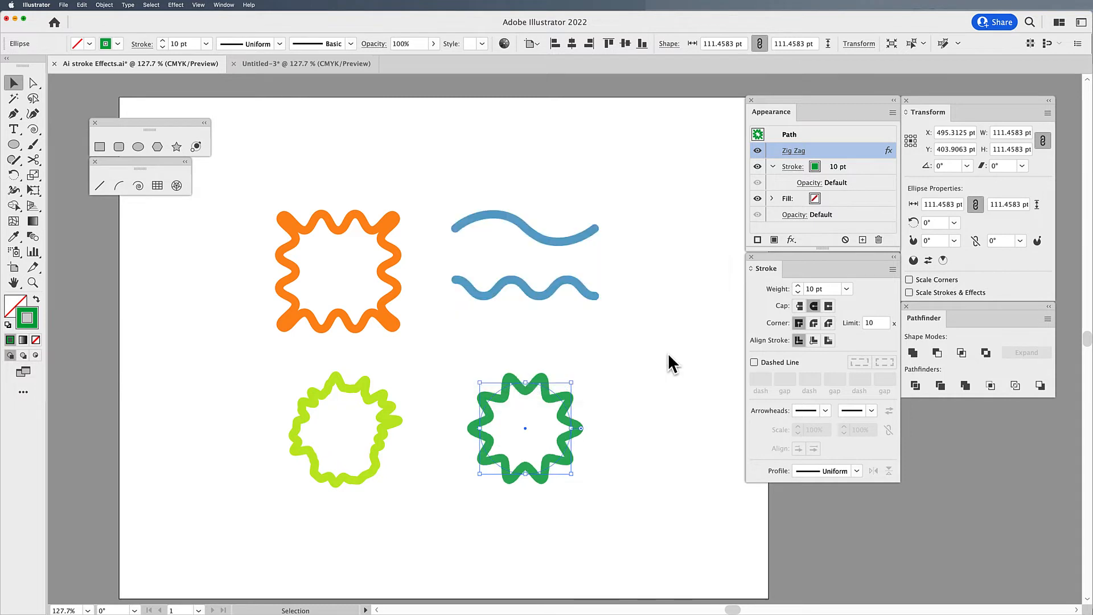
mouse_move(620, 407)
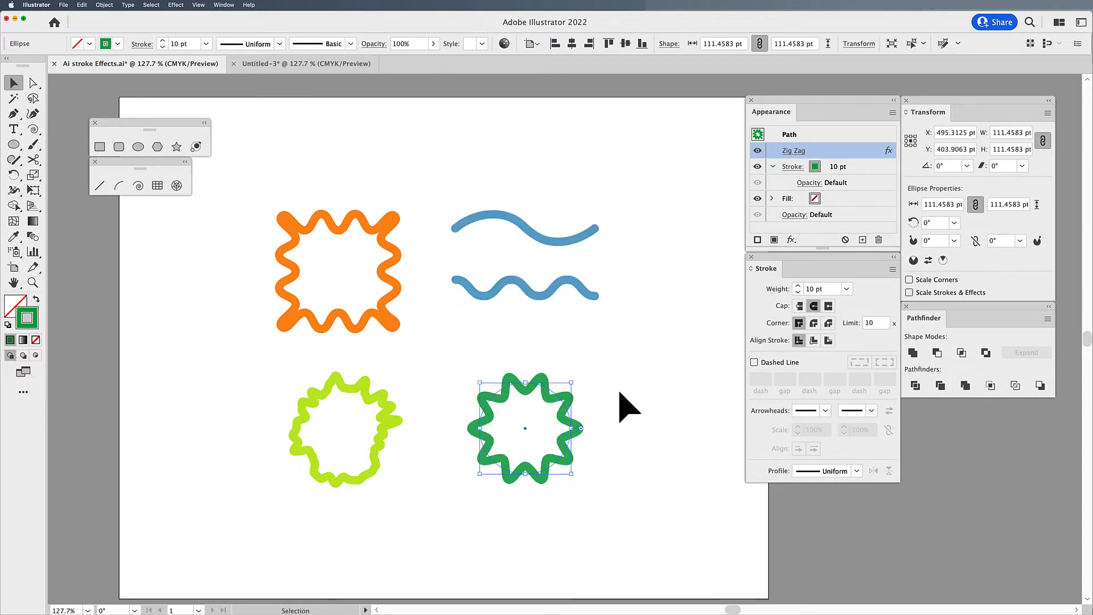
click(32, 82)
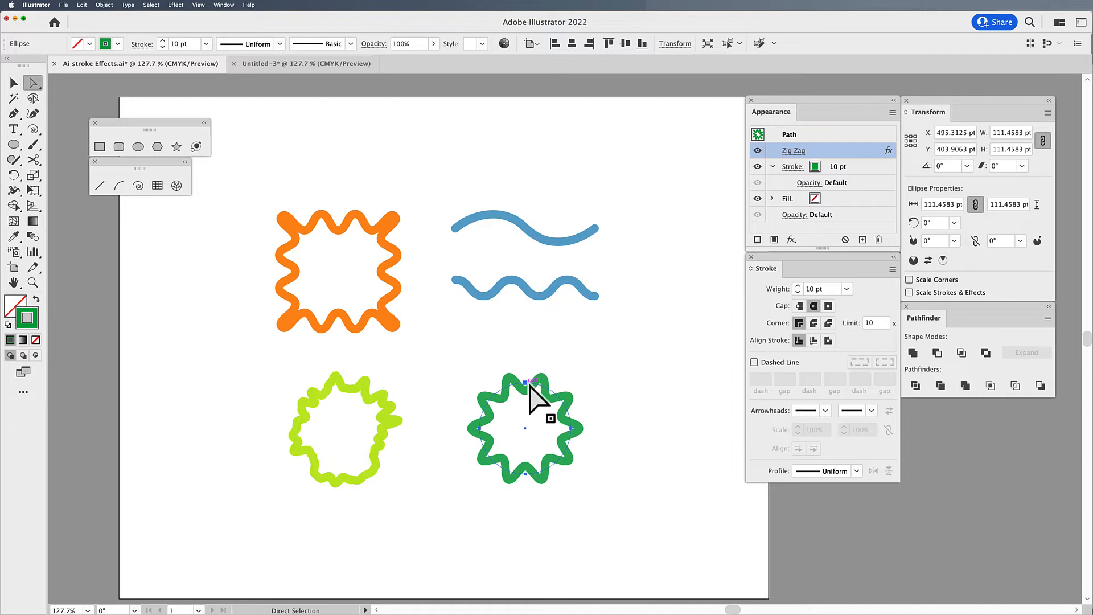
mouse_move(569, 458)
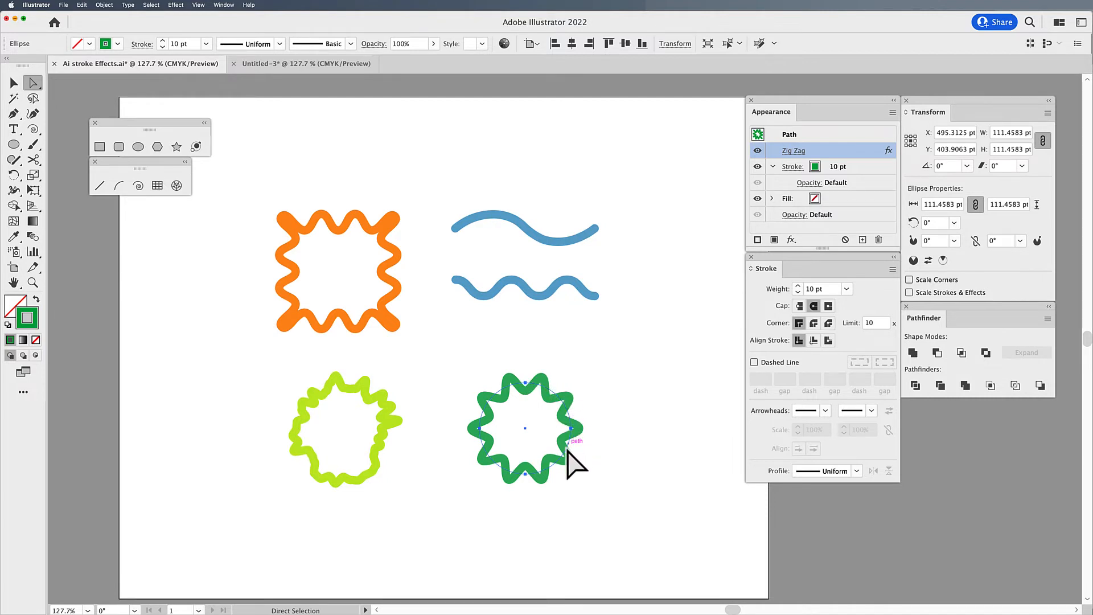
mouse_move(485, 446)
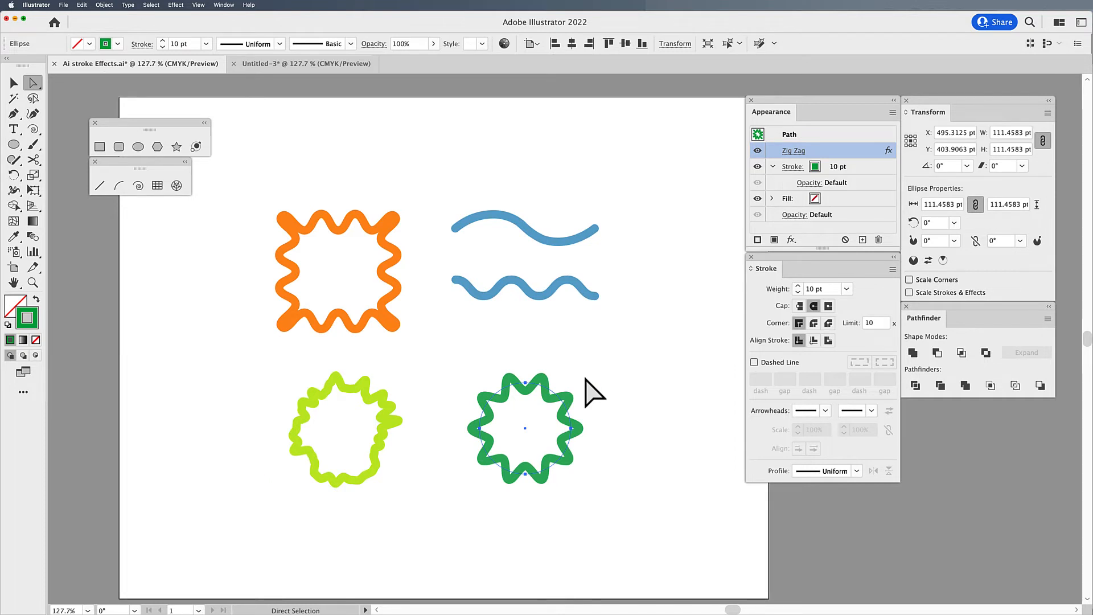
mouse_move(599, 460)
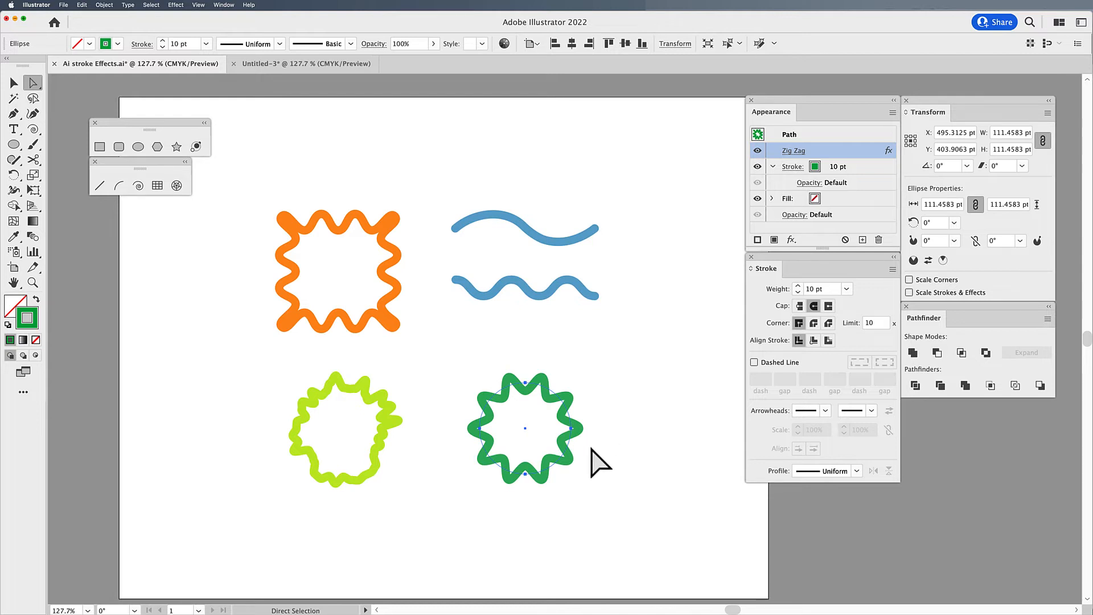
Move an anchor point on the green circle's outline and bring its Zig Zag settings back up at 10 pt
click(32, 160)
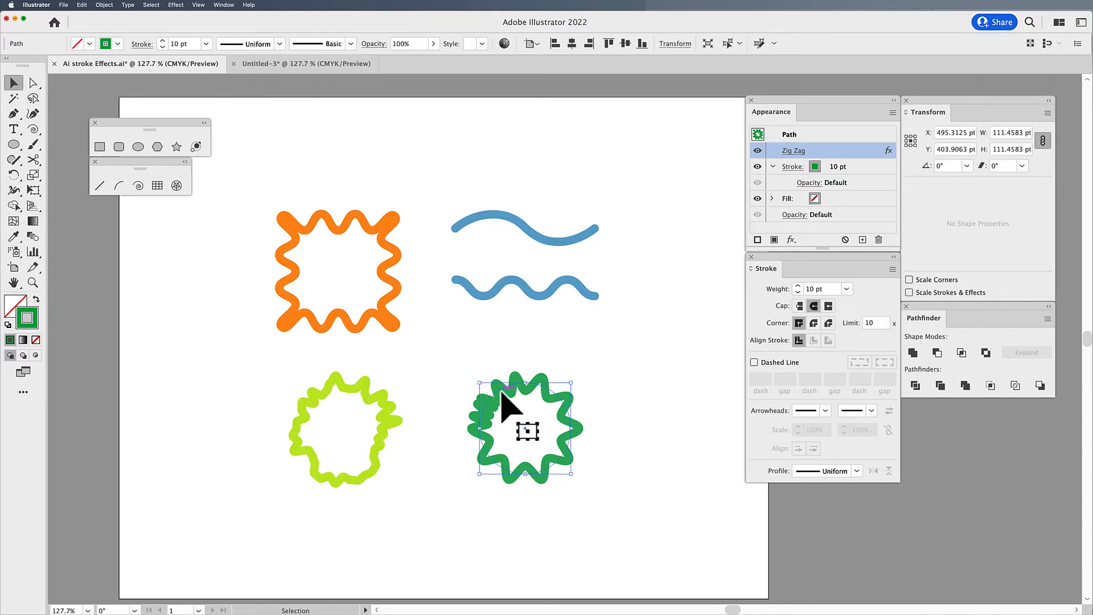
click(565, 373)
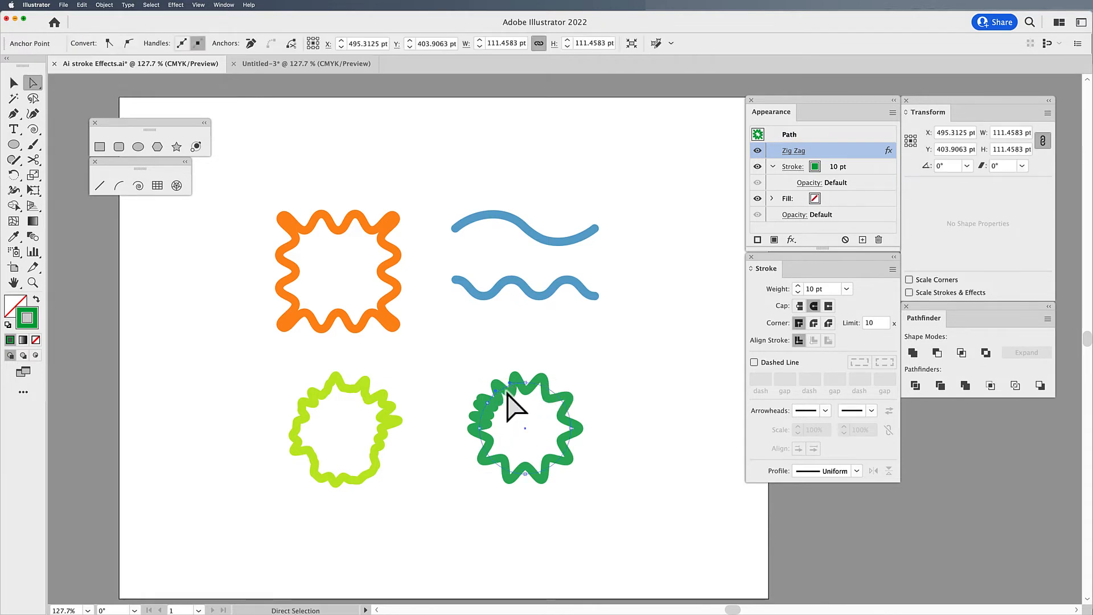
mouse_move(498, 427)
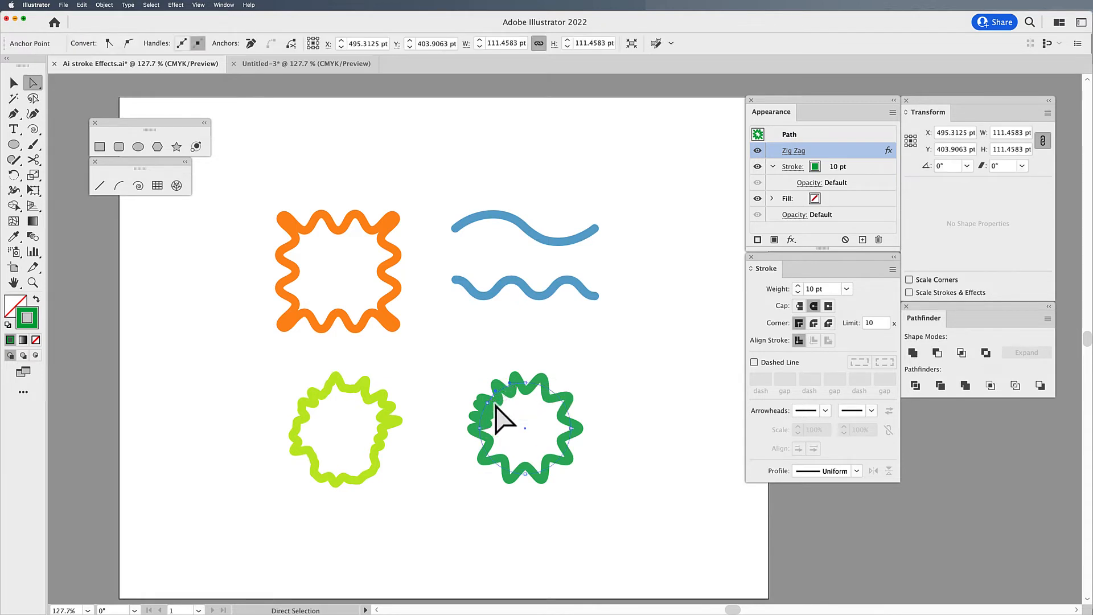
click(491, 426)
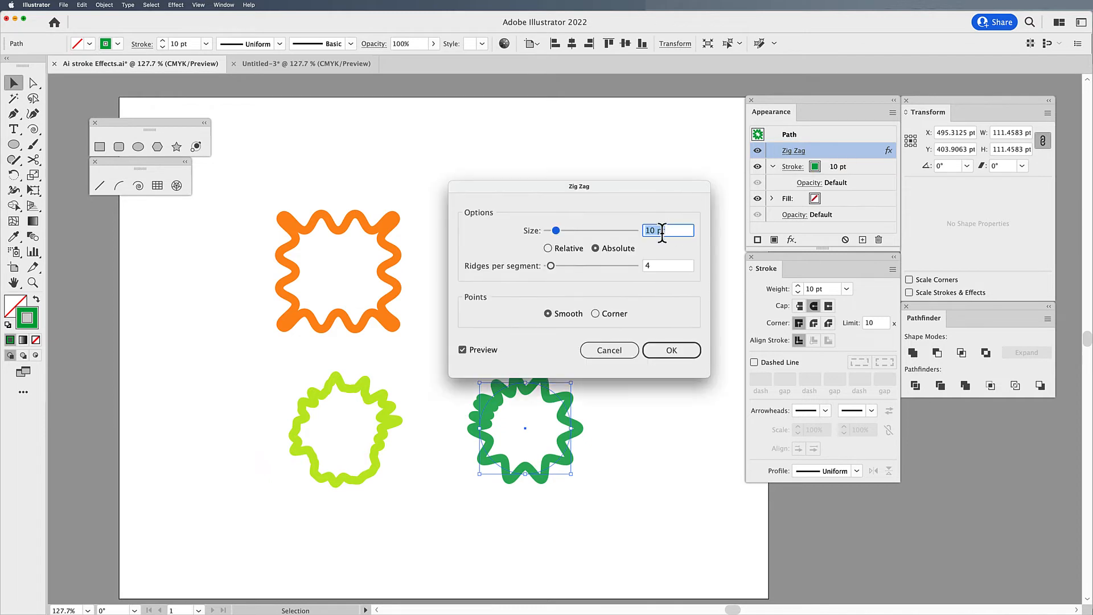
Leave the circle's Zig Zag size unchanged and select the green wavy star shape
click(667, 265)
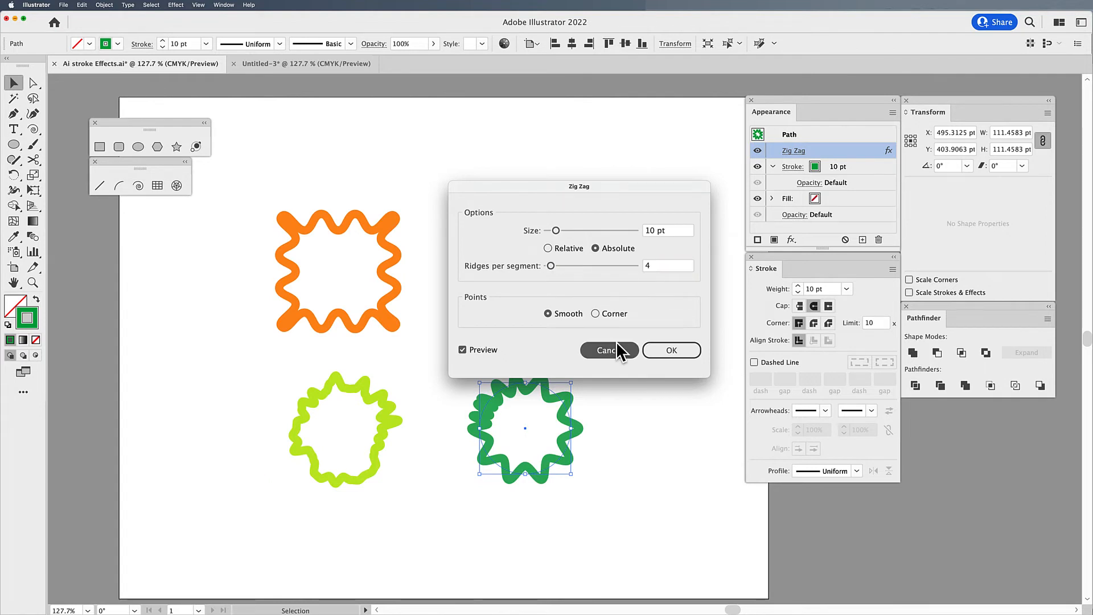
click(607, 351)
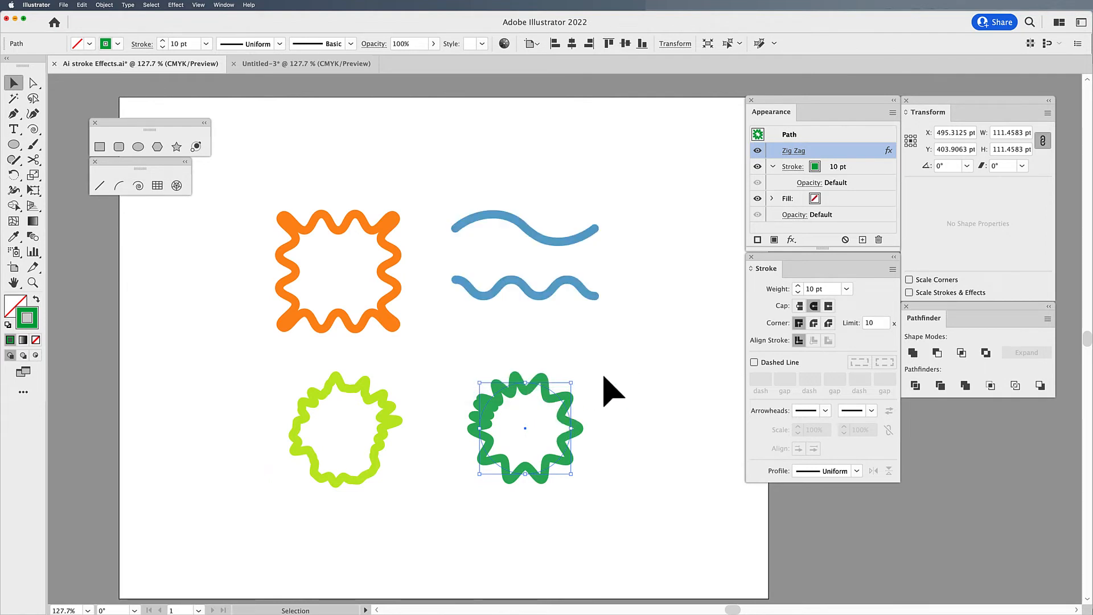
mouse_move(517, 312)
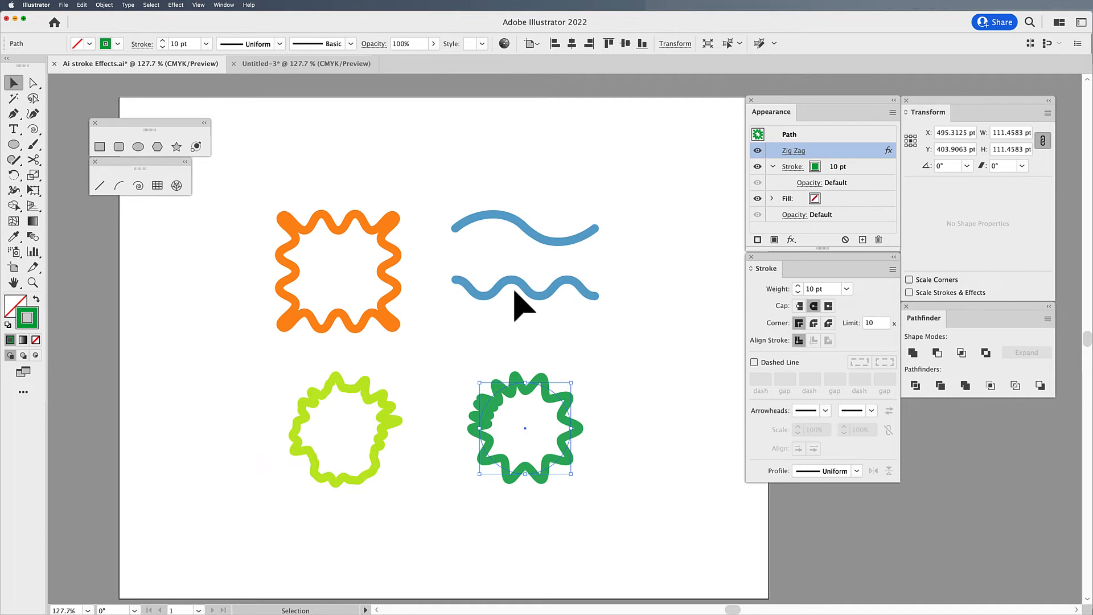
Draw a straight blue line below the wavy ones and give it a Zig Zag with Corner points
click(517, 335)
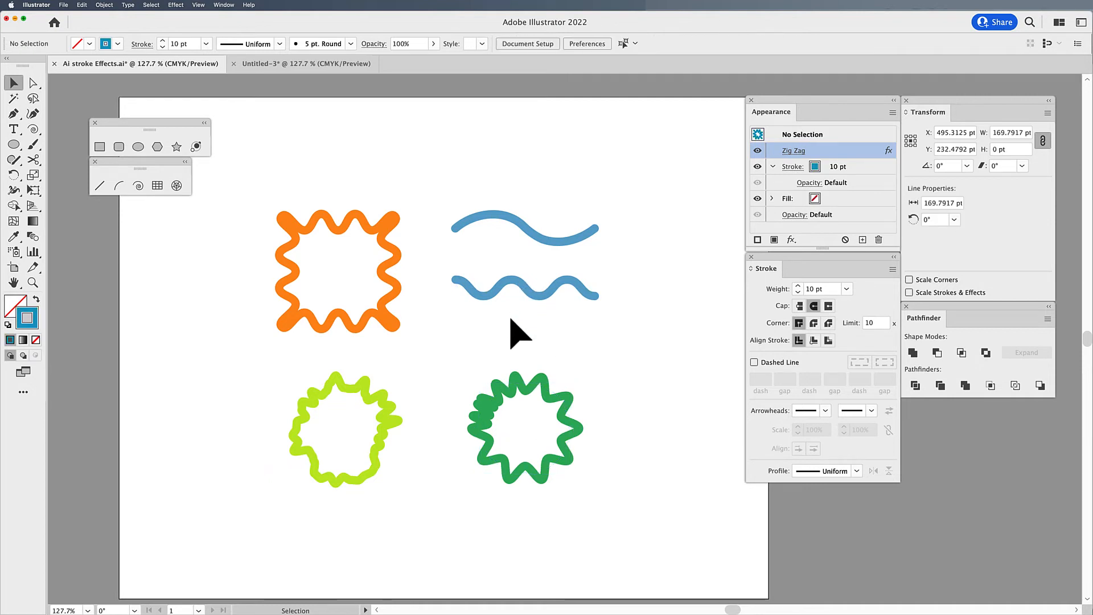
drag(456, 325, 739, 325)
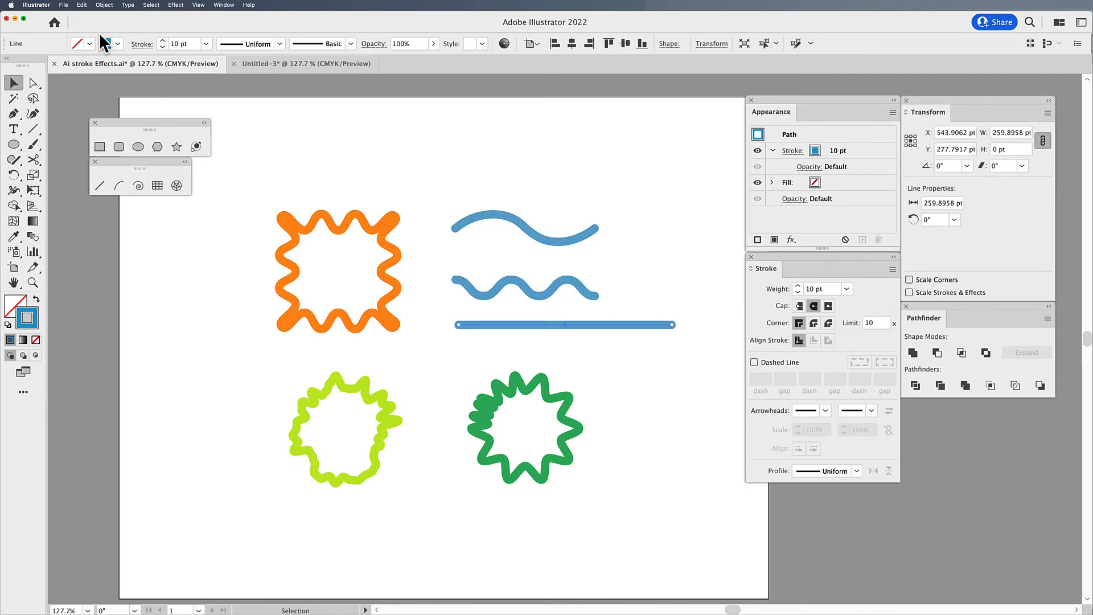
click(175, 5)
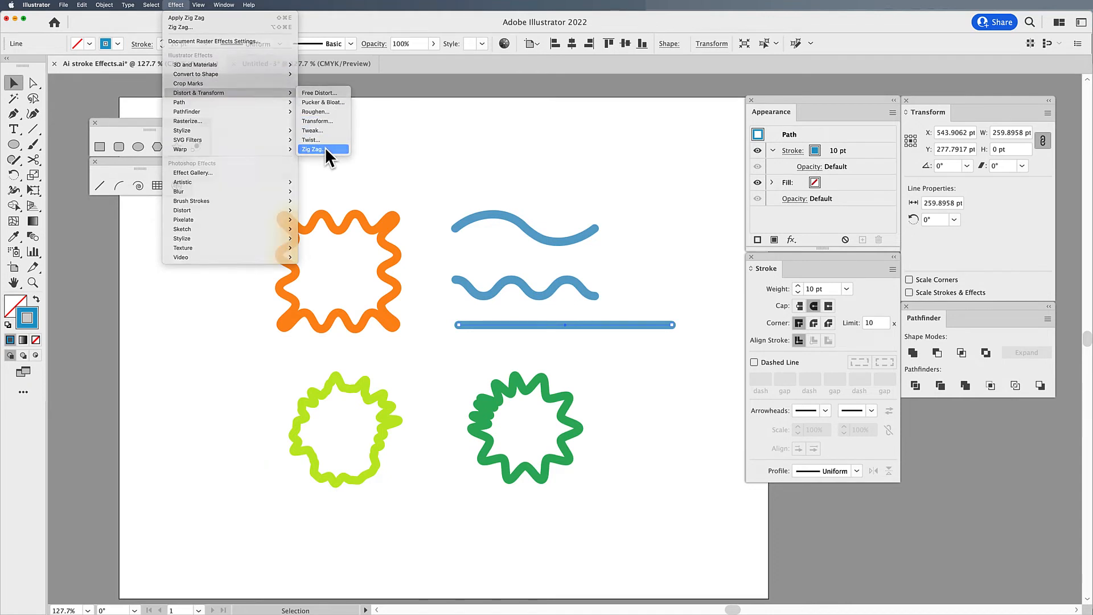
click(315, 149)
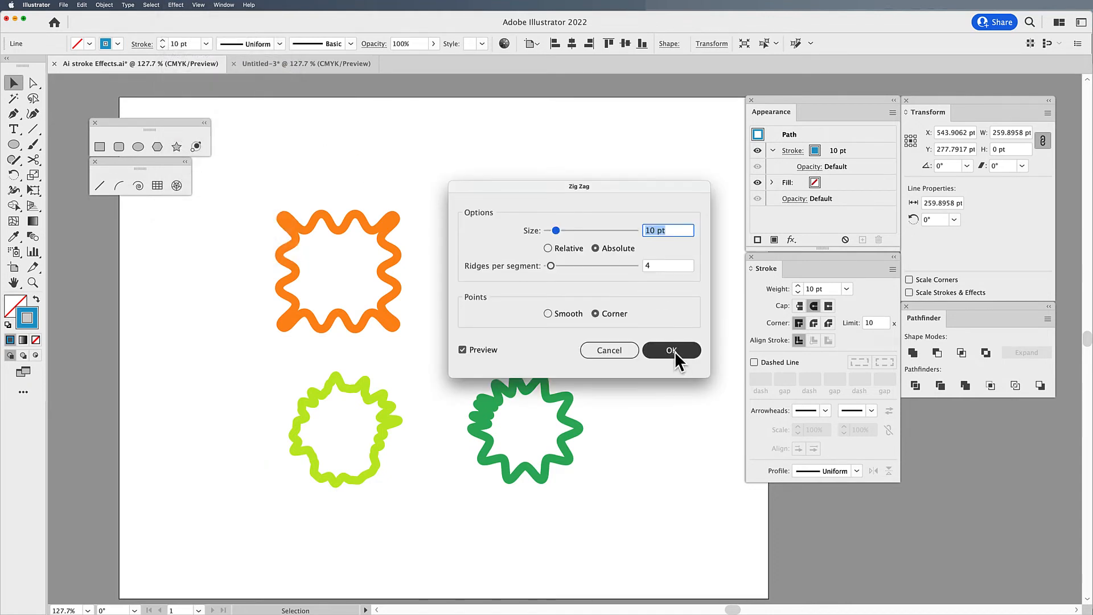
click(672, 351)
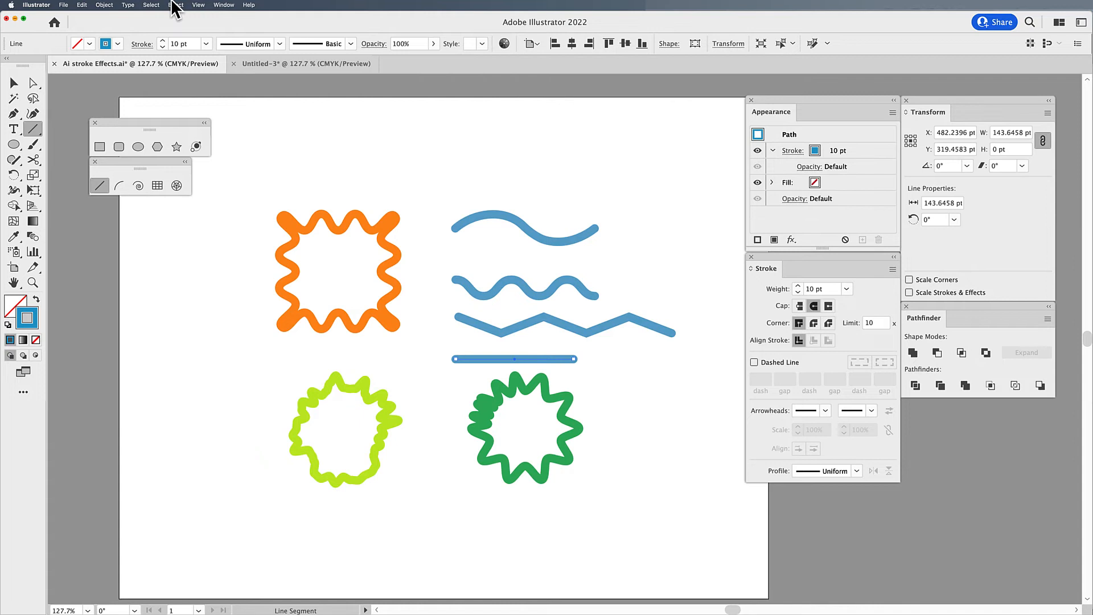
Apply the same pointed Zig Zag to the second new line via Apply Zig Zag
click(175, 4)
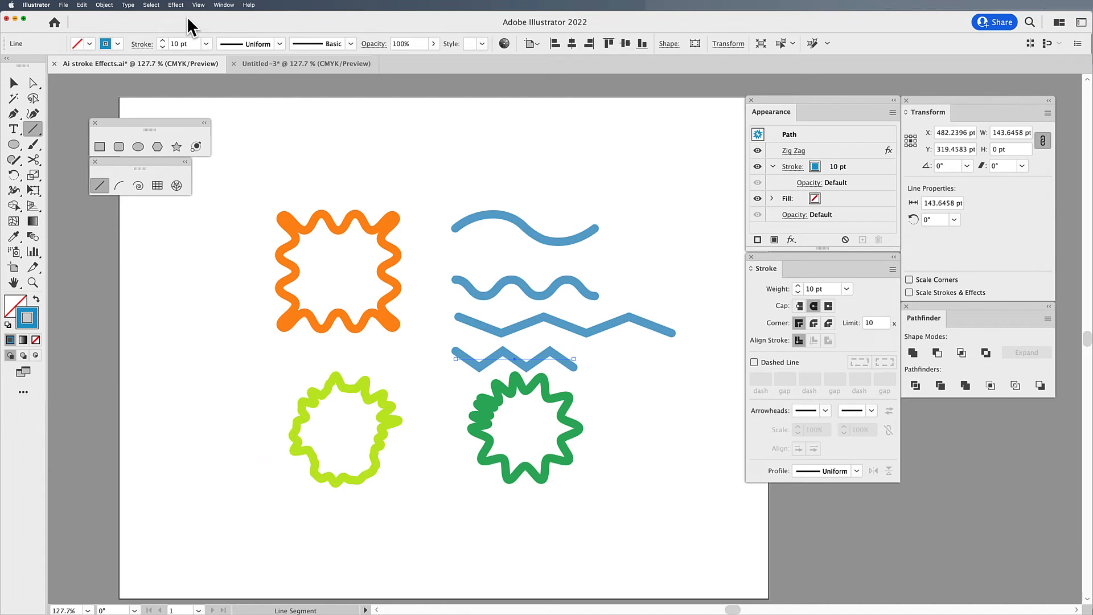
mouse_move(6, 158)
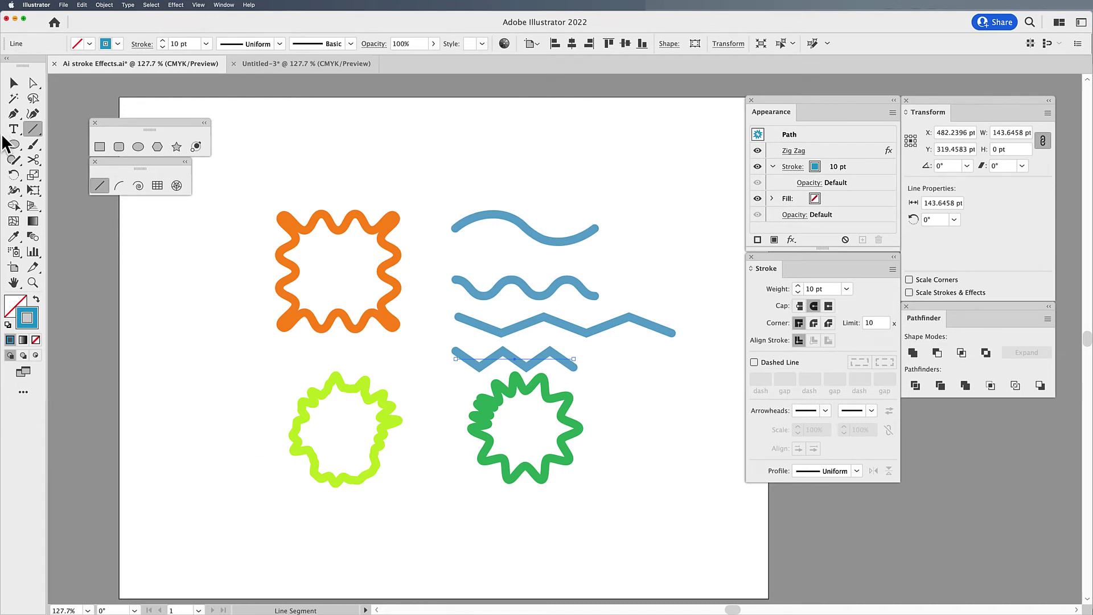
click(12, 82)
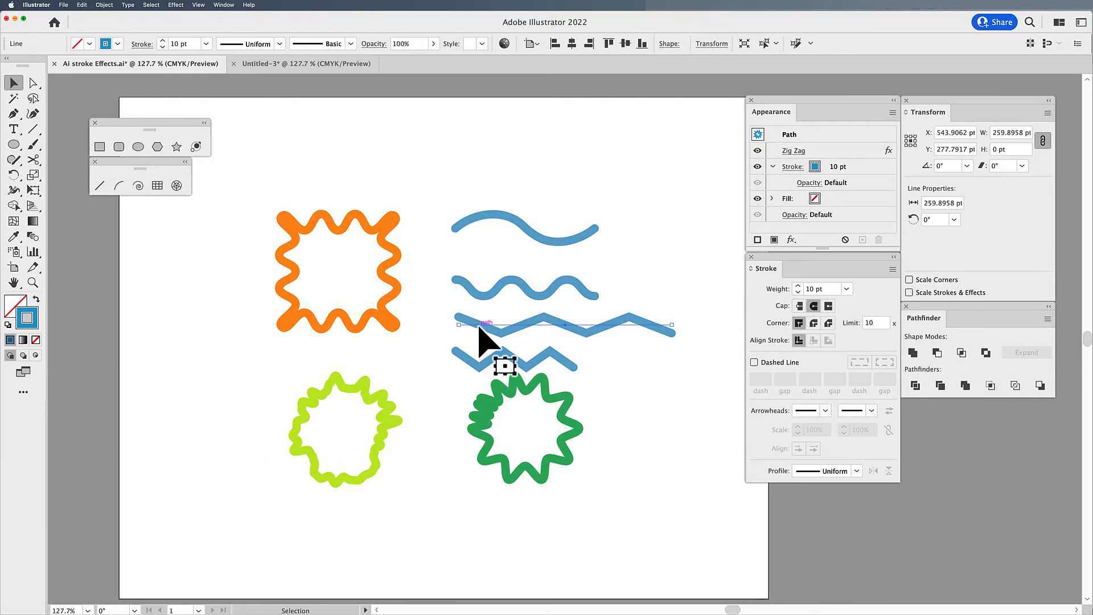
click(444, 165)
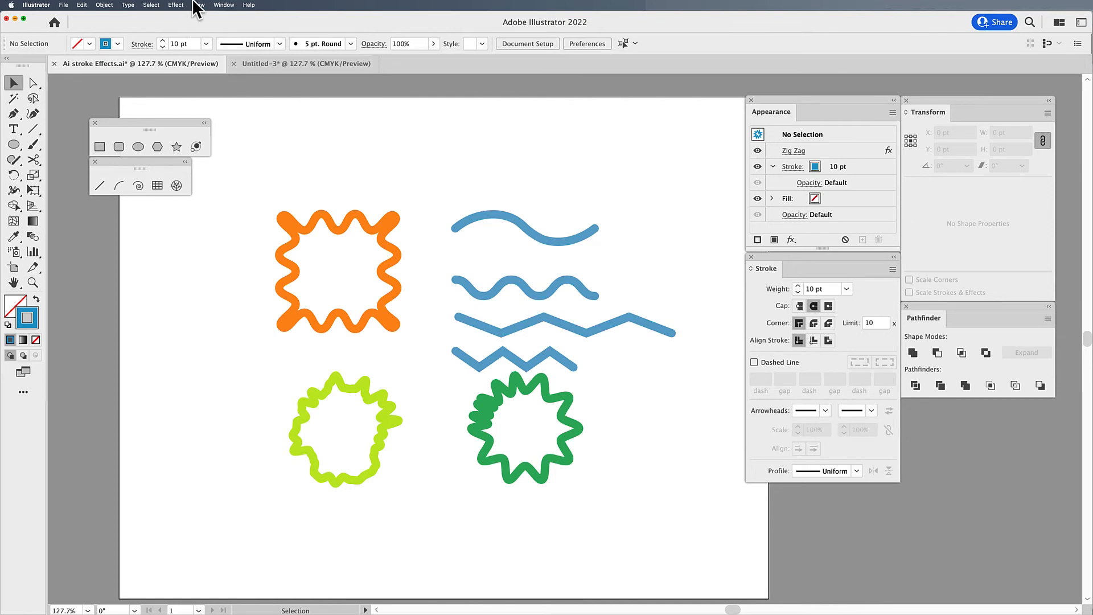
click(198, 4)
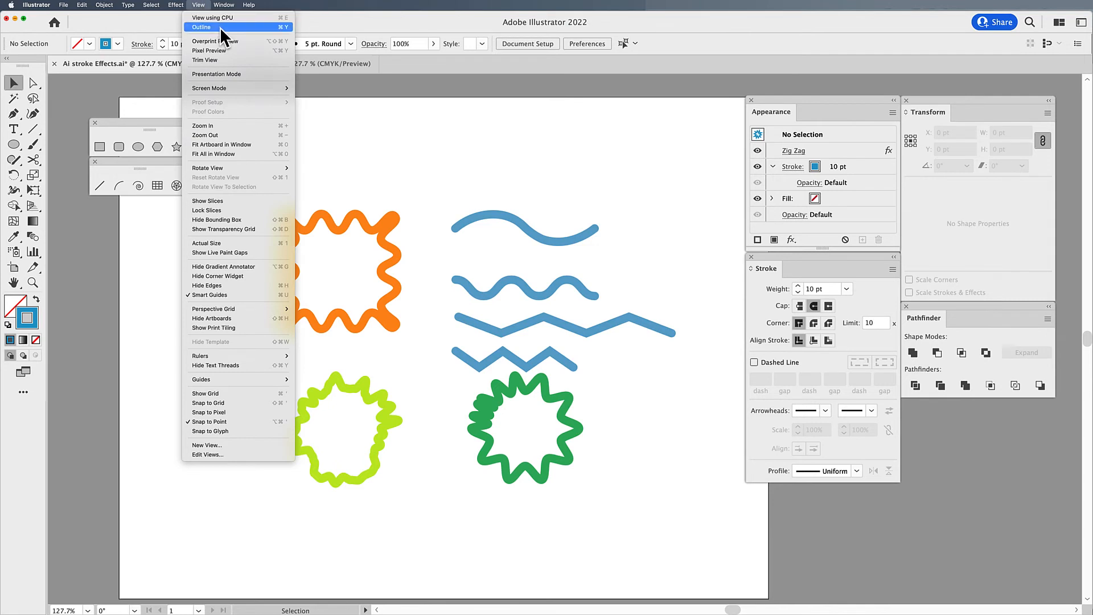
click(200, 28)
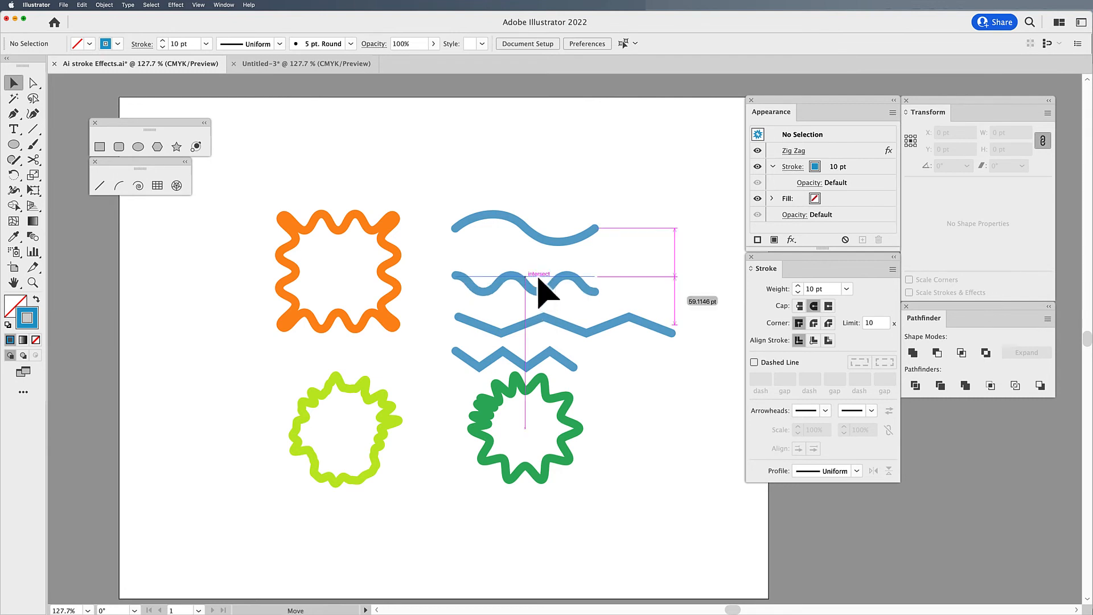
Expand the second wavy blue line's appearance so its Zig Zag becomes a real path
click(523, 286)
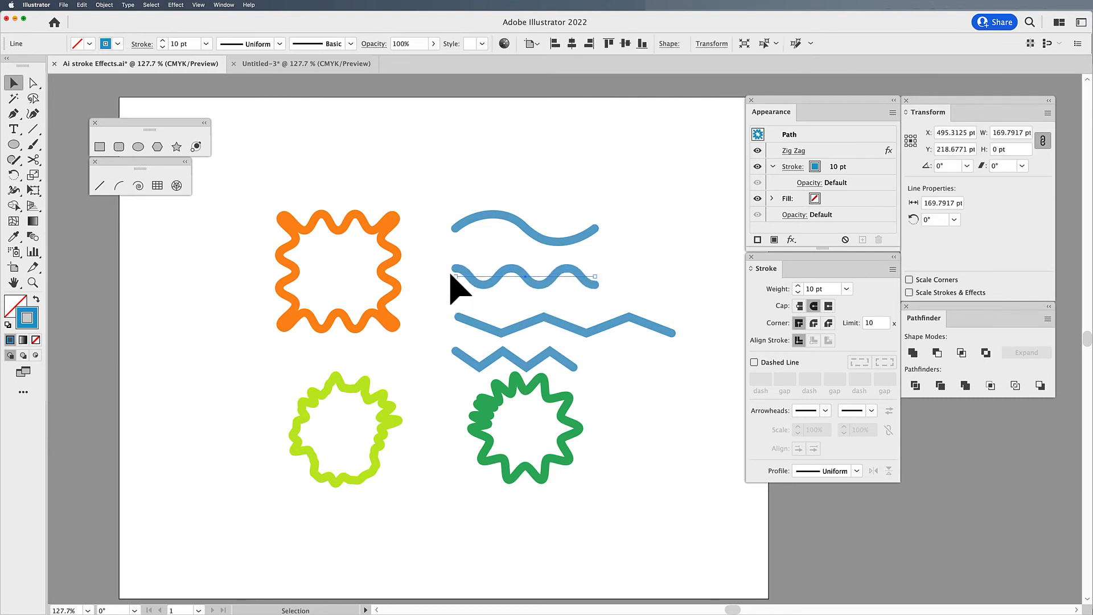
mouse_move(565, 300)
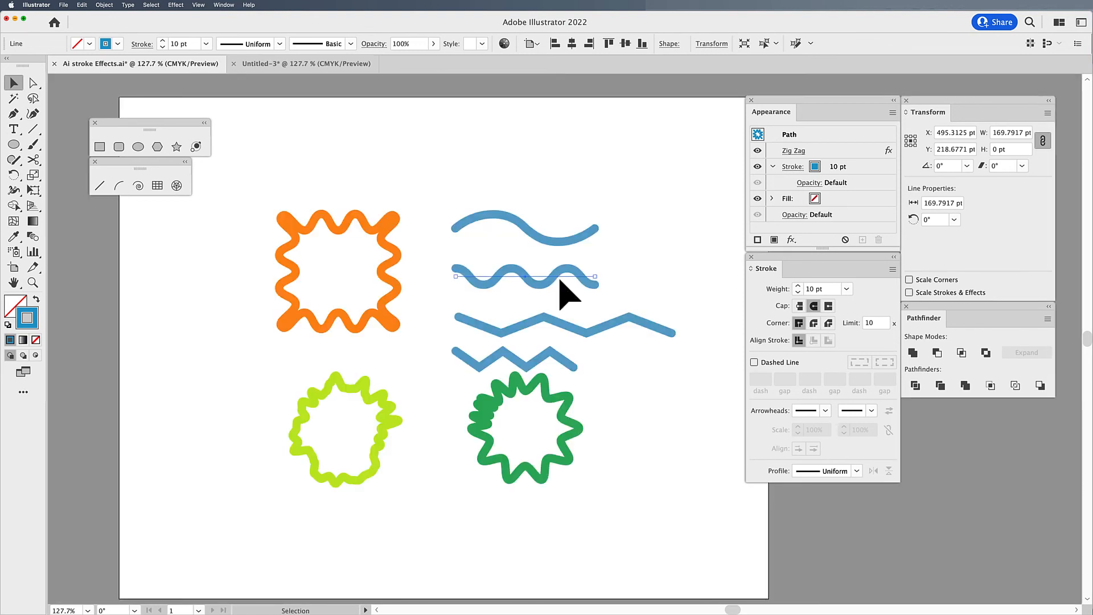
mouse_move(469, 296)
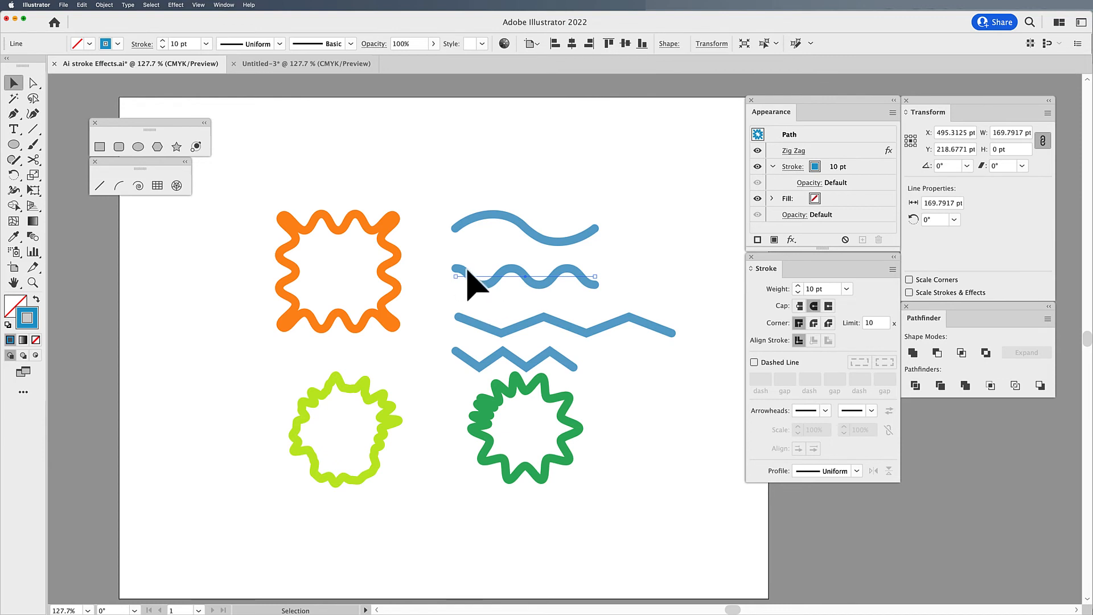
mouse_move(577, 308)
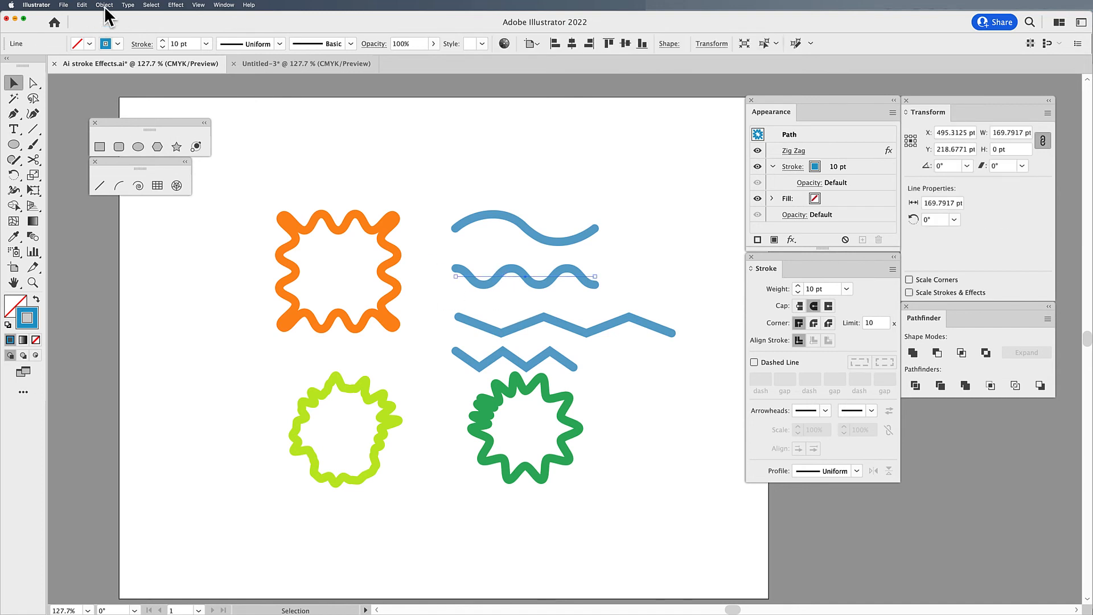
click(105, 4)
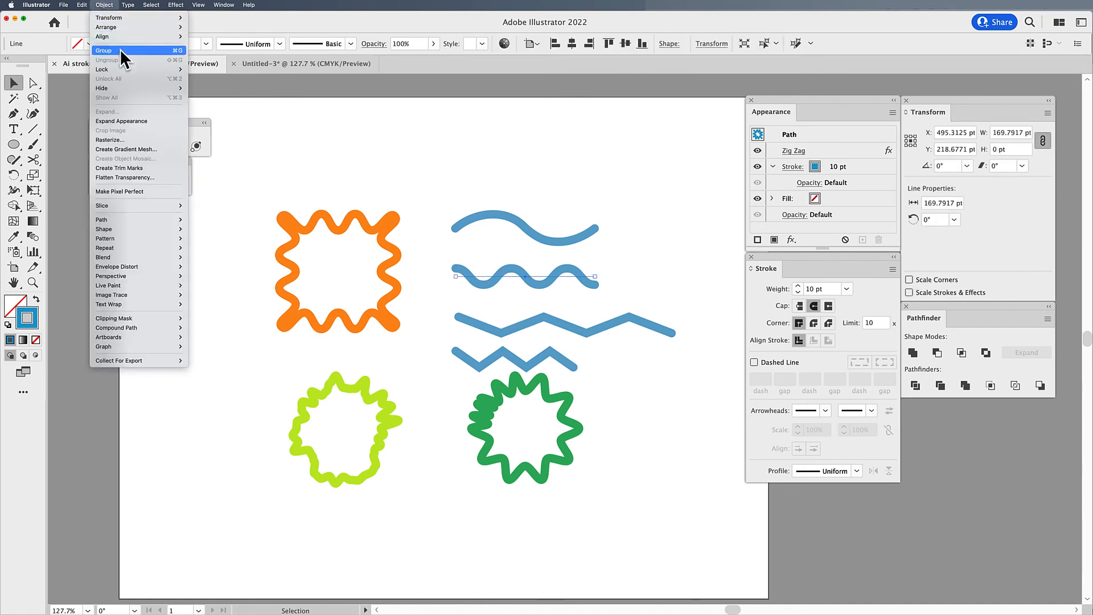
mouse_move(136, 125)
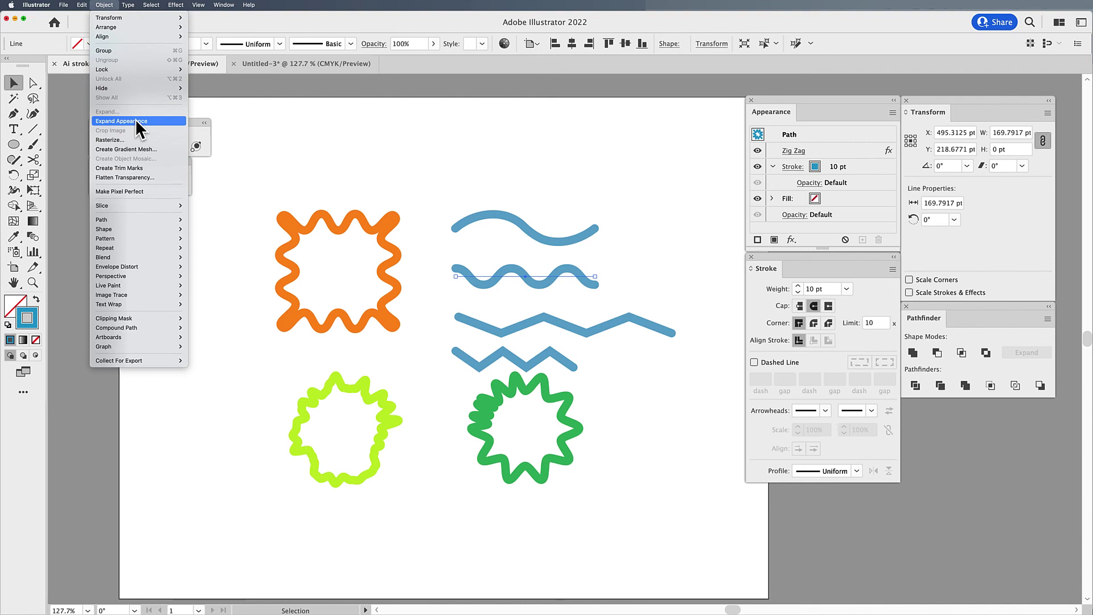
click(121, 121)
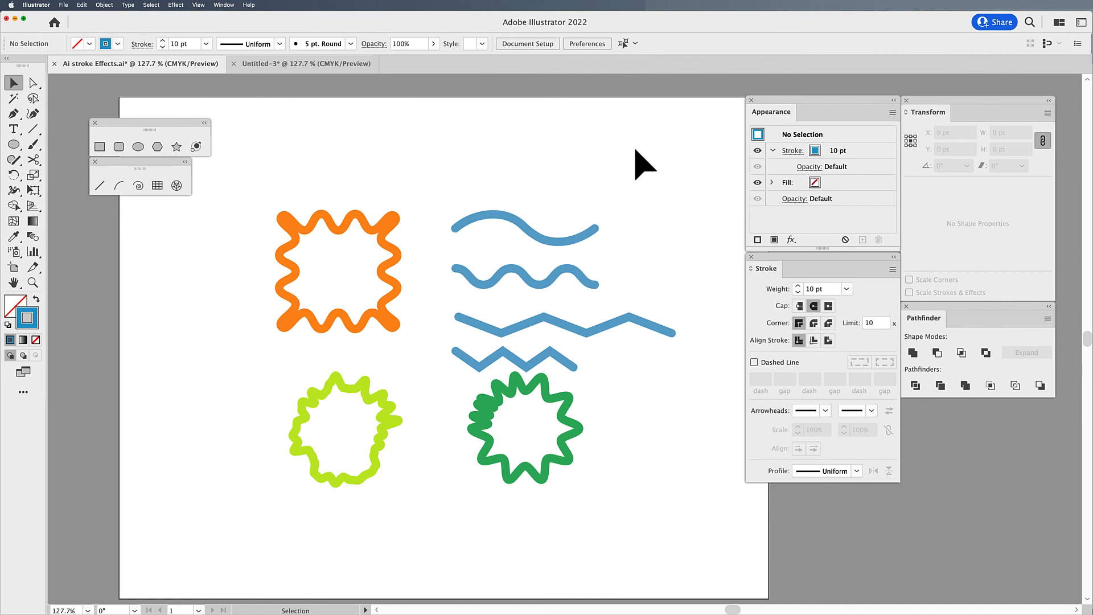
Expand the top blue line's appearance so its Twist becomes a real curved path
click(525, 228)
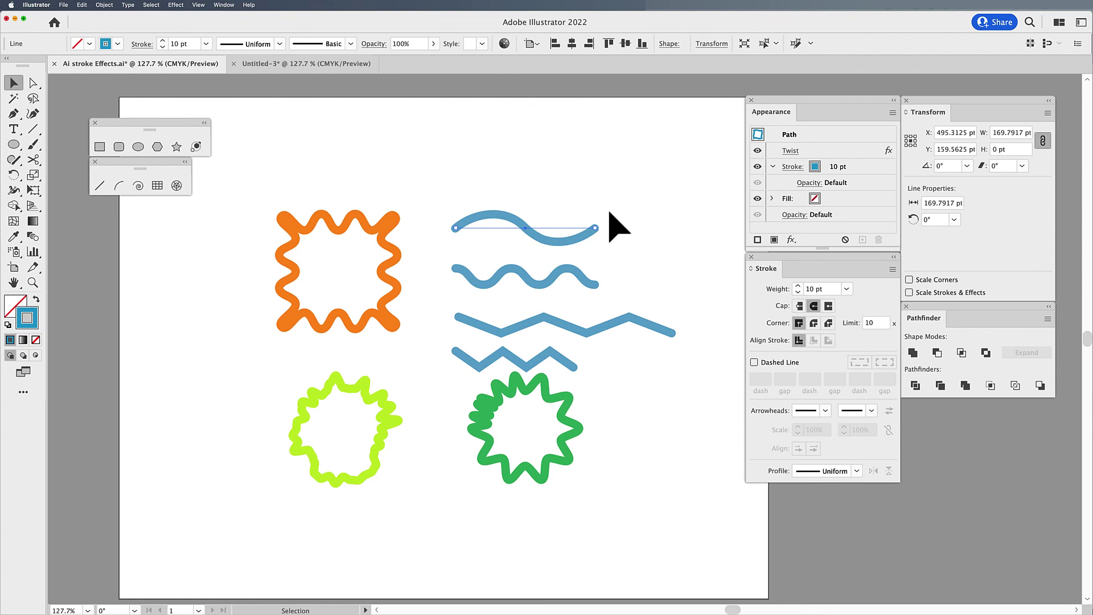
mouse_move(562, 263)
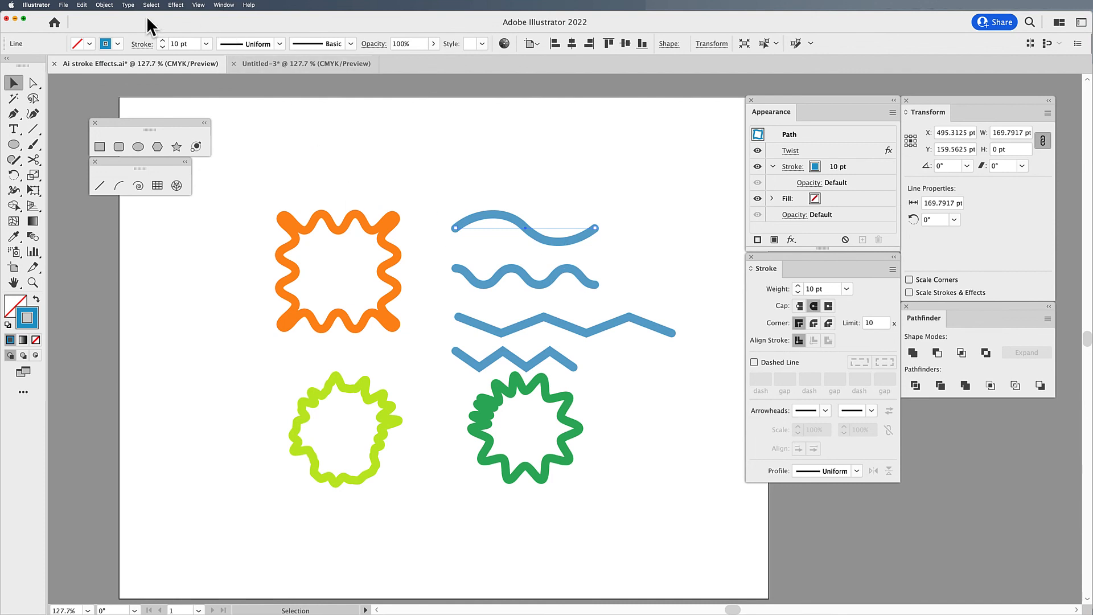
click(107, 4)
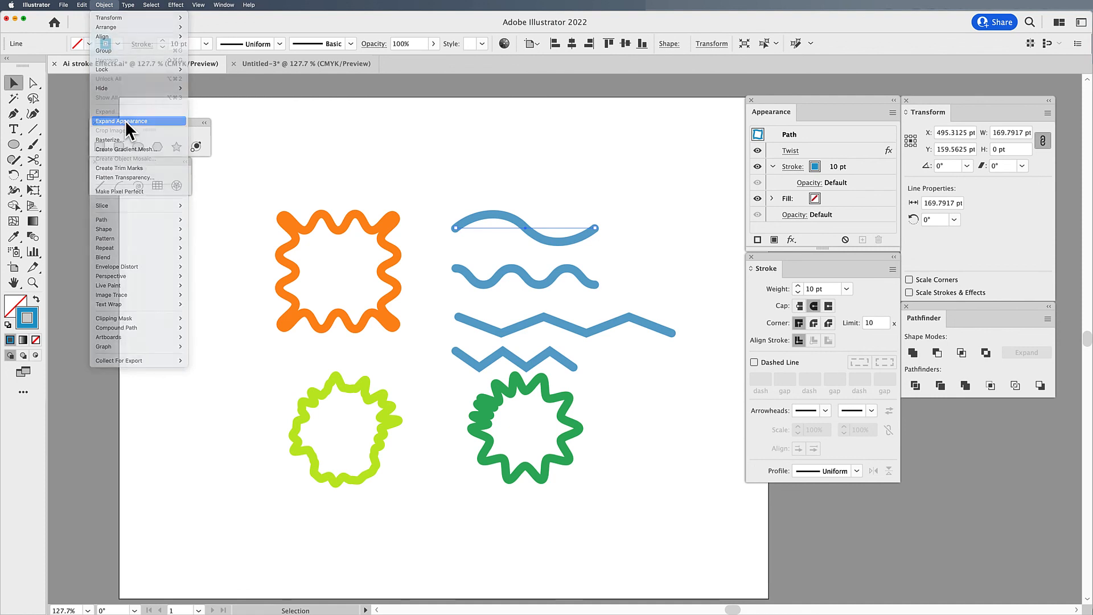
click(121, 120)
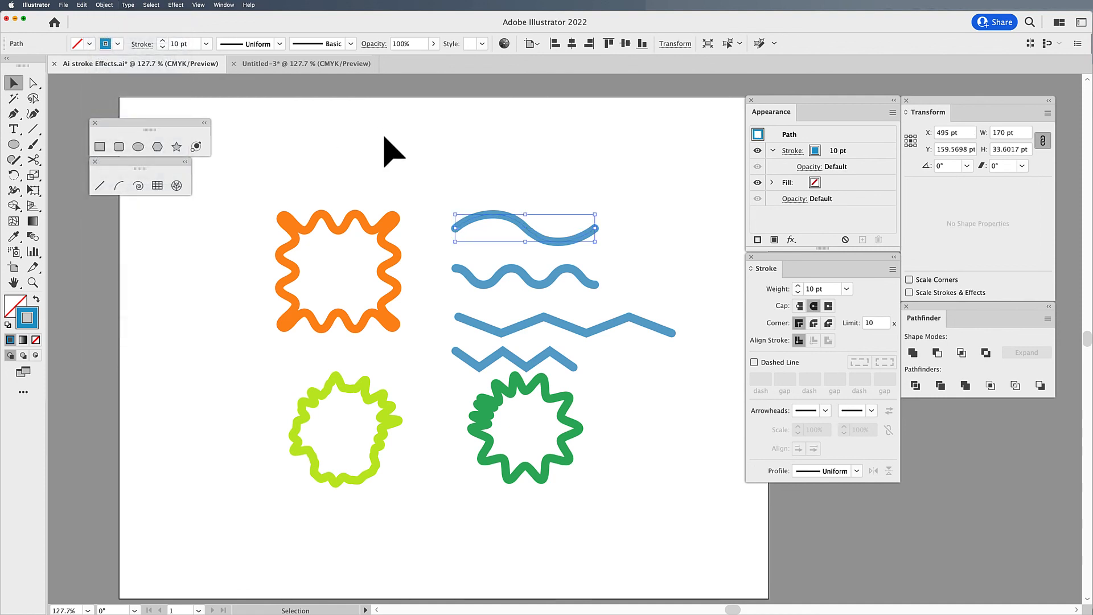